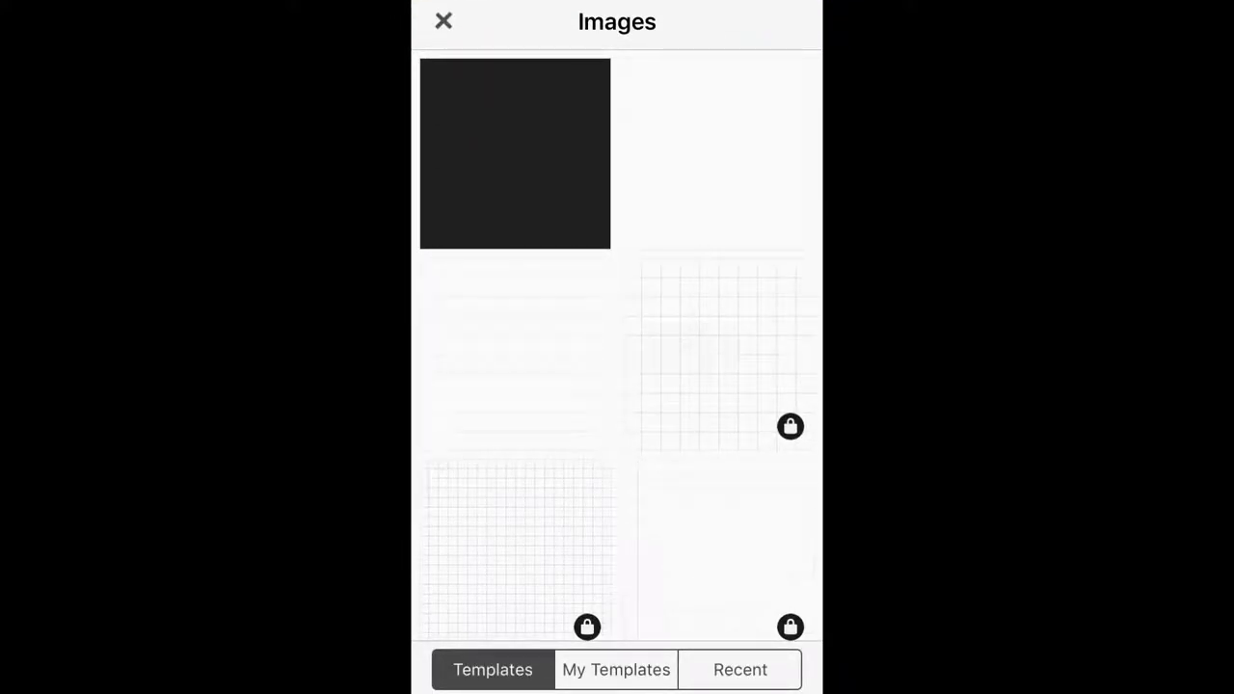
Open the plain black 2048 x 2048 template and browse the image size presets.
left_click(514, 154)
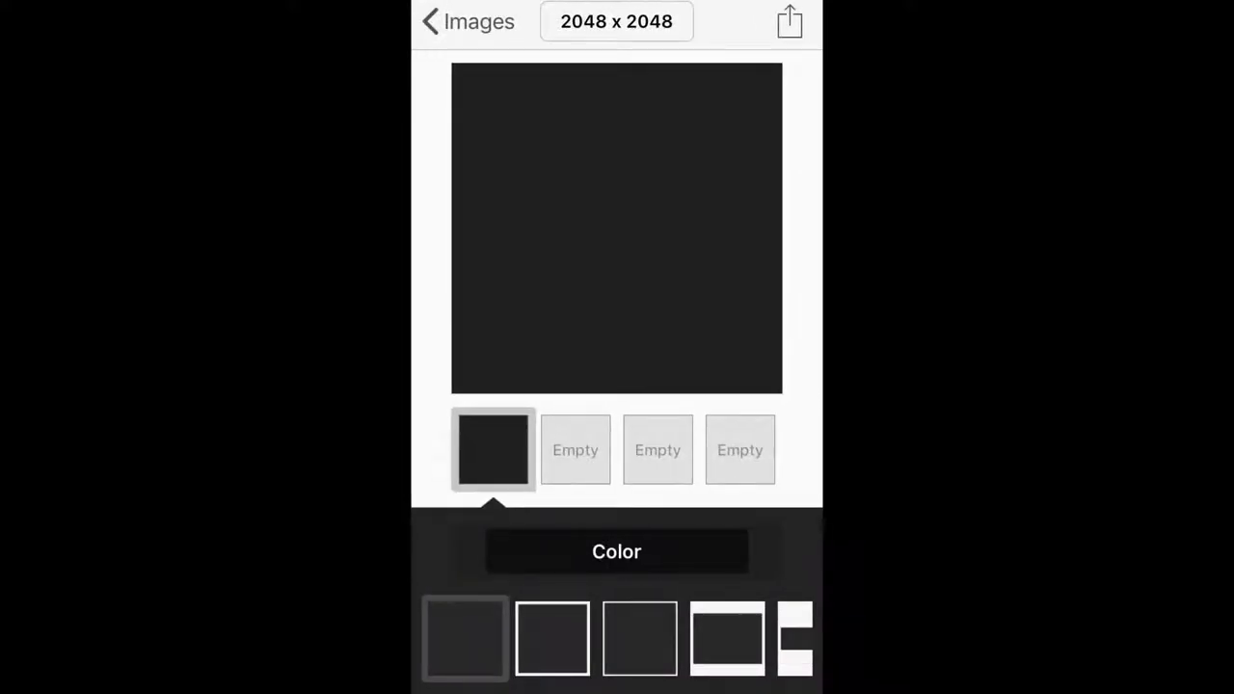
left_click(616, 21)
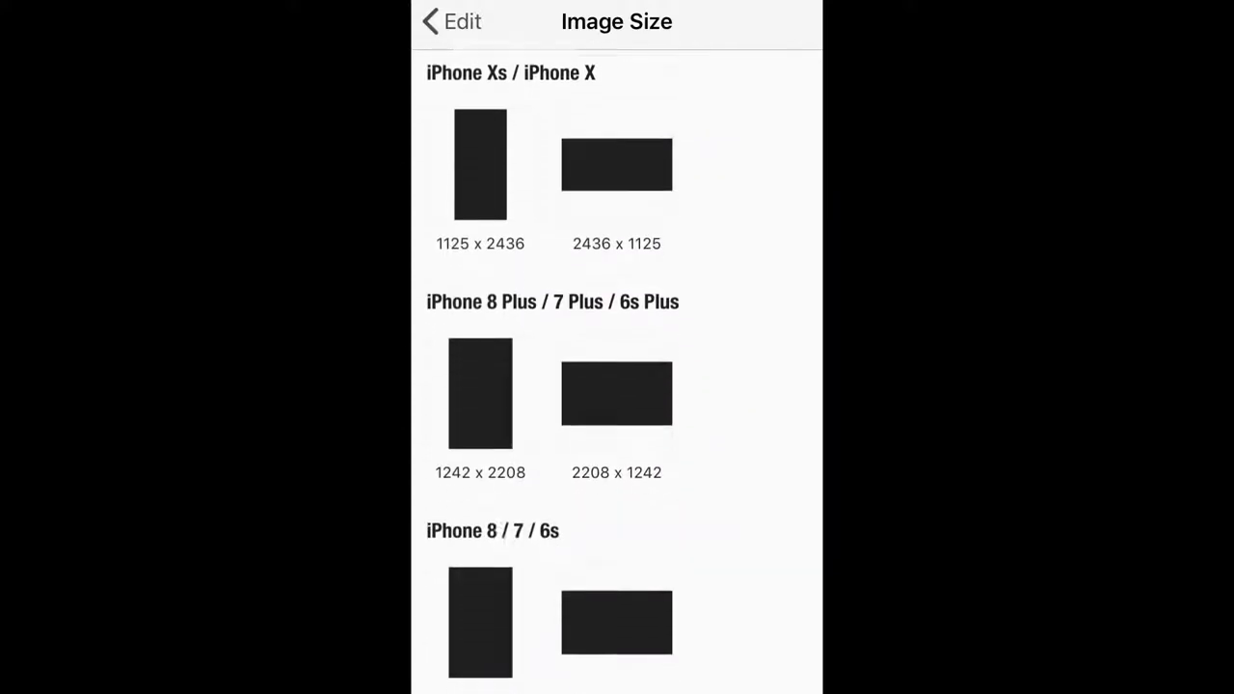
scroll("down", 3)
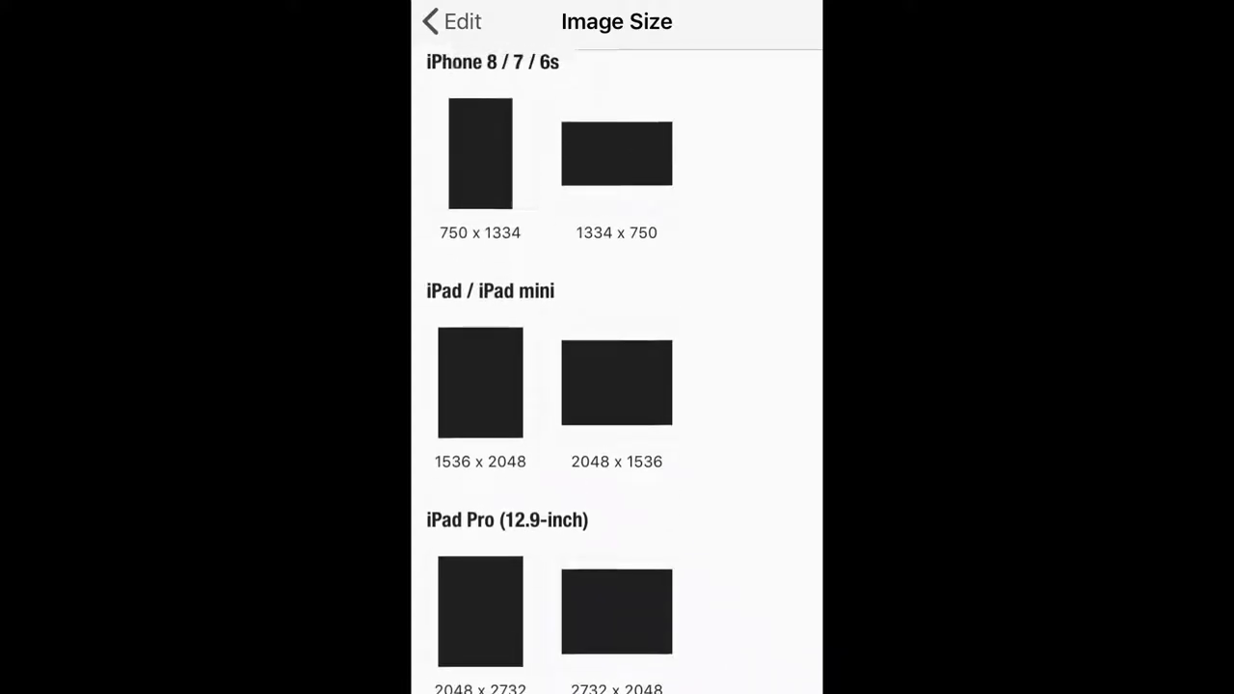
scroll("down", 3)
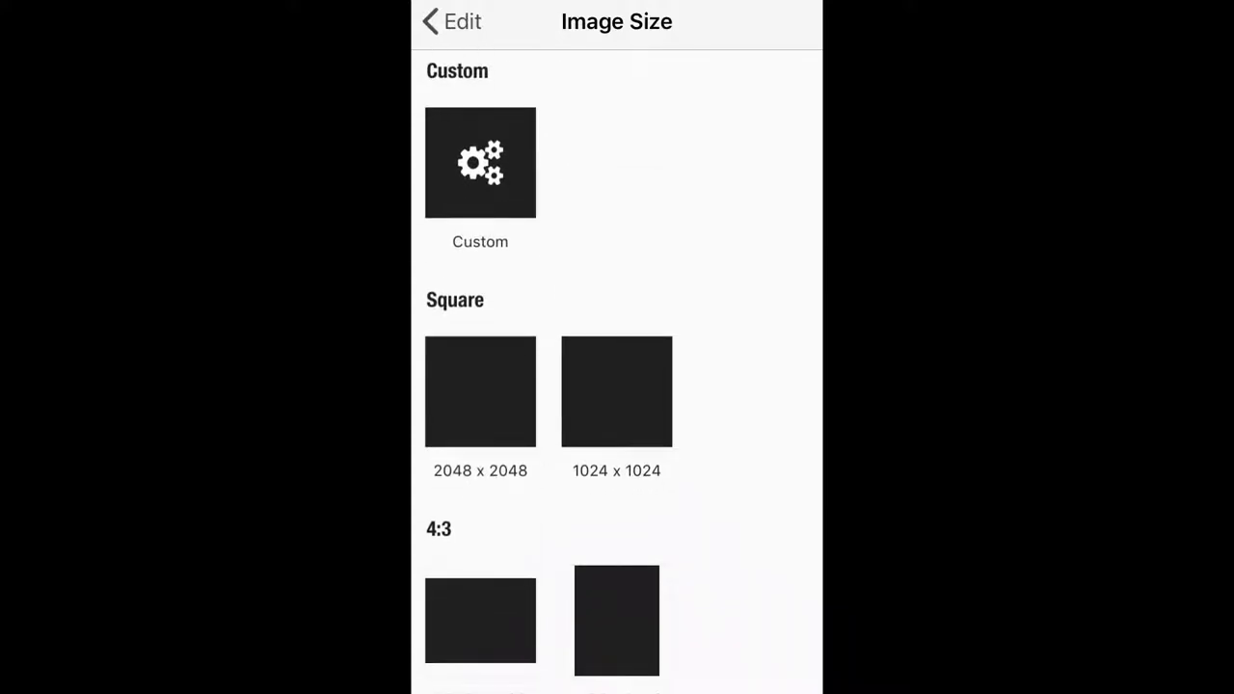
Resize the black image to a custom 1280 × 720 and use it as the canvas.
left_click(479, 162)
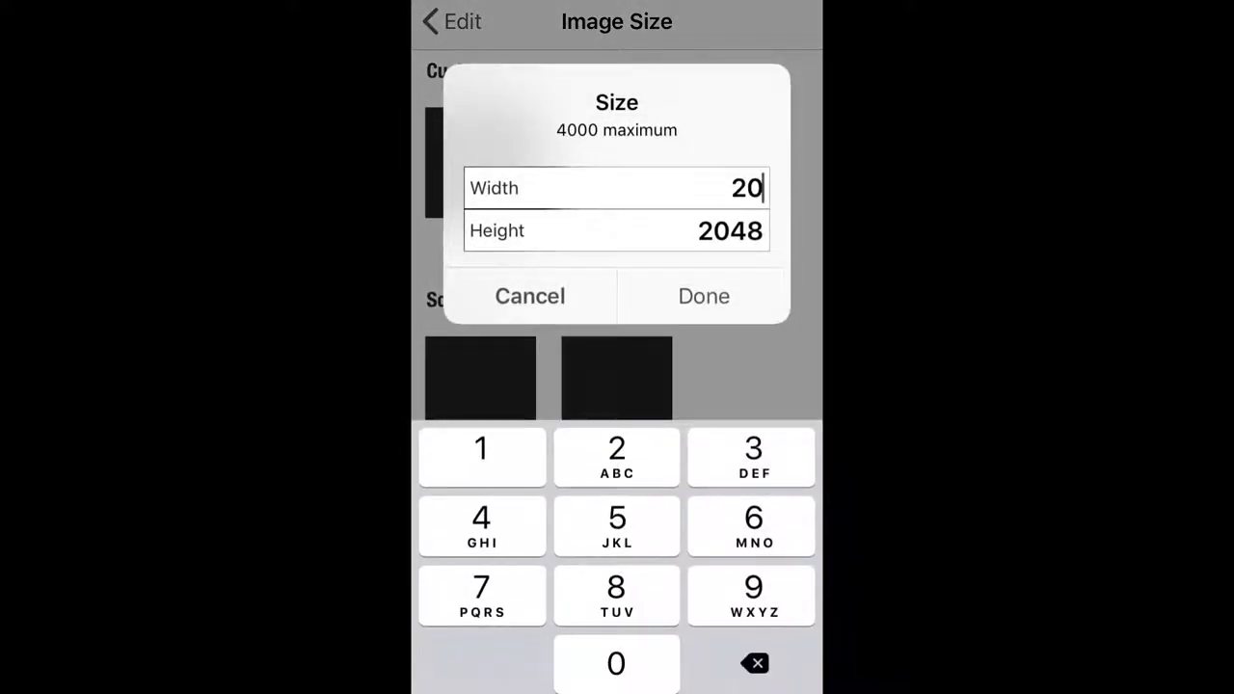
left_click(616, 664)
type("720")
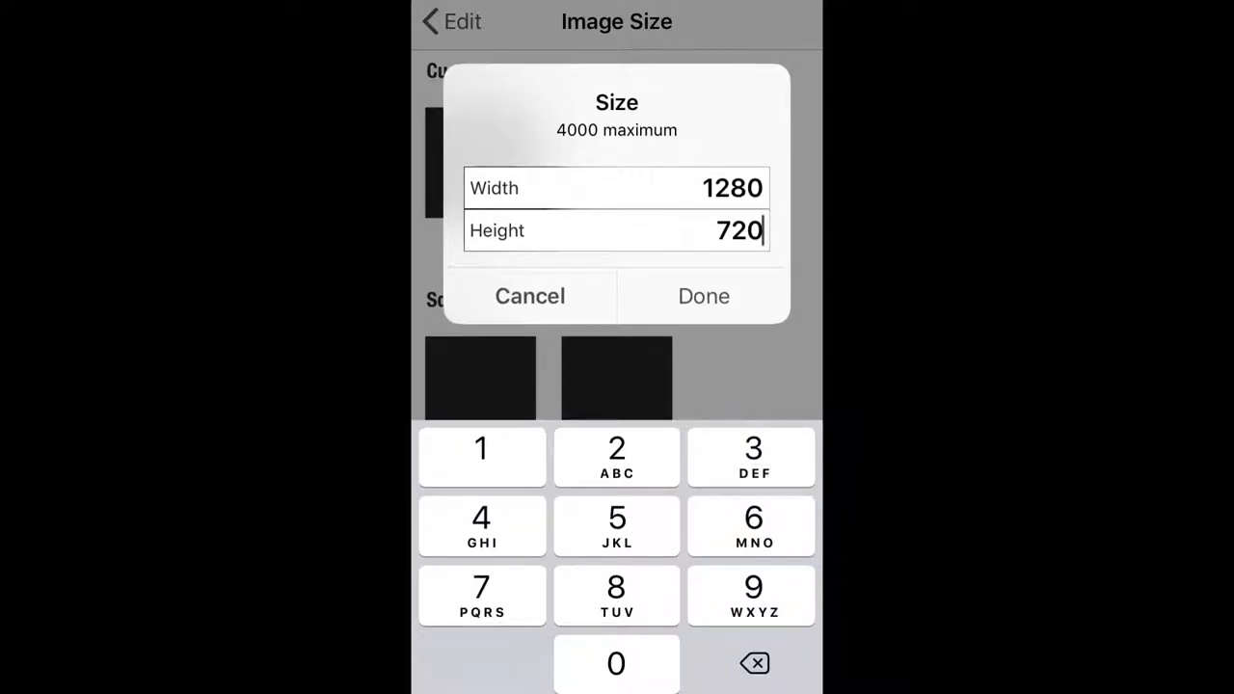
left_click(704, 296)
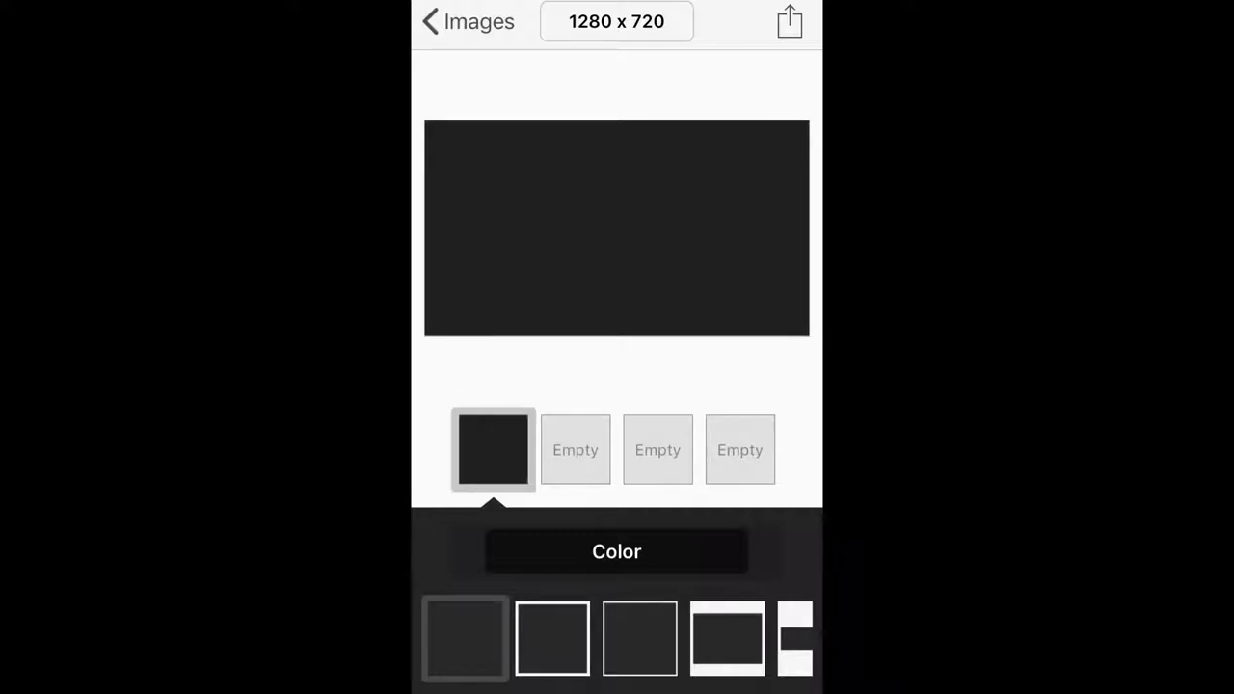
left_click(789, 22)
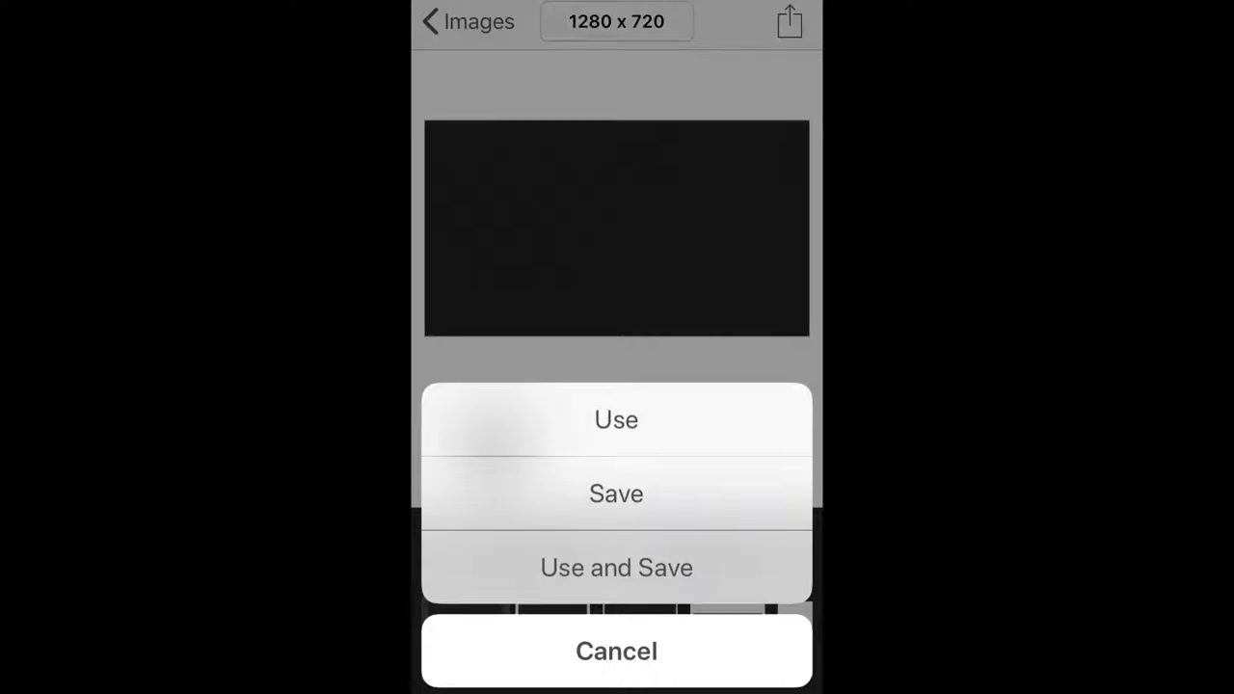
left_click(616, 419)
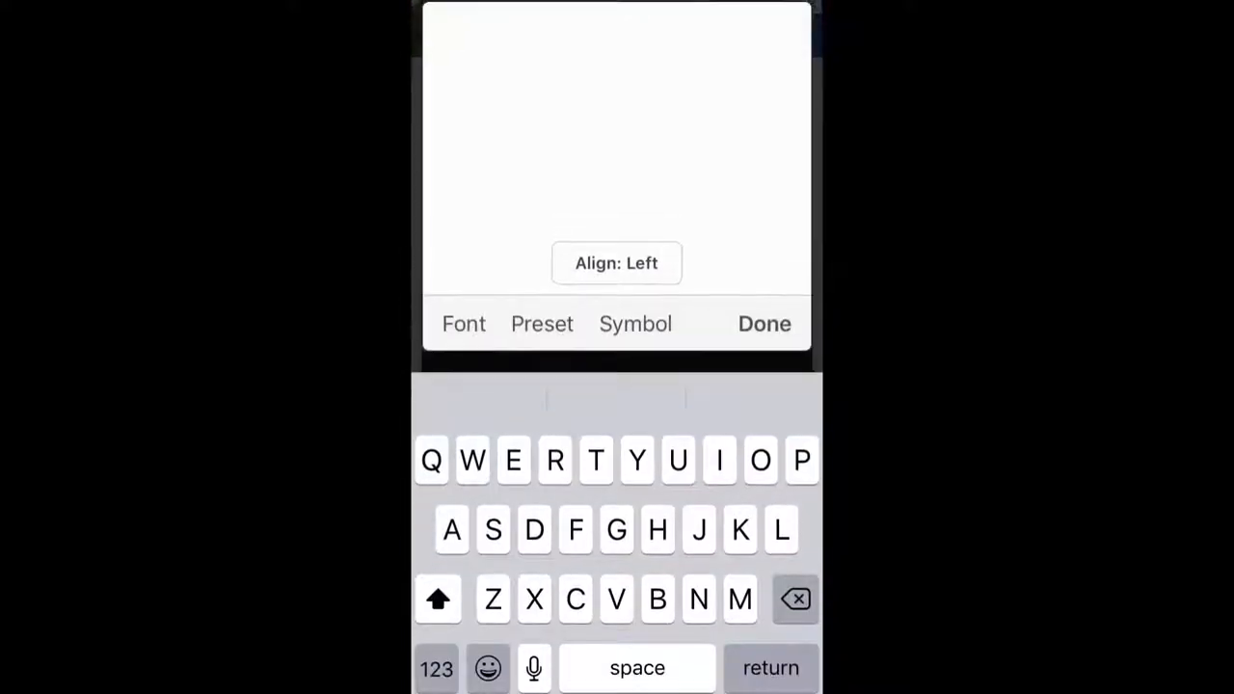
Place 'How to:' text on the canvas in a slab-serif font.
left_click(595, 460)
type("How to:")
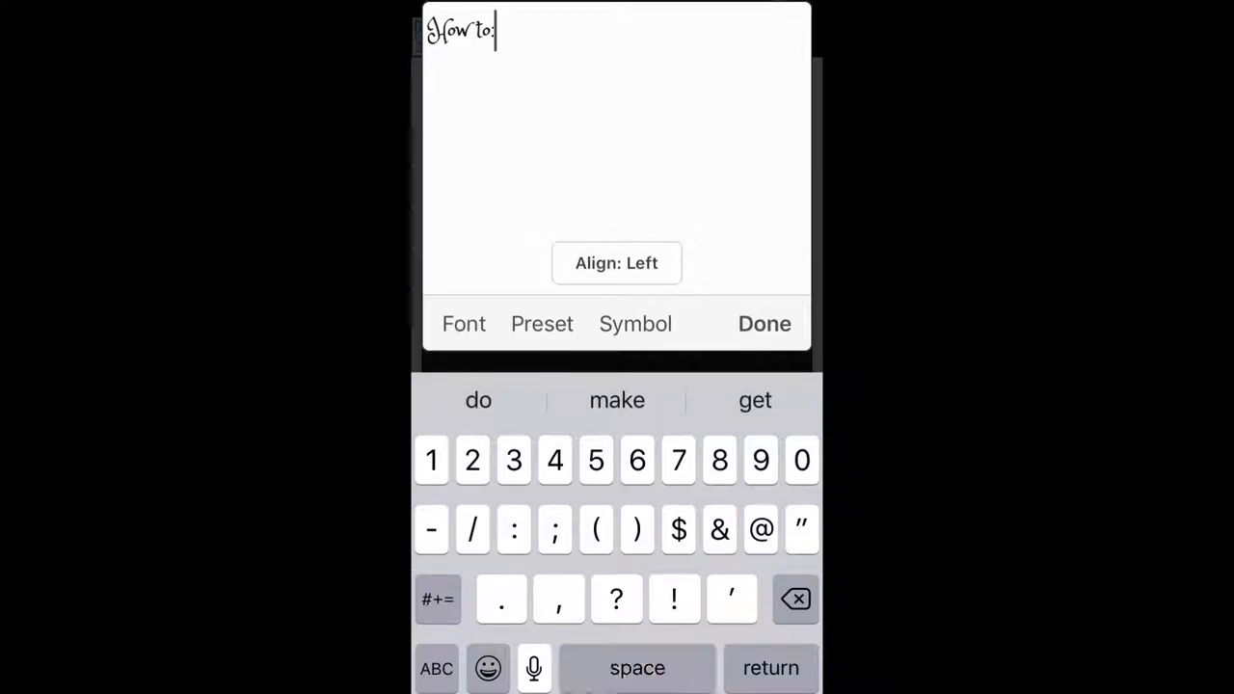
left_click(464, 323)
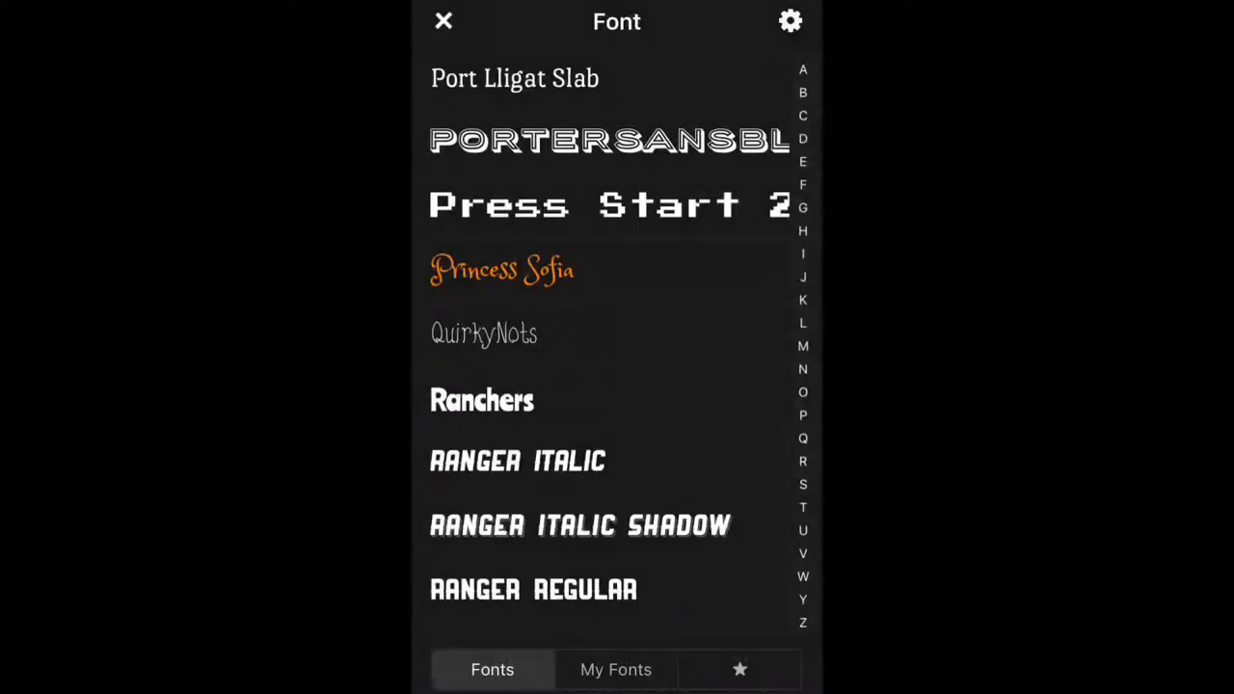
scroll("down", 3)
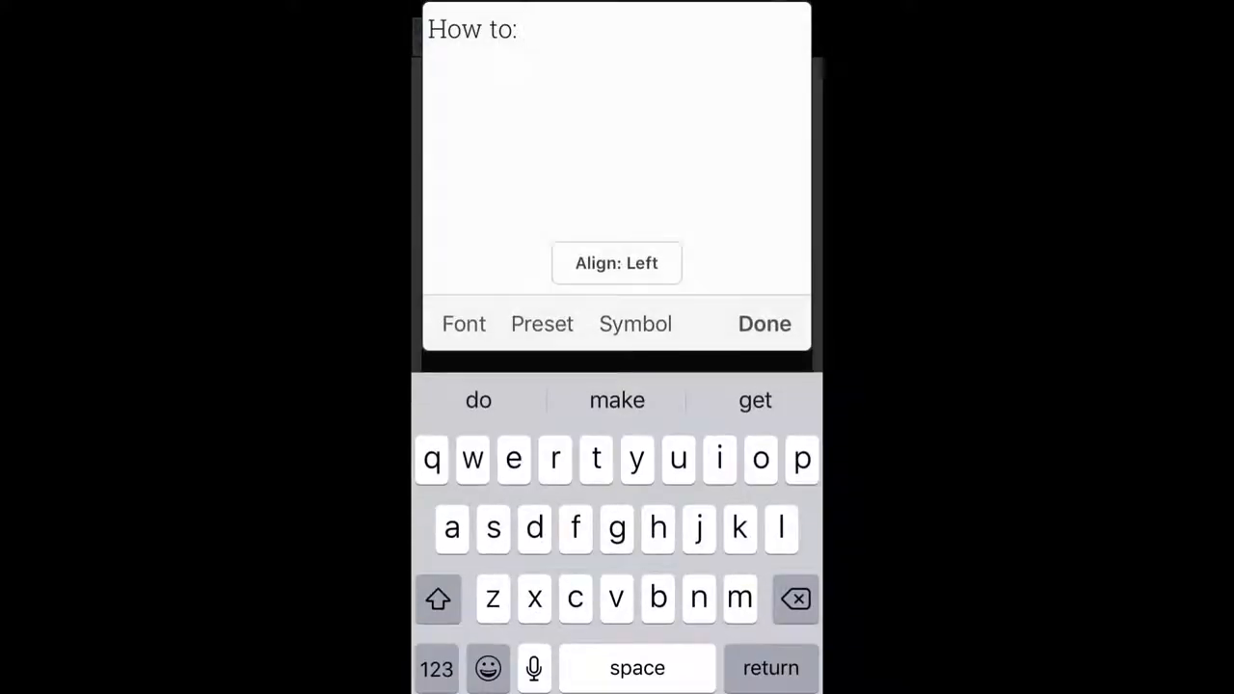
left_click(763, 323)
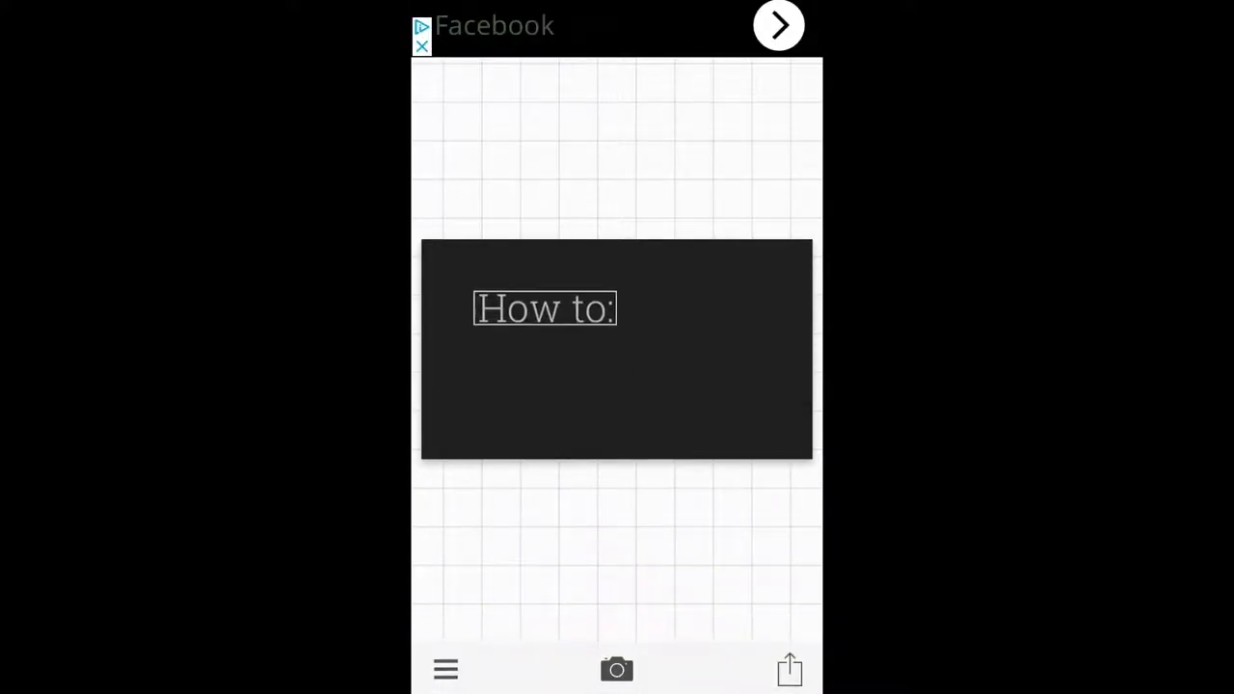
Give 'How to:' a light blue fill, orange outline and background alpha 0.
left_click(545, 308)
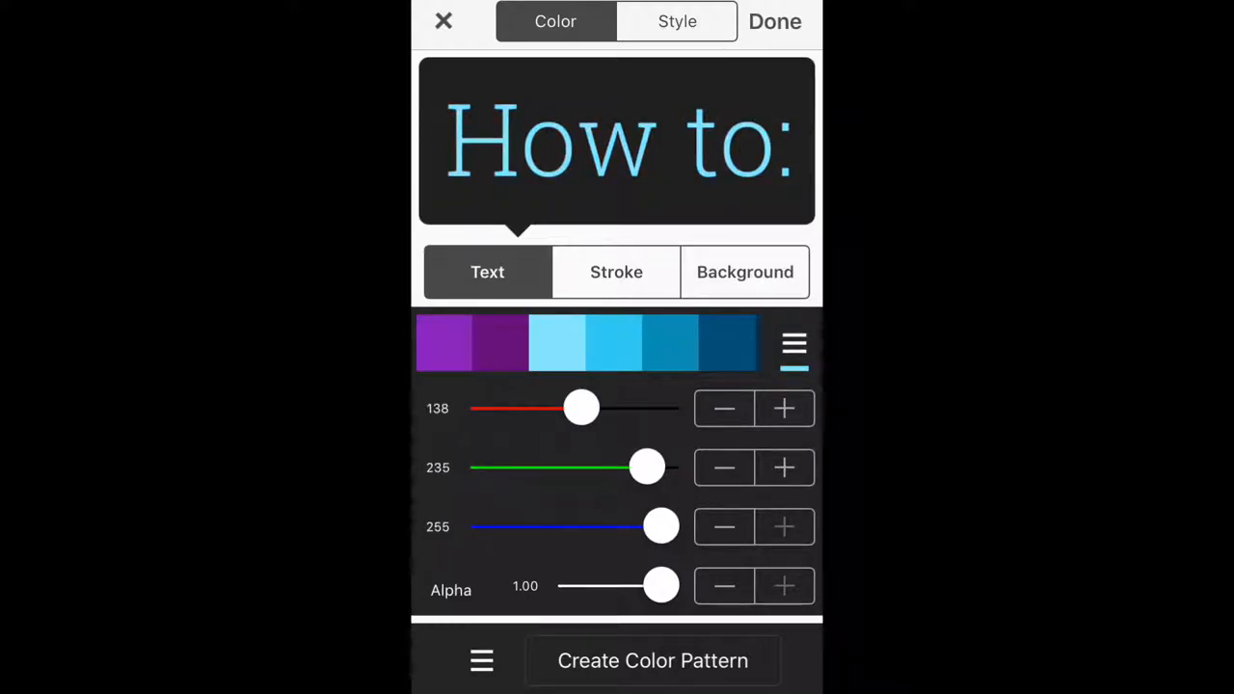
left_click(616, 272)
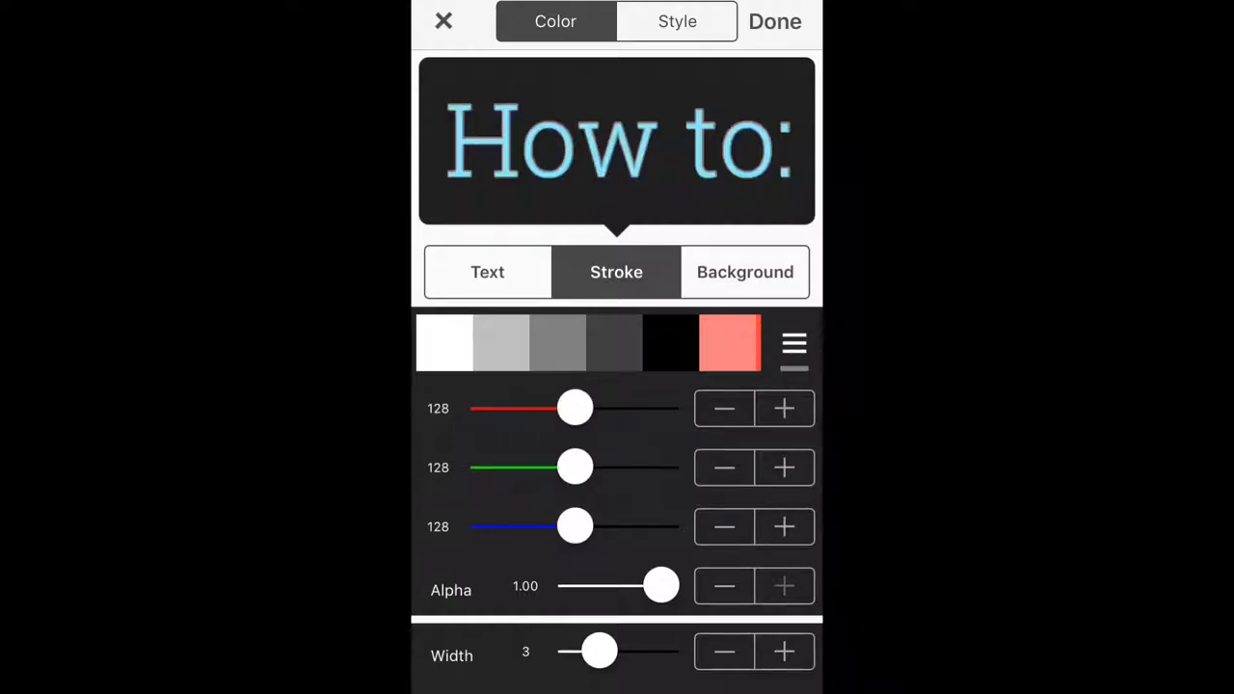
left_click(730, 342)
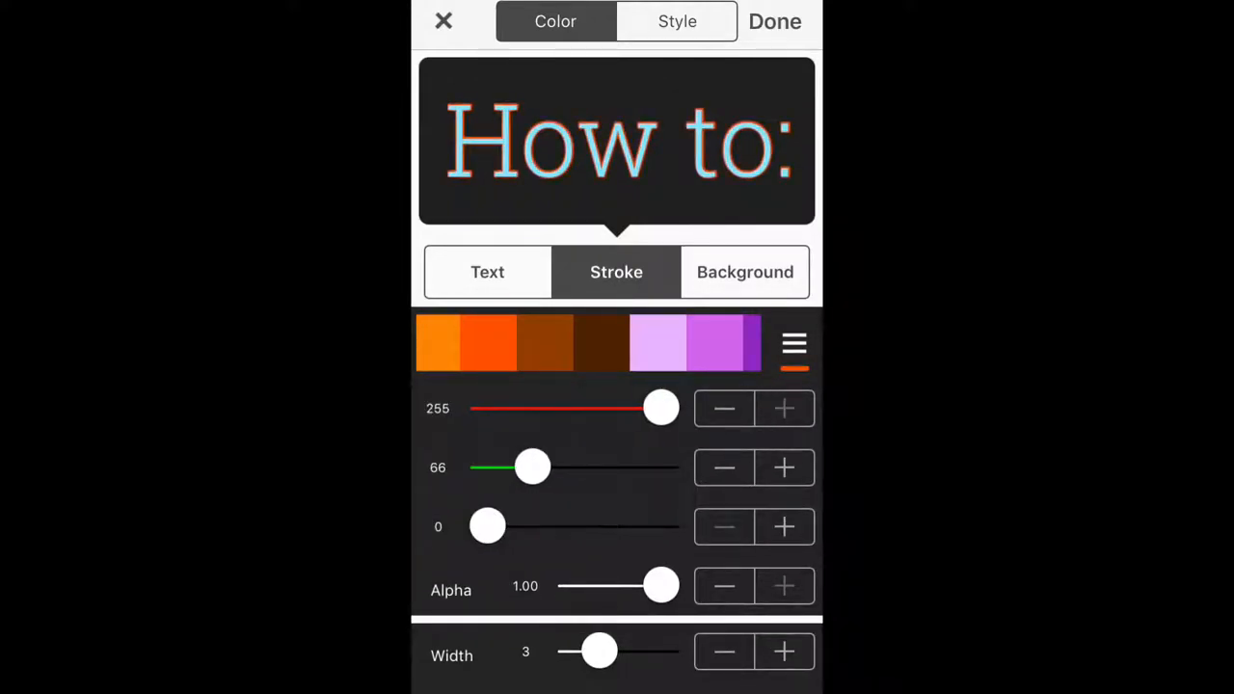
left_click(745, 271)
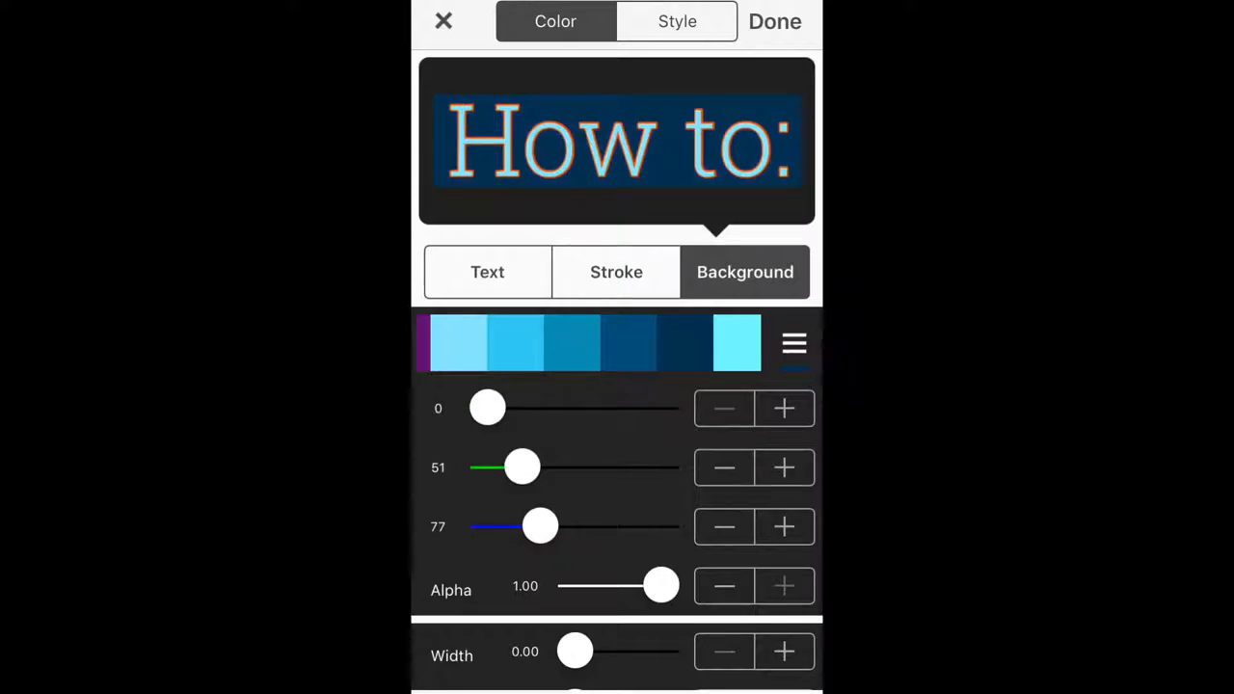
left_click_drag(661, 586, 576, 585)
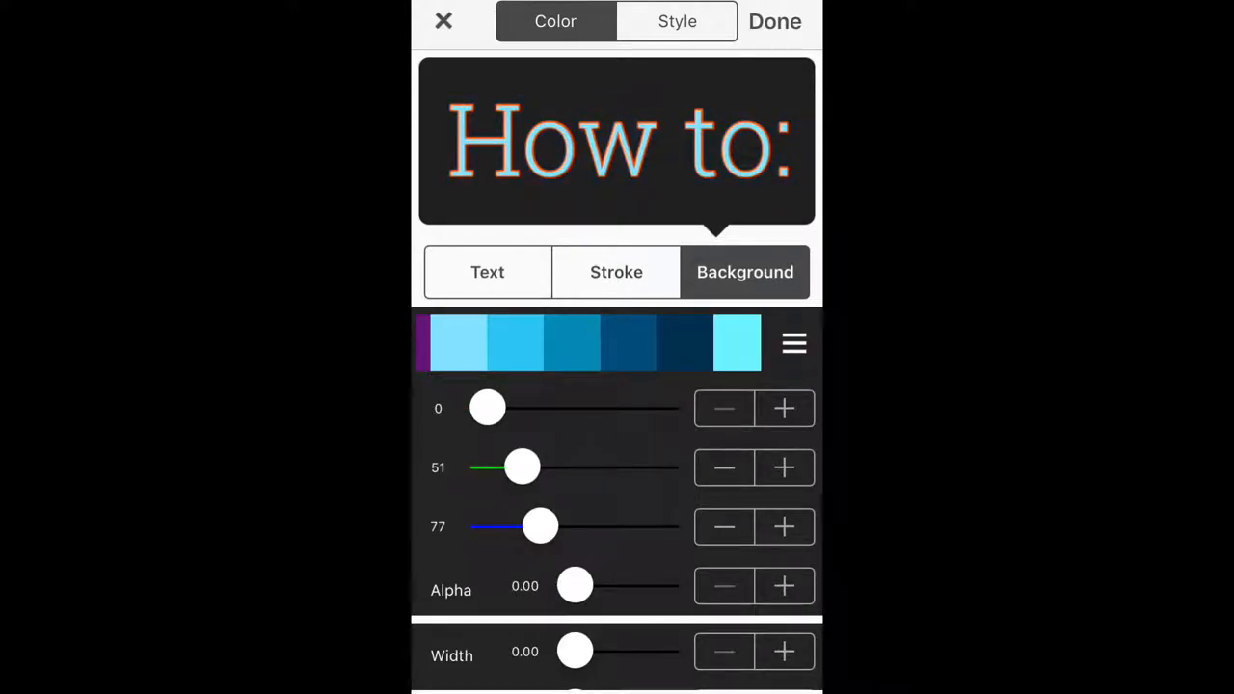
Give 'How to:' a blue shadow with alpha 1.00, blur 0 and 0.20 offsets.
left_click(677, 21)
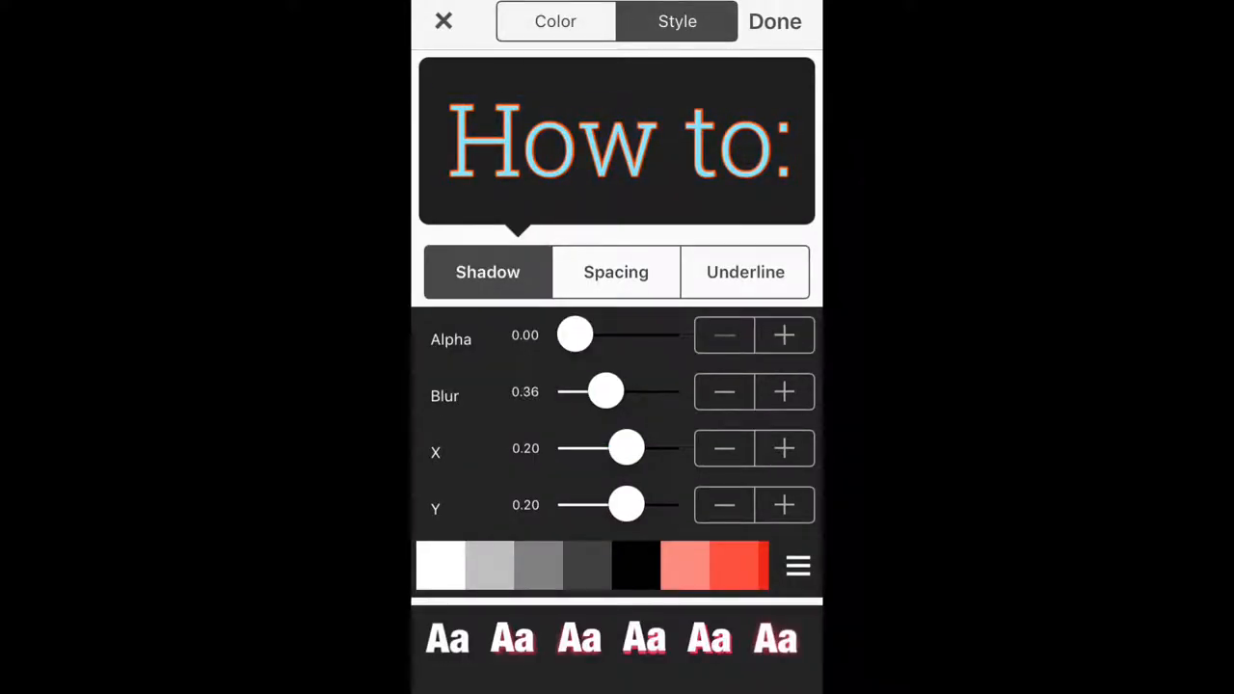
left_click_drag(575, 335, 647, 335)
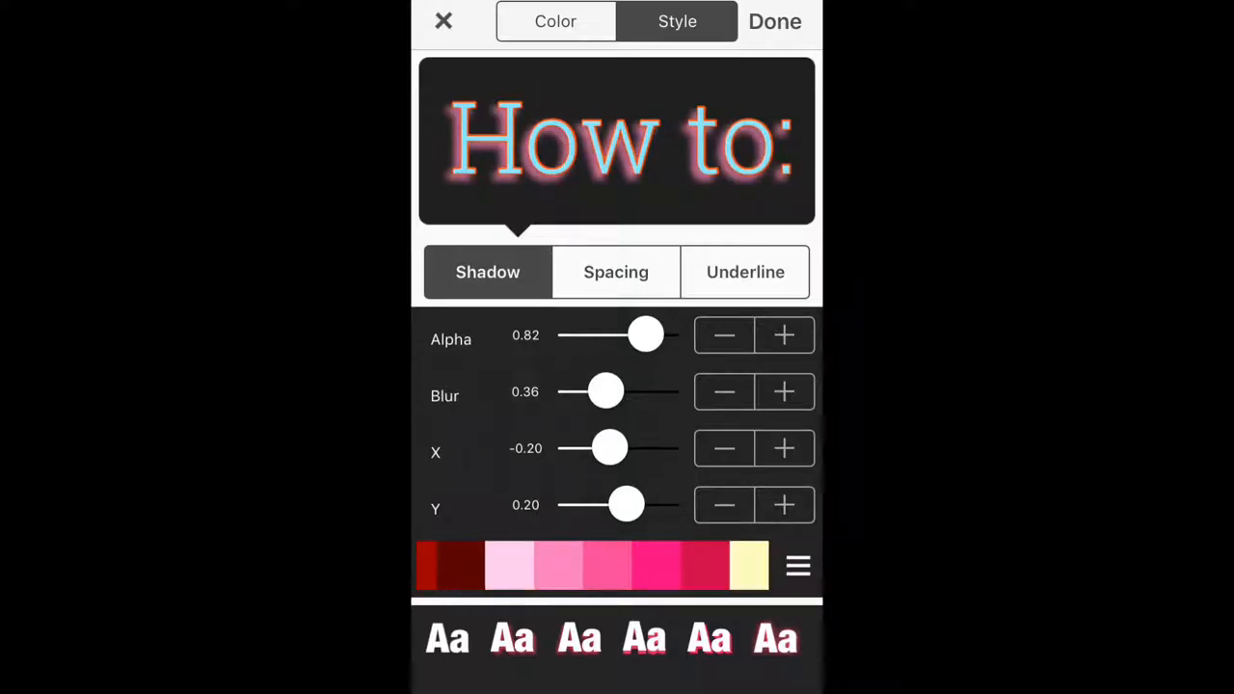
left_click_drag(609, 447, 627, 447)
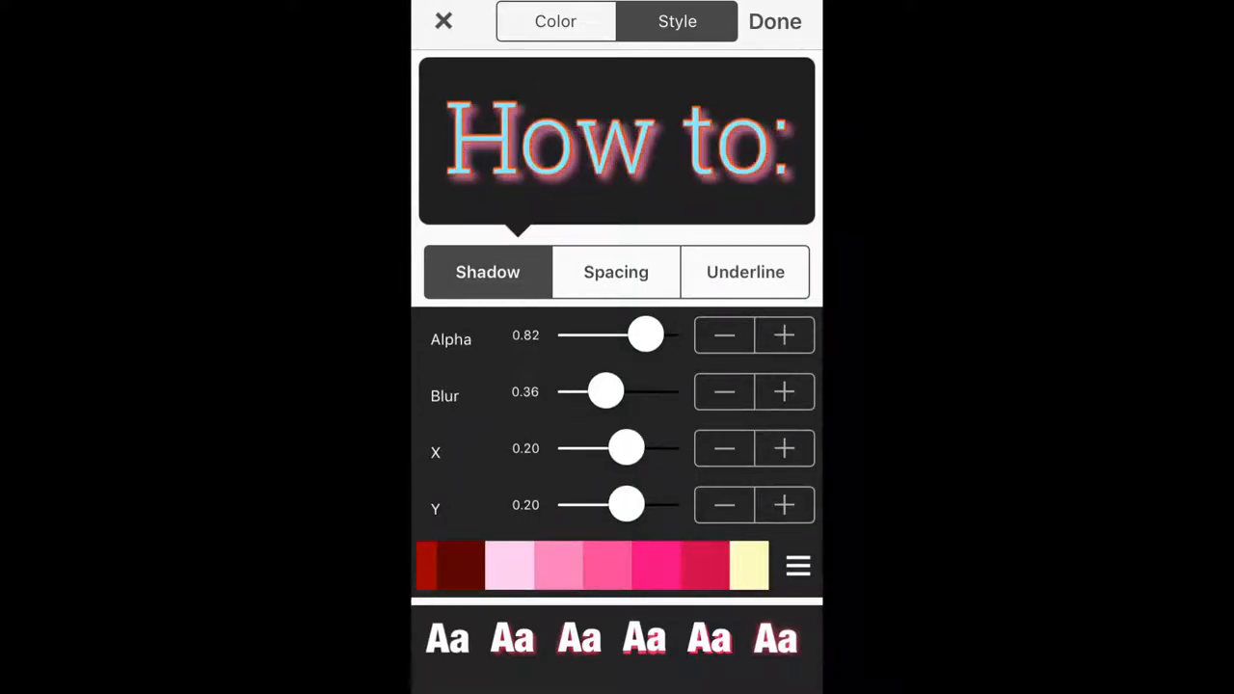
left_click_drag(625, 448, 610, 449)
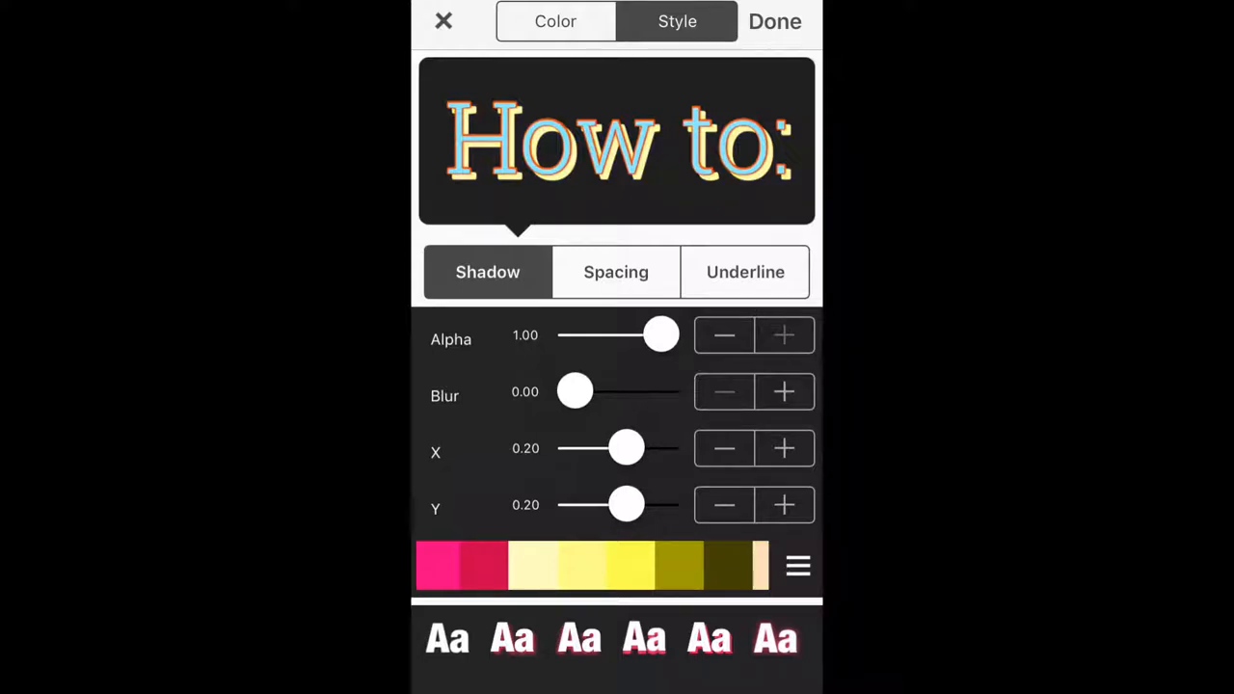
left_click(798, 566)
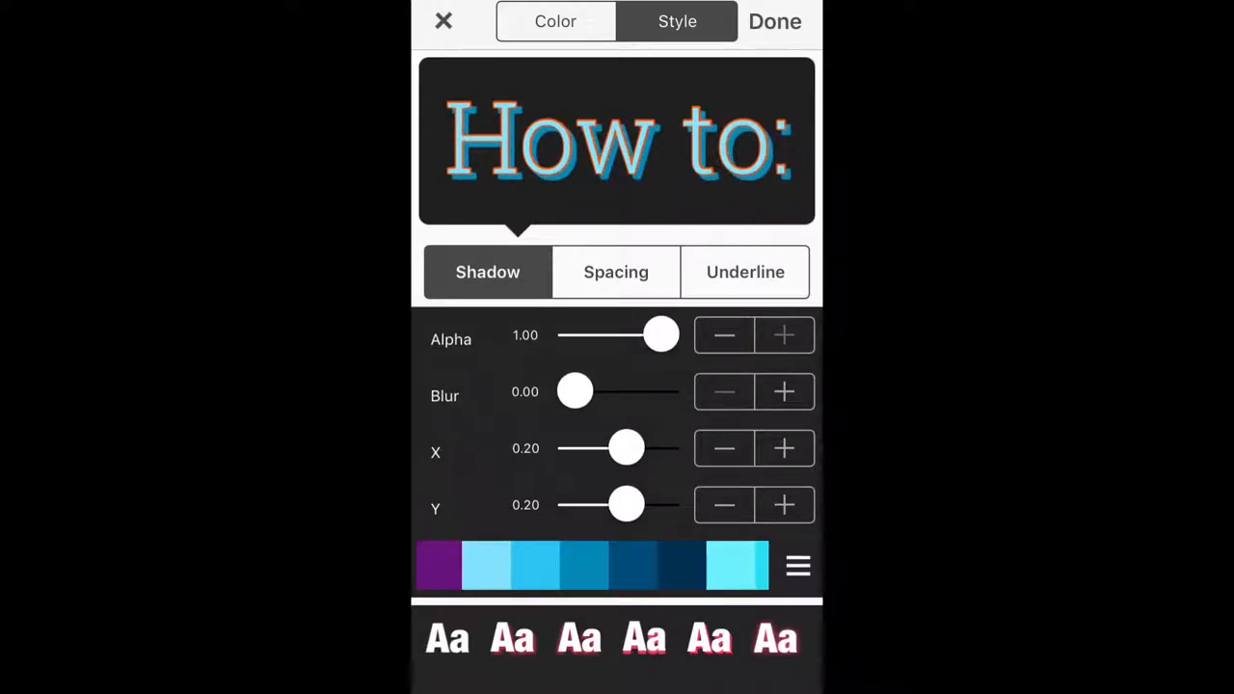
left_click(616, 271)
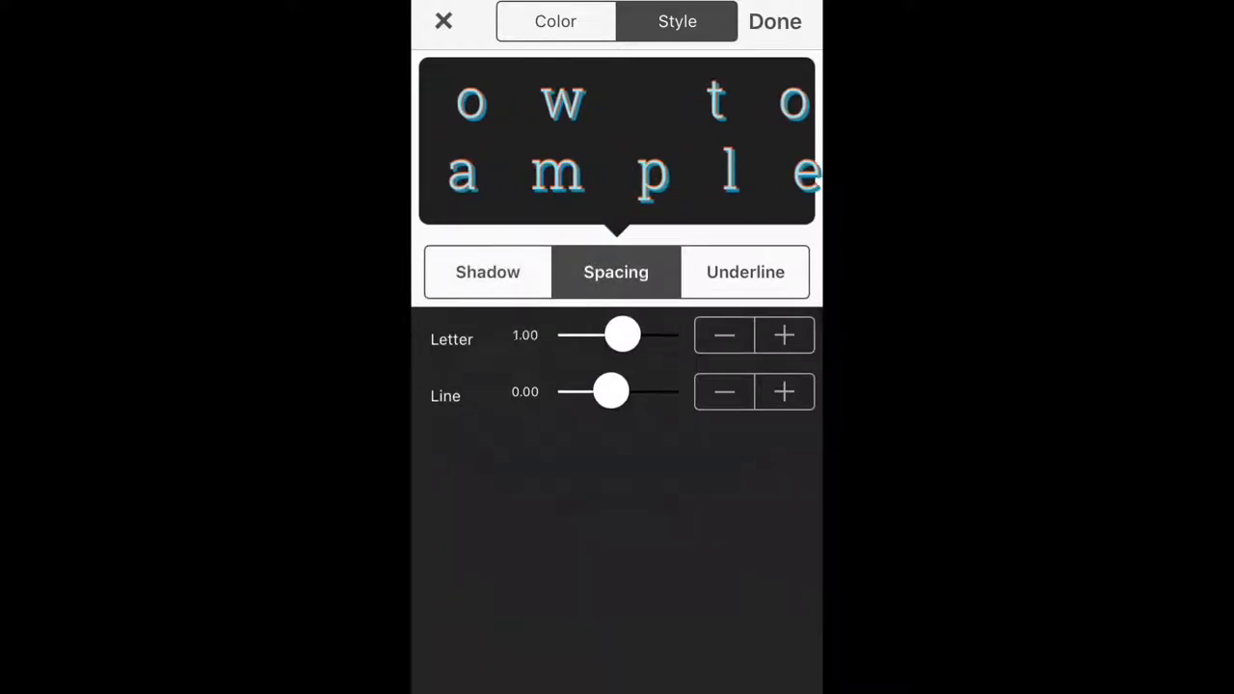
Tighten 'How to:' letter spacing to -0.04 and shrink its size to about 1.15.
left_click_drag(623, 335, 585, 334)
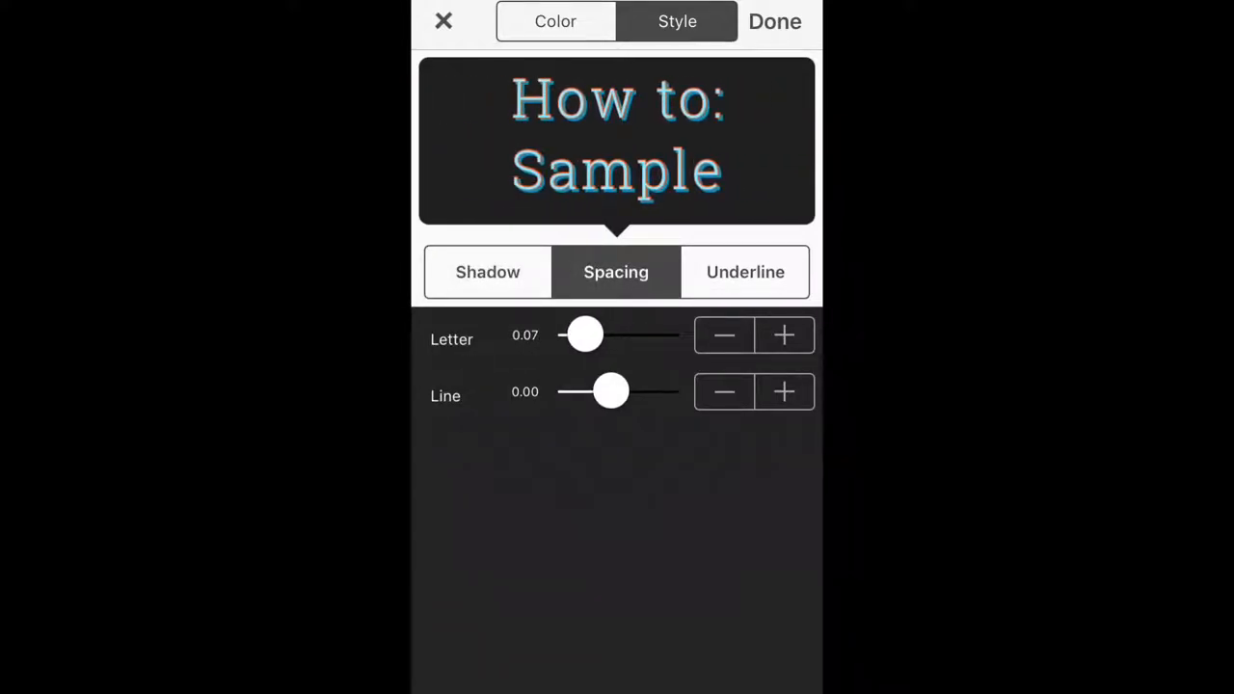
left_click_drag(588, 335, 582, 335)
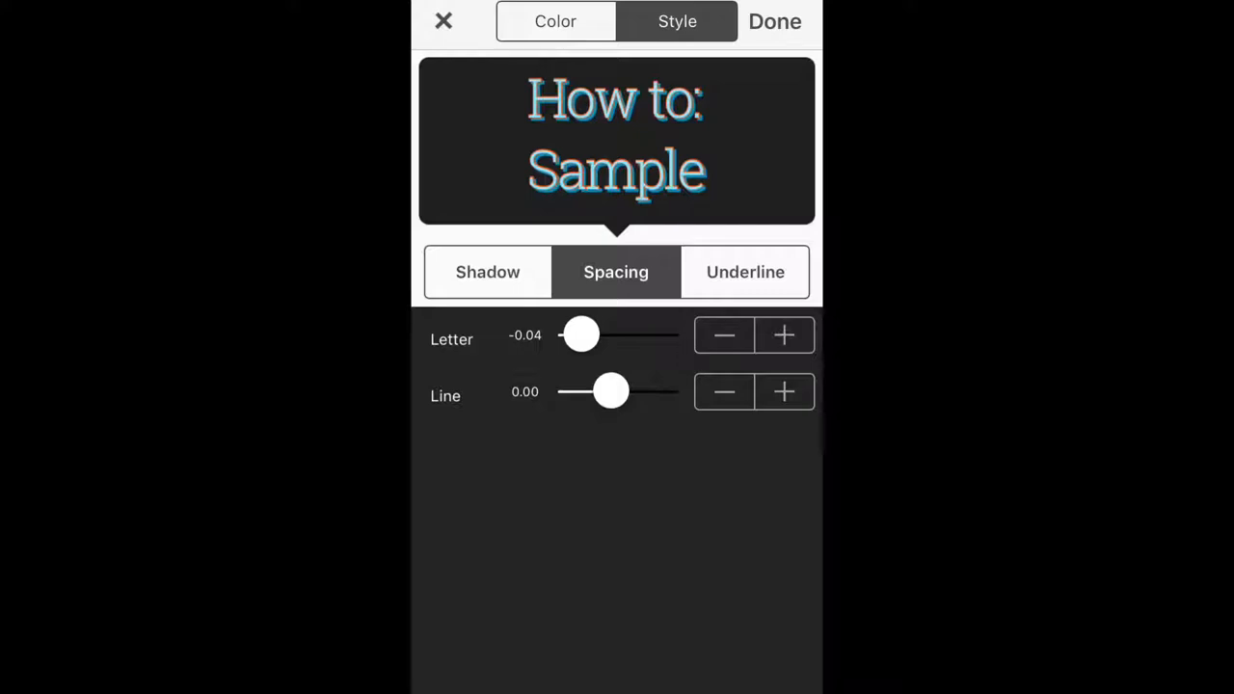
left_click(746, 272)
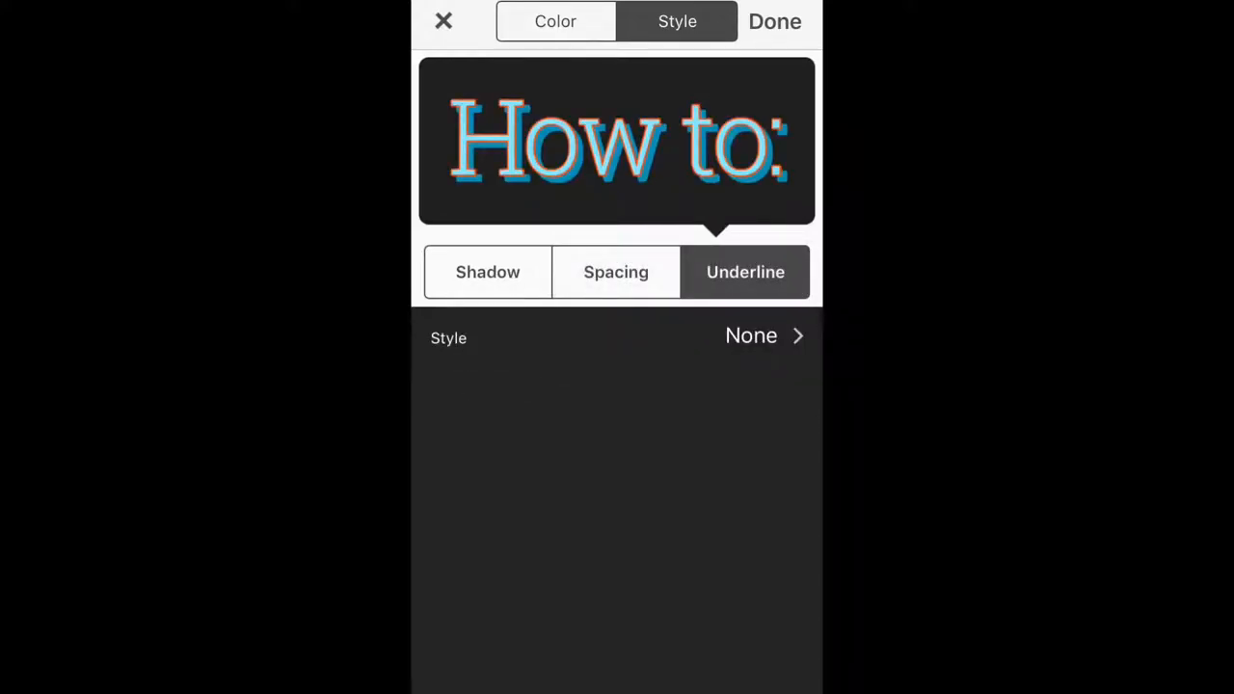
left_click(775, 22)
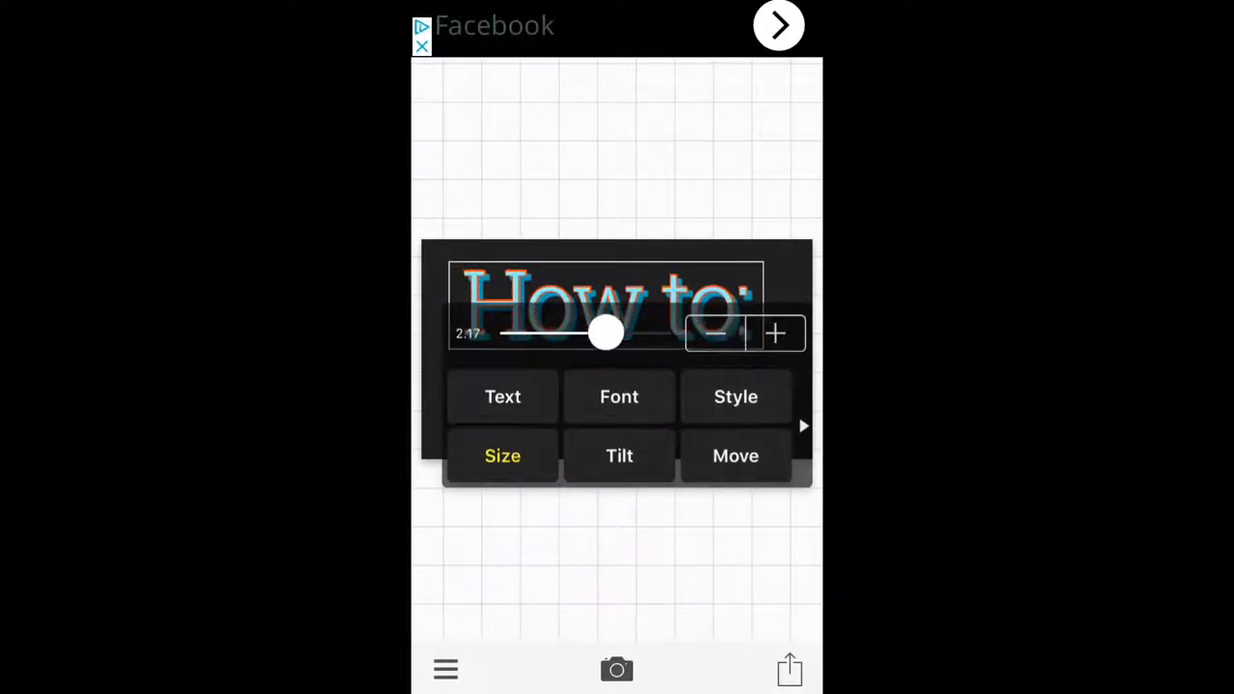
left_click_drag(606, 332, 562, 333)
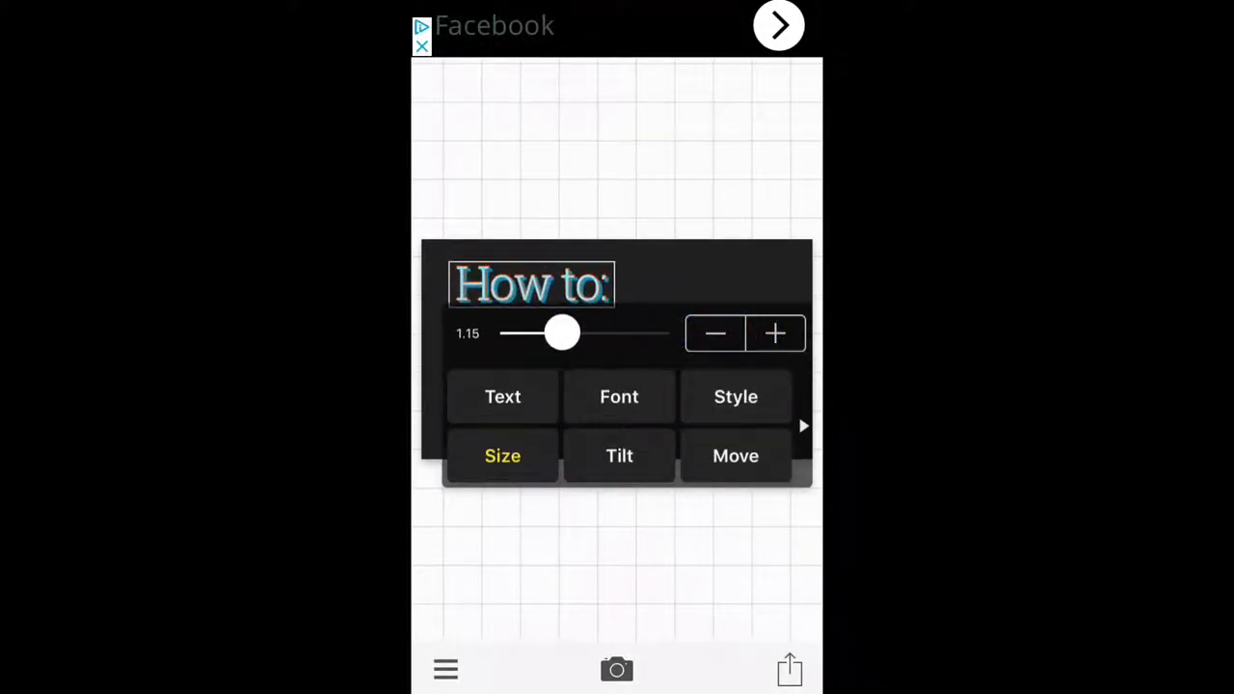
left_click_drag(562, 333, 568, 333)
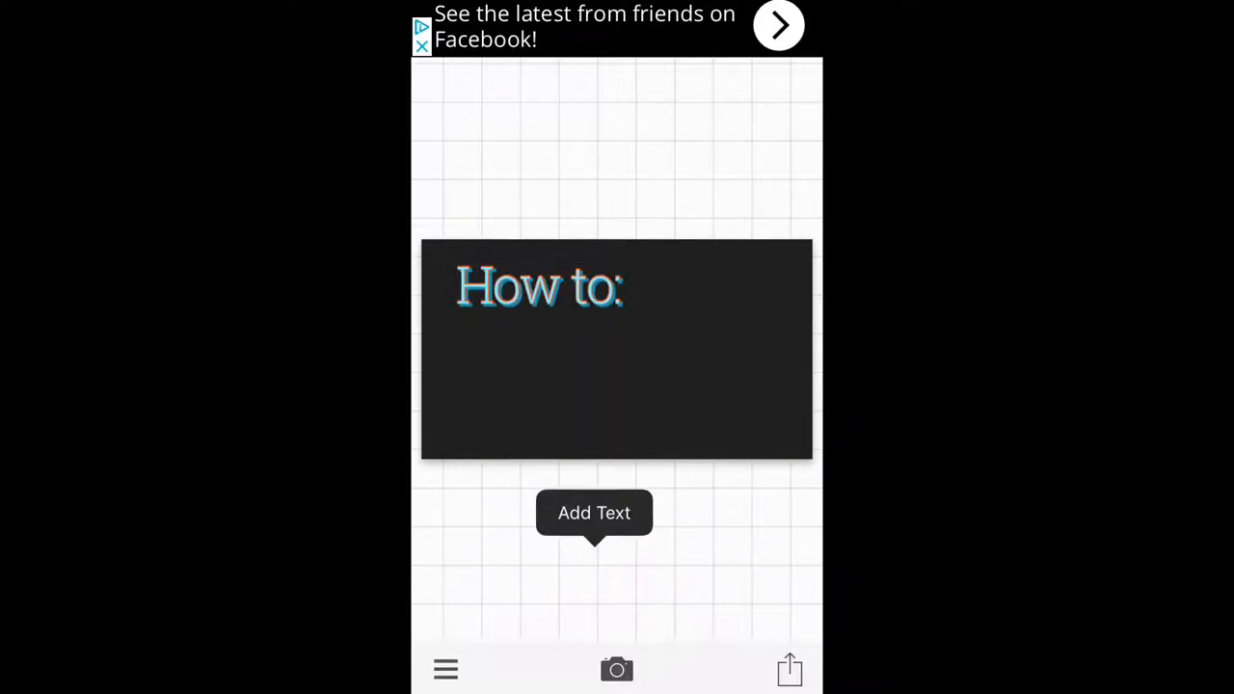
Add a lowercase 'make a' text line in an italic font.
left_click(593, 512)
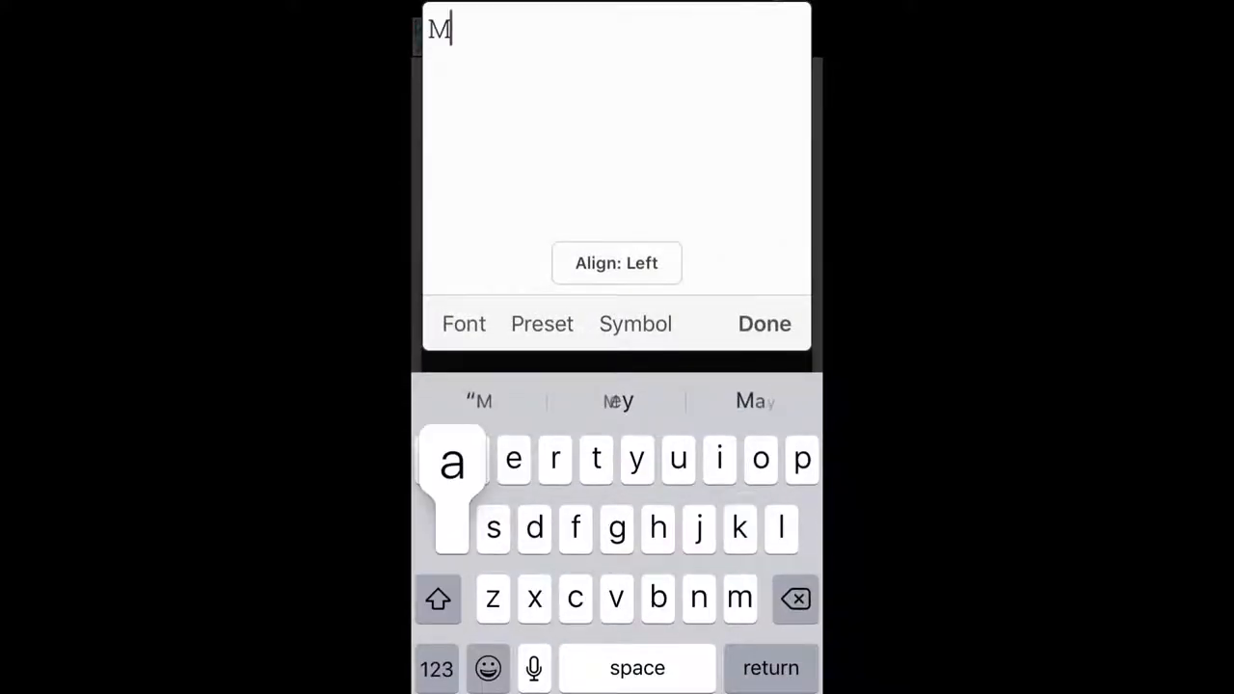
type("ake a")
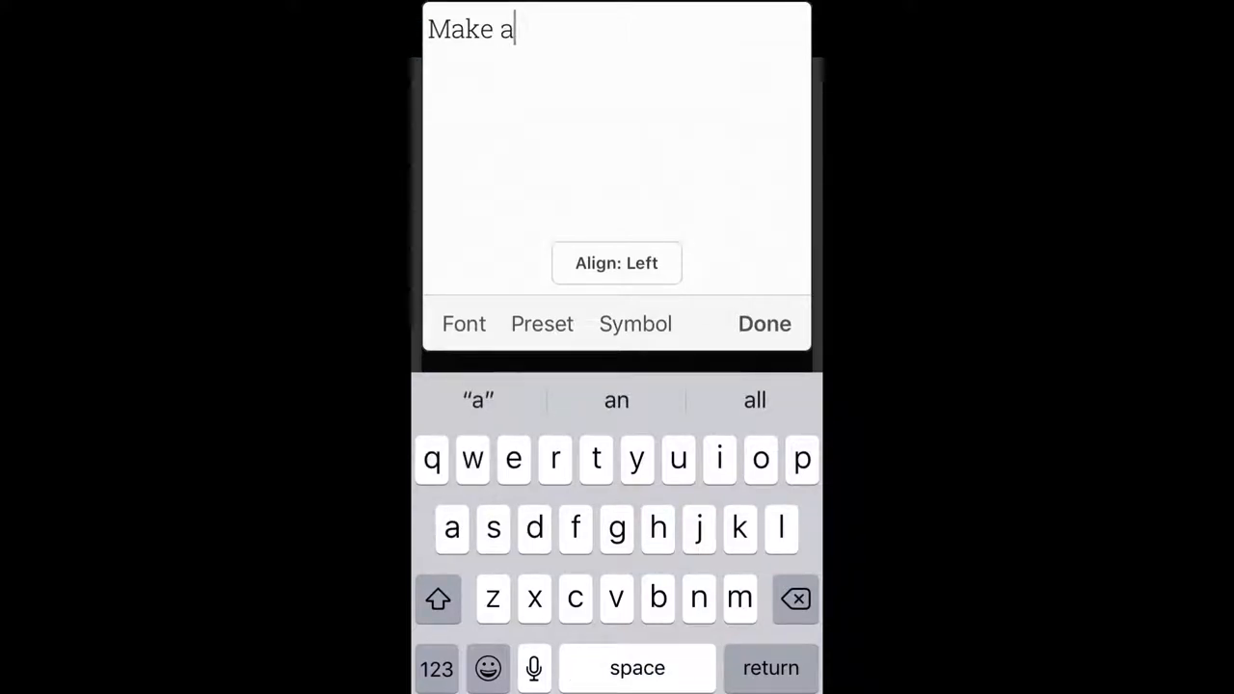
left_click(437, 599)
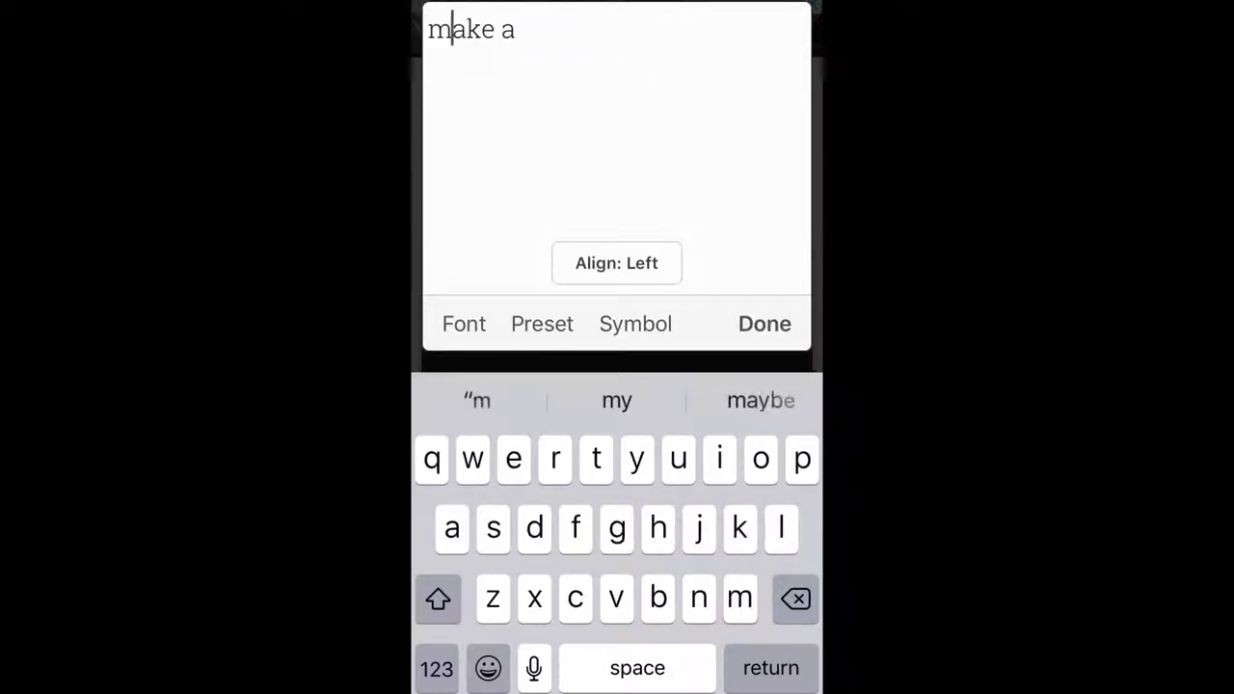
left_click(464, 323)
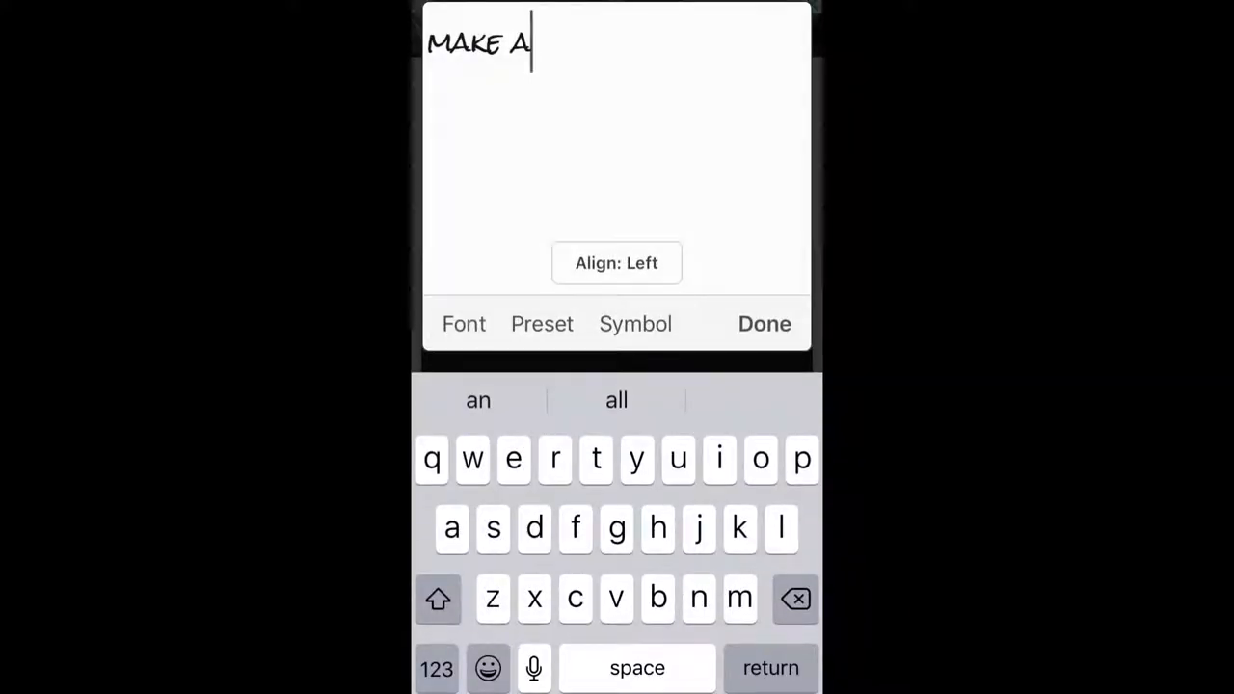
left_click(464, 323)
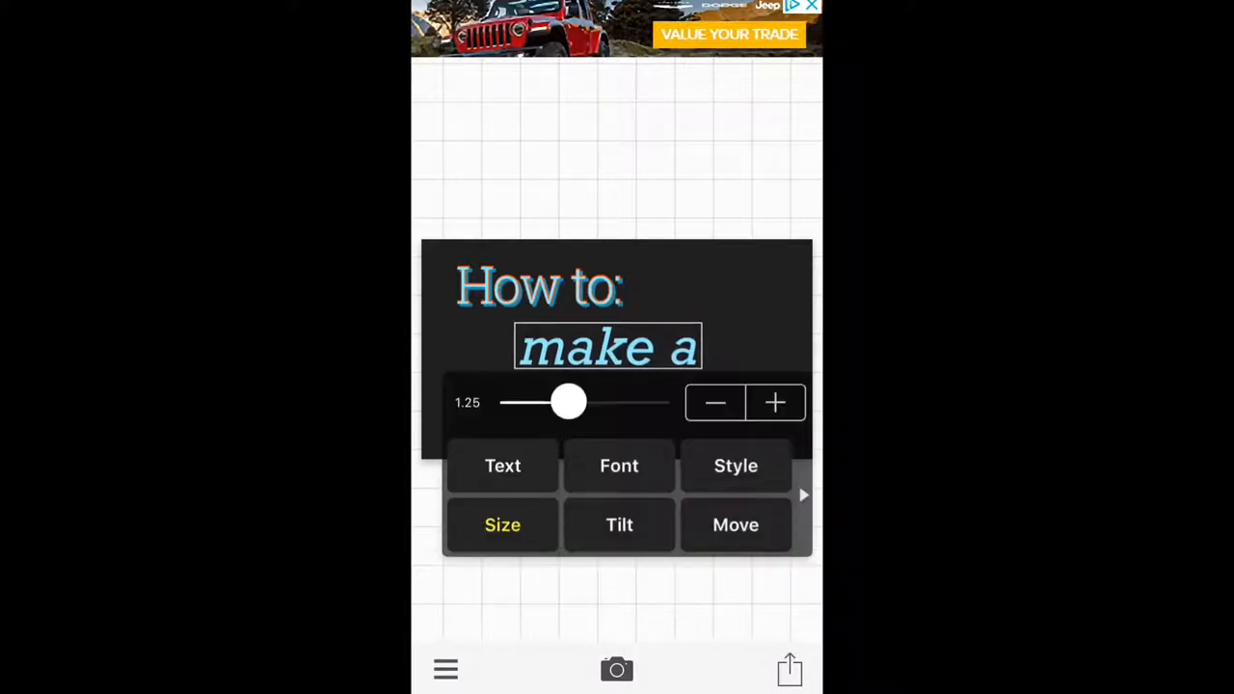
Shrink 'make a' and give it cream lettering, a red outline and transparent background.
left_click_drag(569, 402, 542, 402)
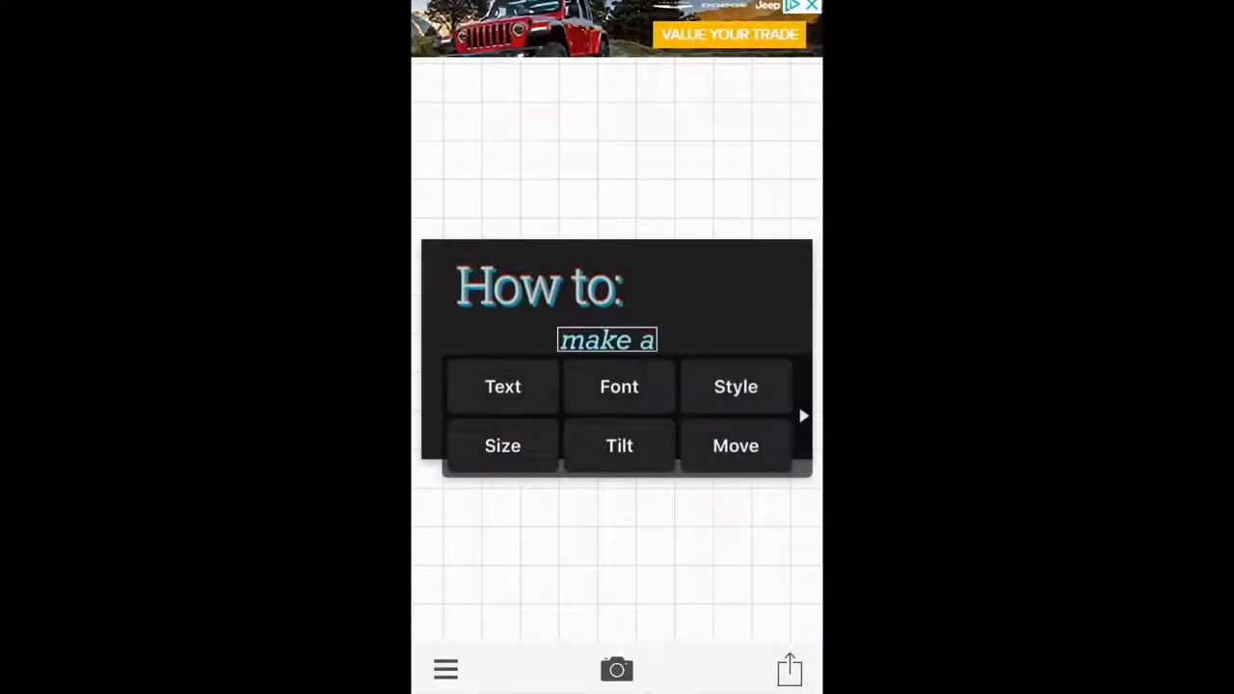
left_click(735, 386)
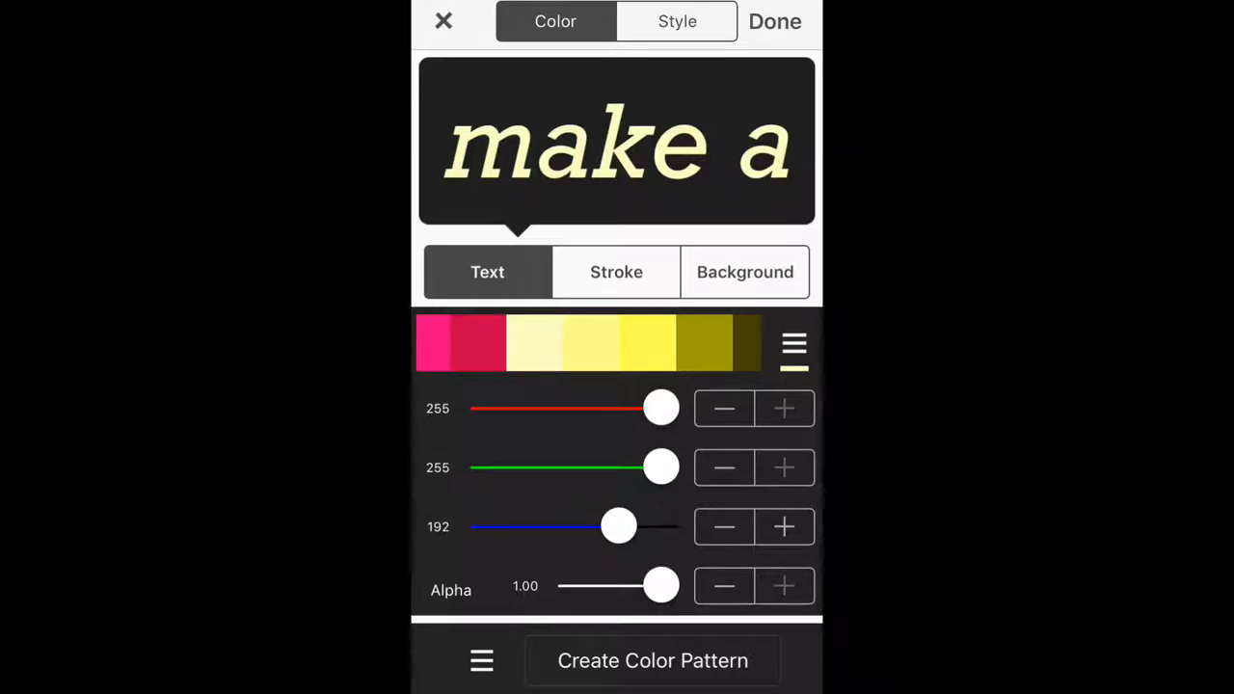
left_click(616, 272)
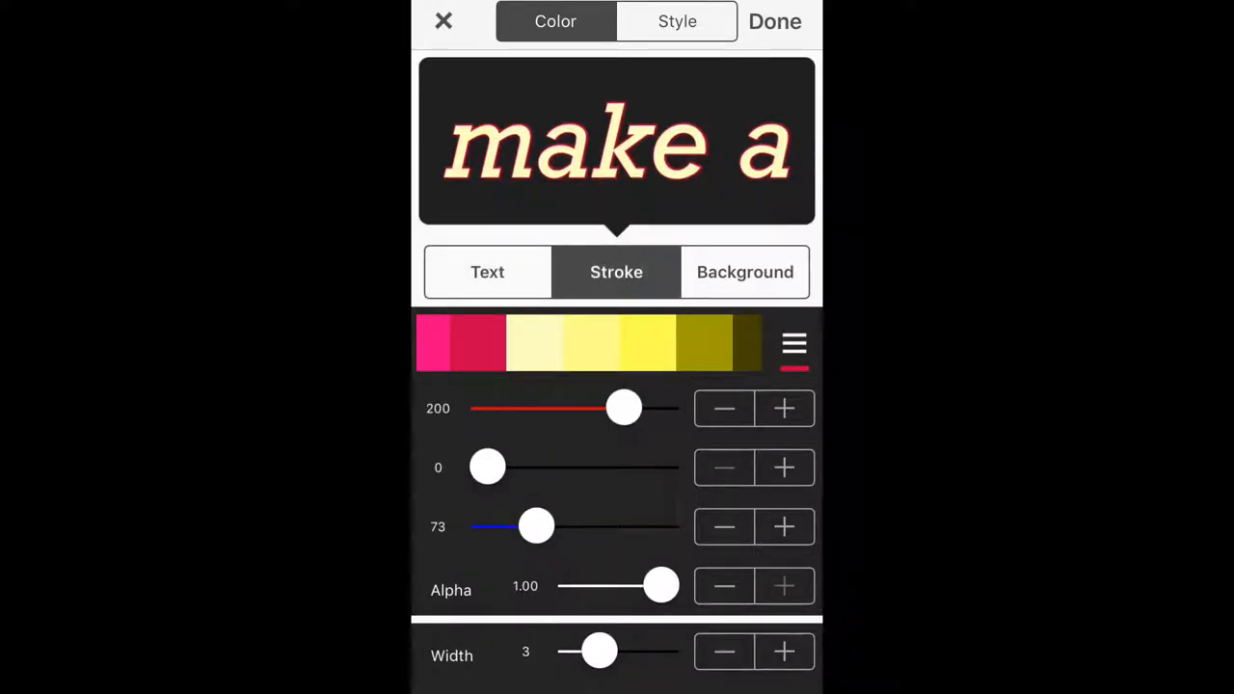
left_click(744, 272)
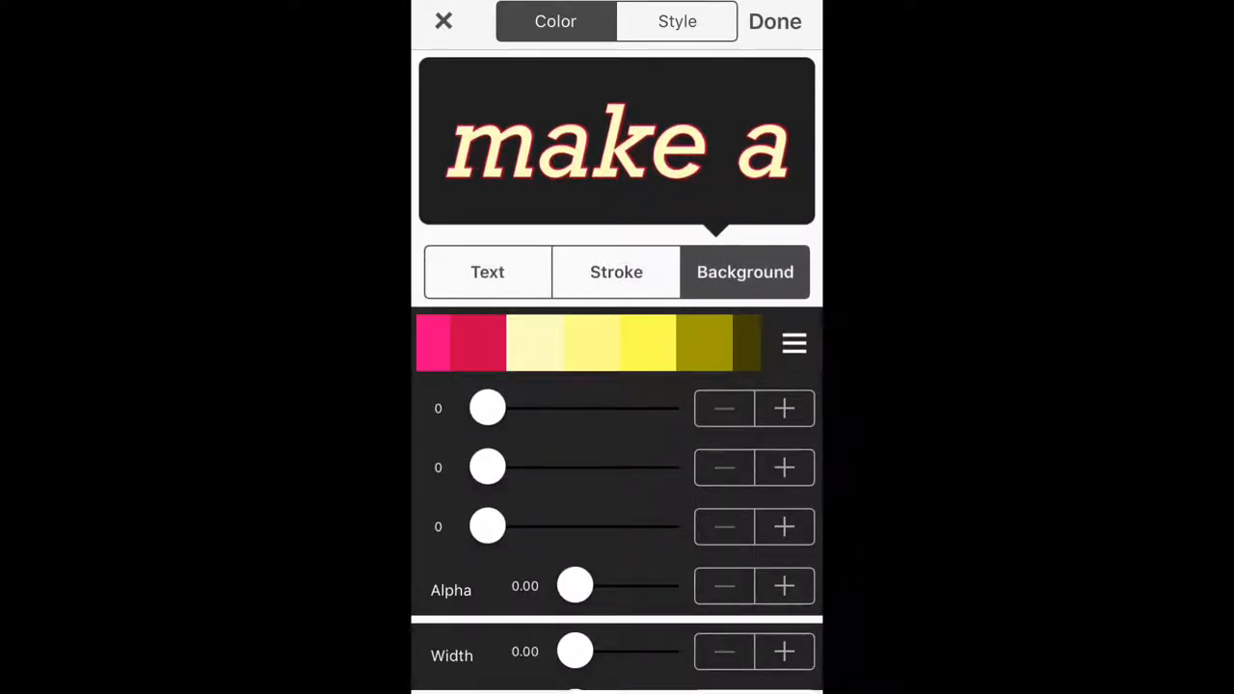
left_click(676, 21)
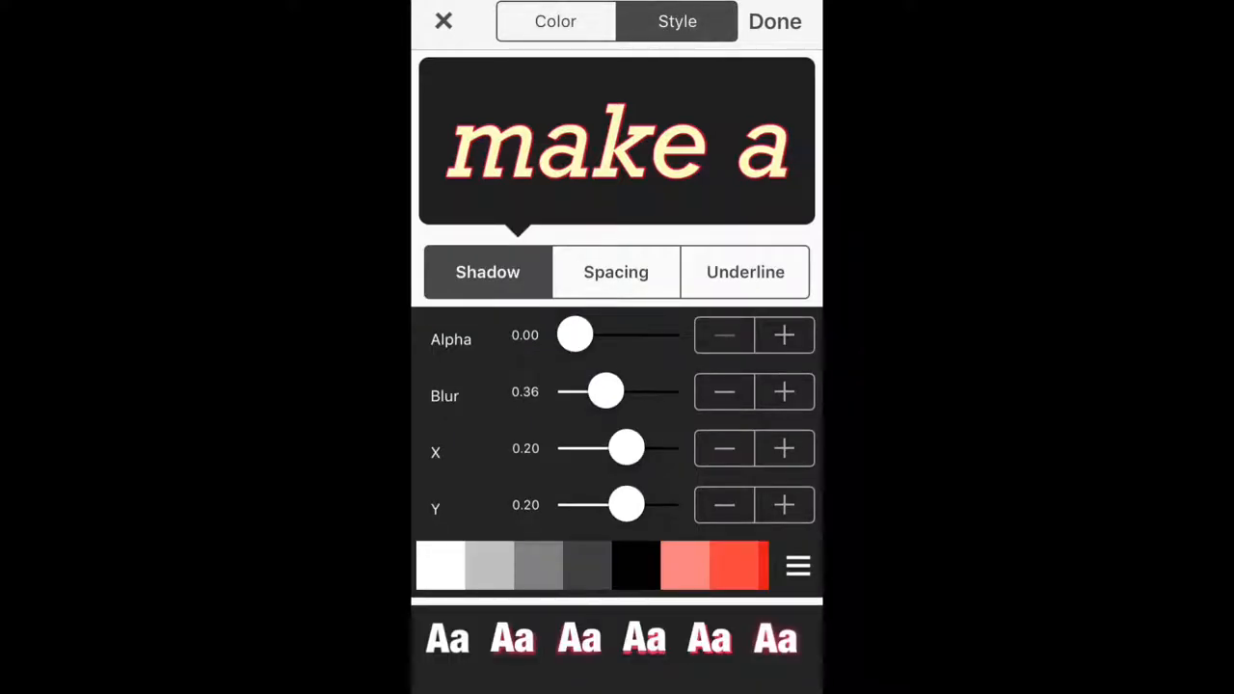
left_click_drag(575, 334, 632, 335)
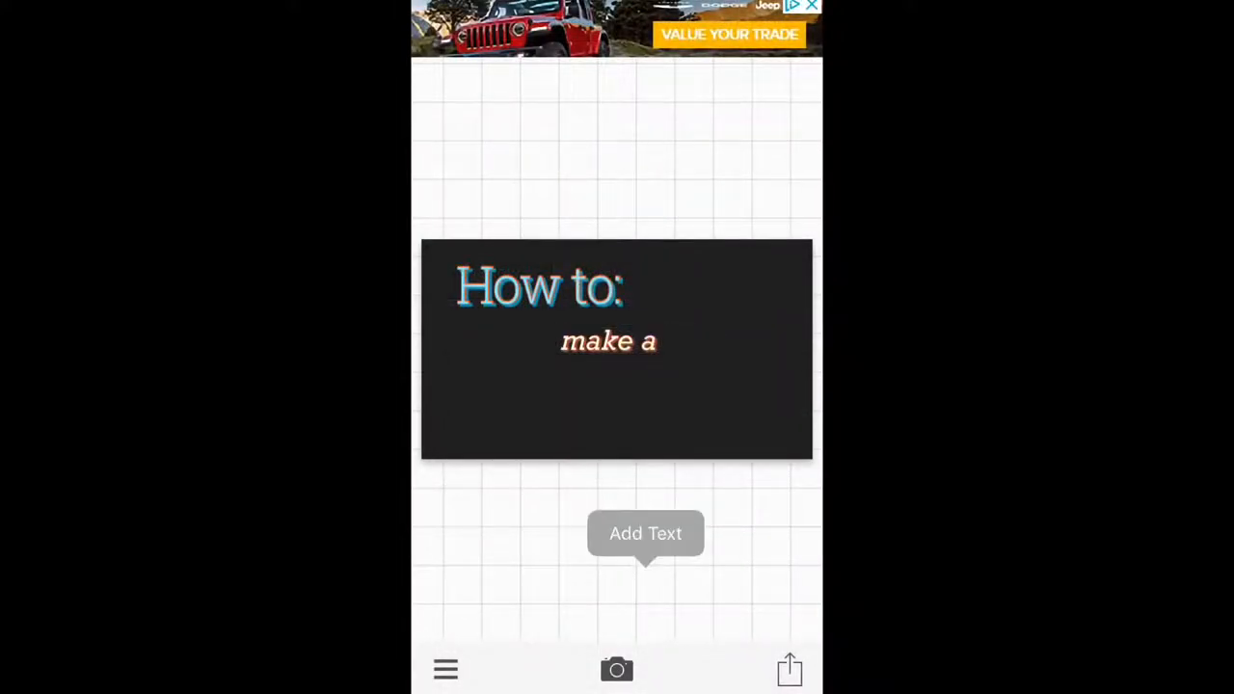
Add a 'Thumbnail !' text item in a handwritten capital-letter font.
left_click(645, 533)
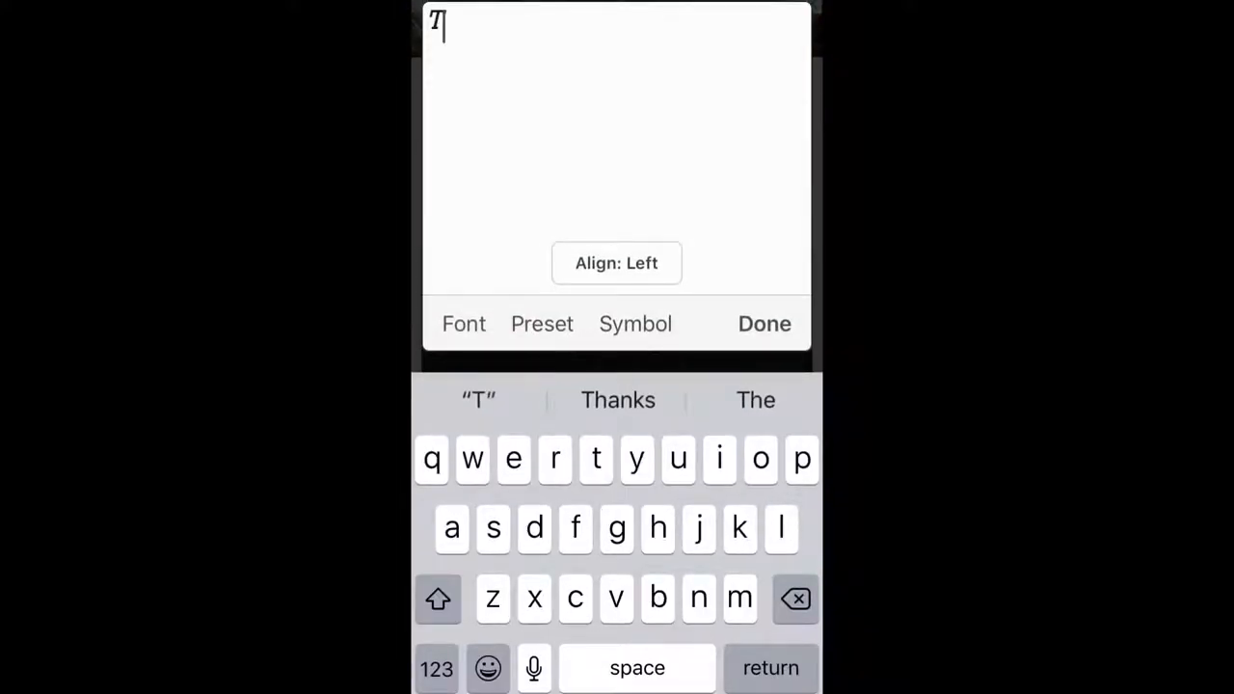
type("humbnail")
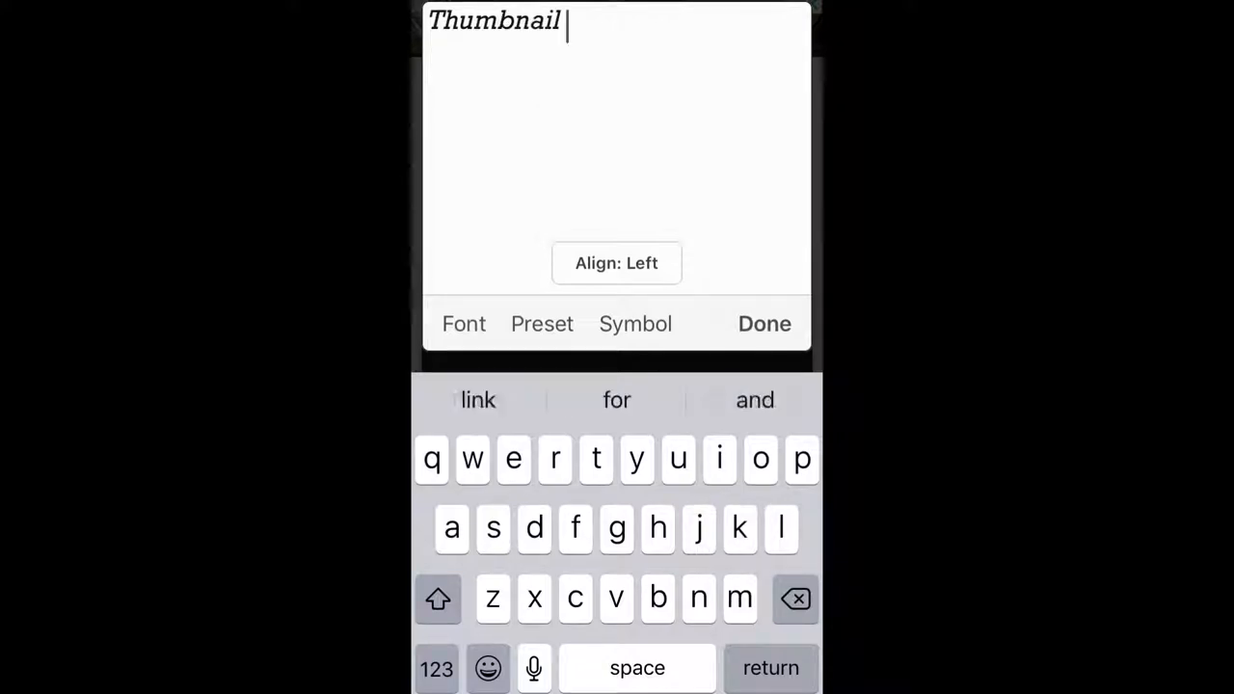
left_click(437, 668)
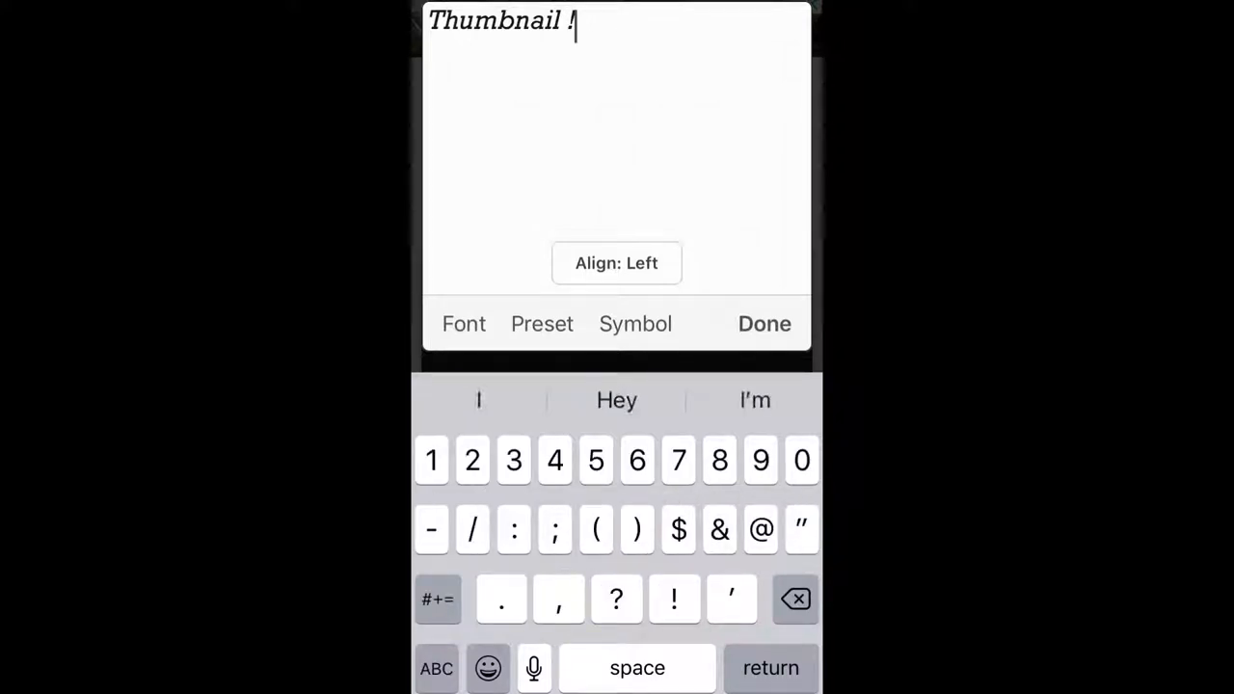
left_click(464, 323)
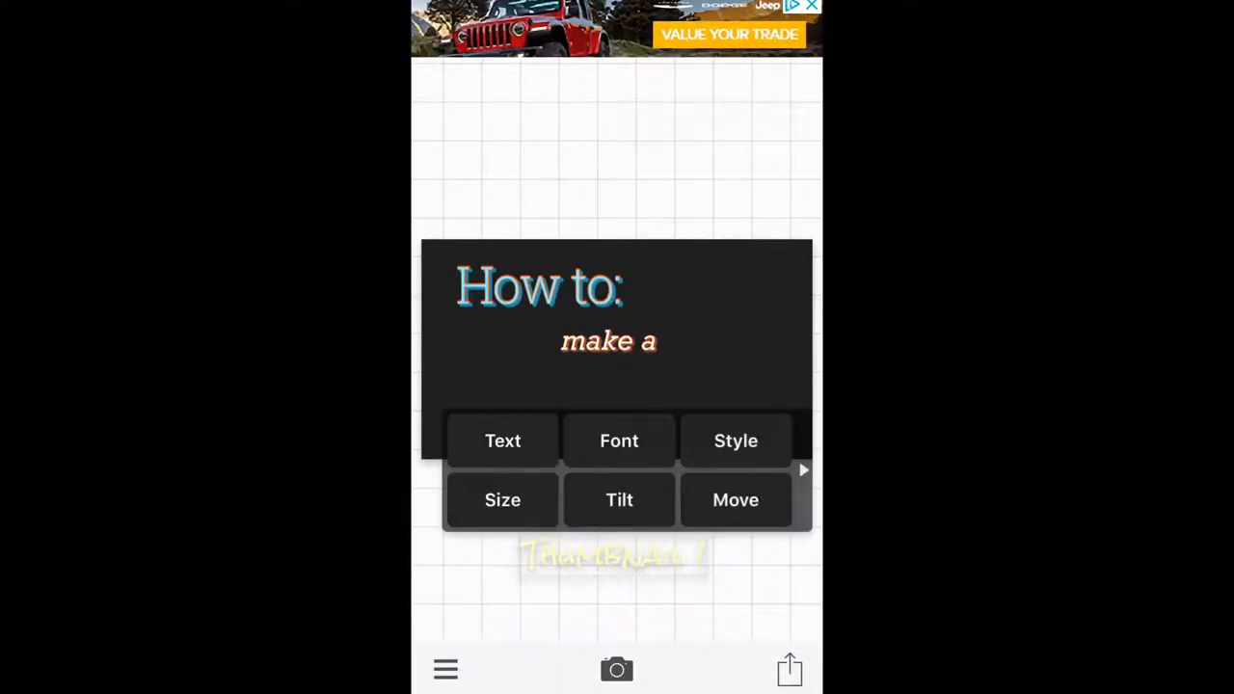
Colour 'Thumbnail !' green with a red outline and a 0.82-alpha glowing shadow.
left_click(736, 440)
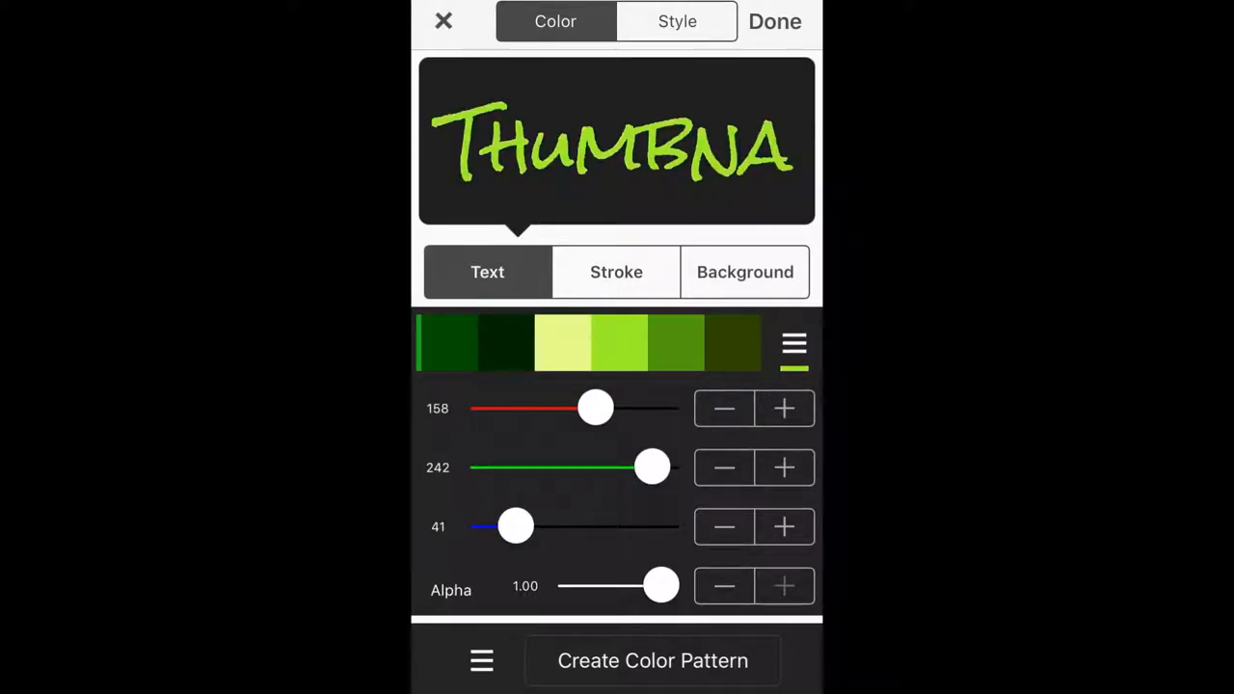
left_click(616, 272)
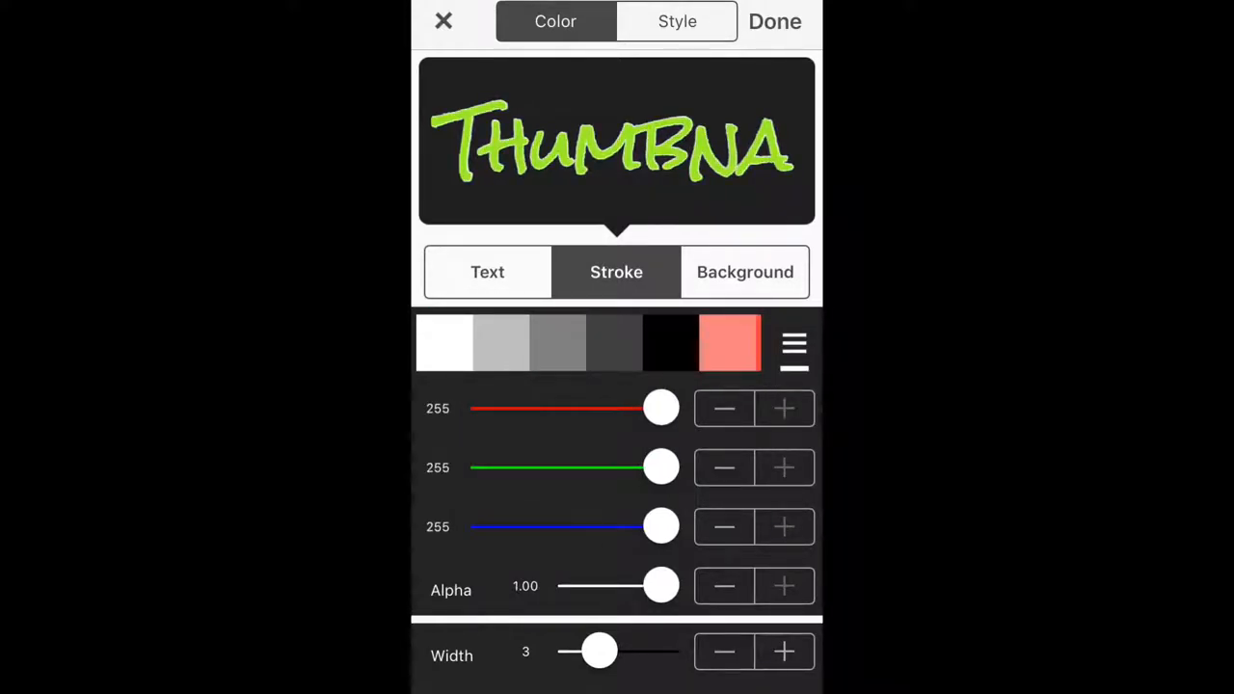
left_click(729, 344)
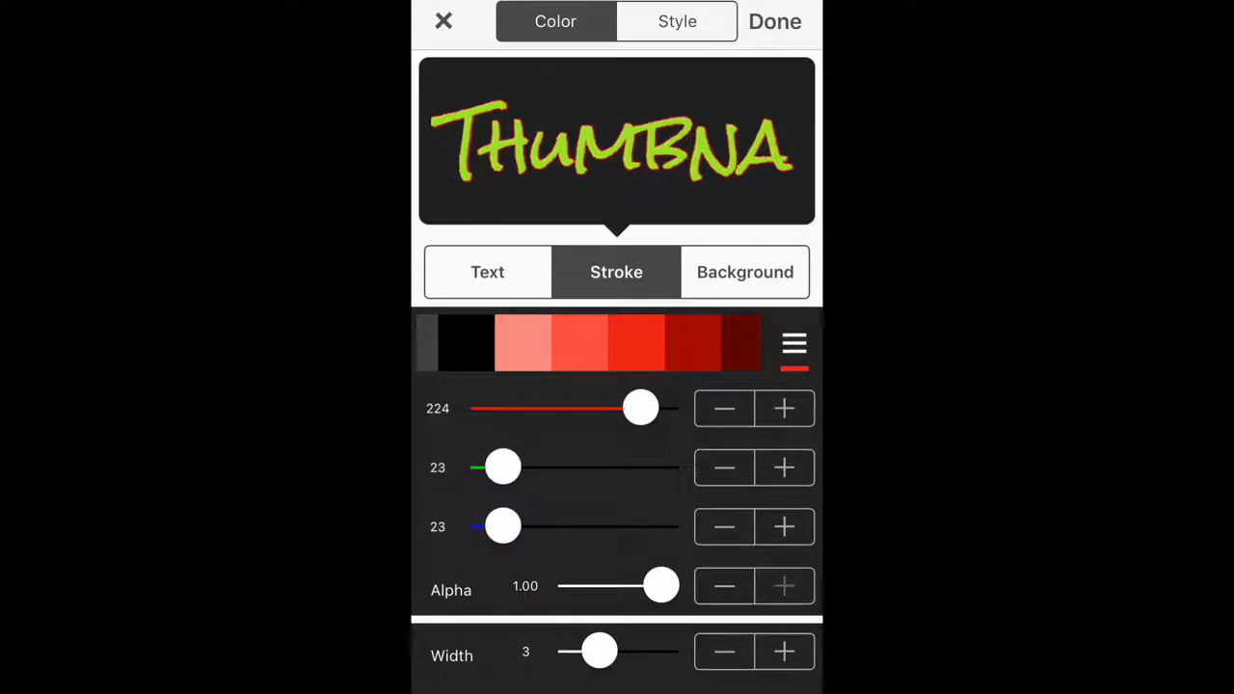
left_click(677, 21)
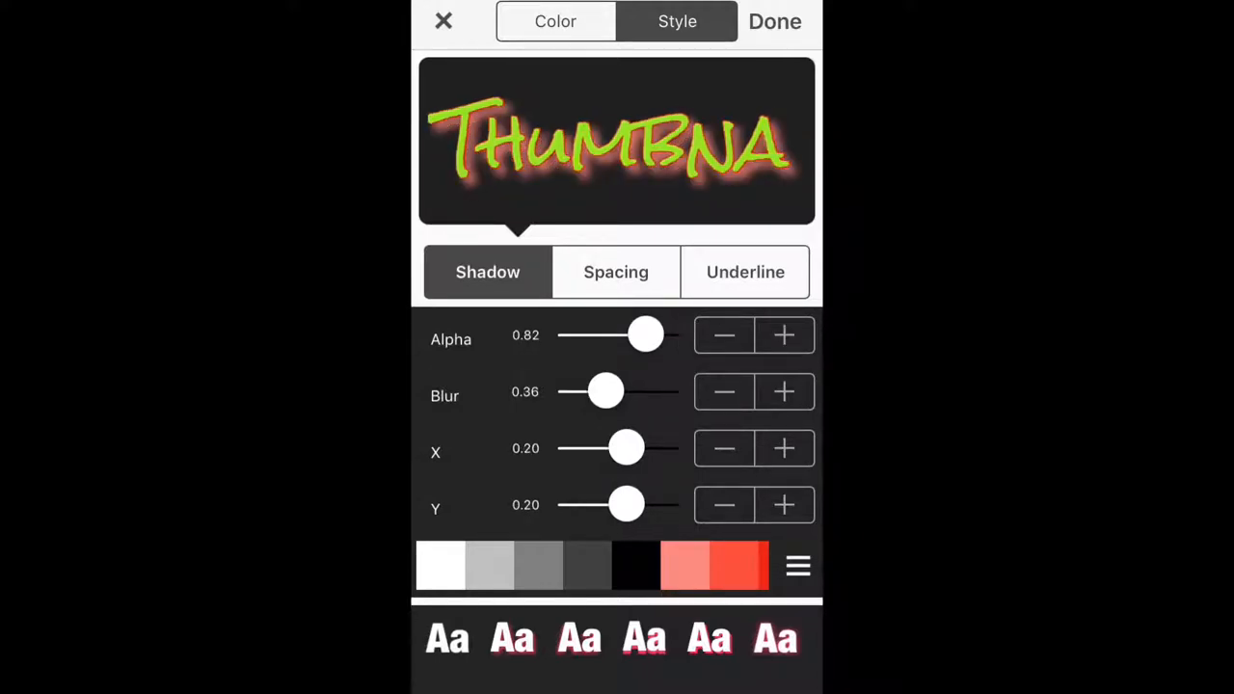
left_click_drag(627, 448, 609, 447)
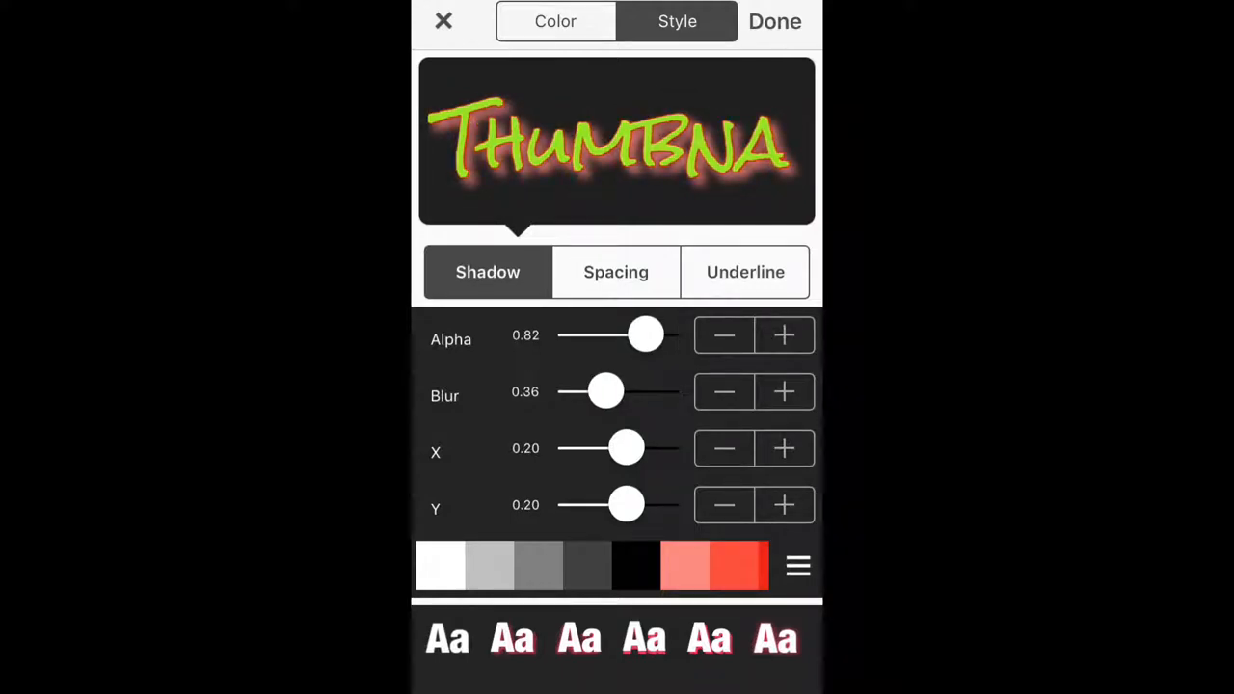
left_click(775, 21)
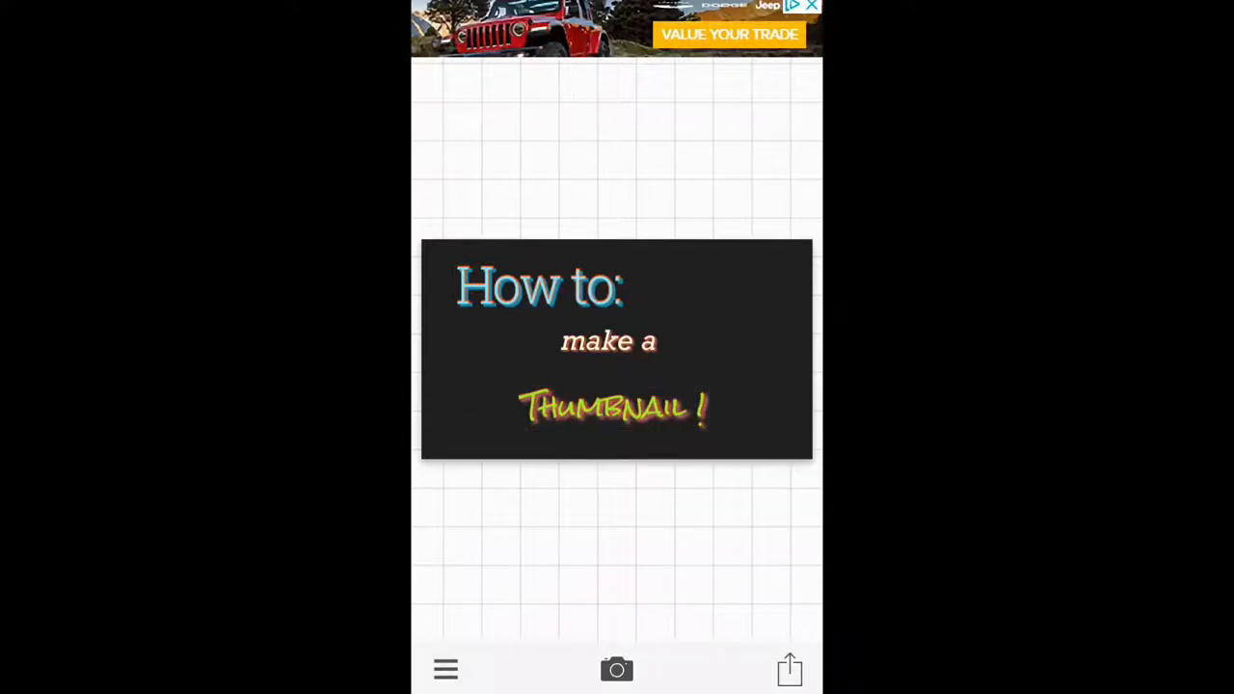
Enlarge the 'Thumbnail !' text by dragging the Size slider up.
left_click(612, 405)
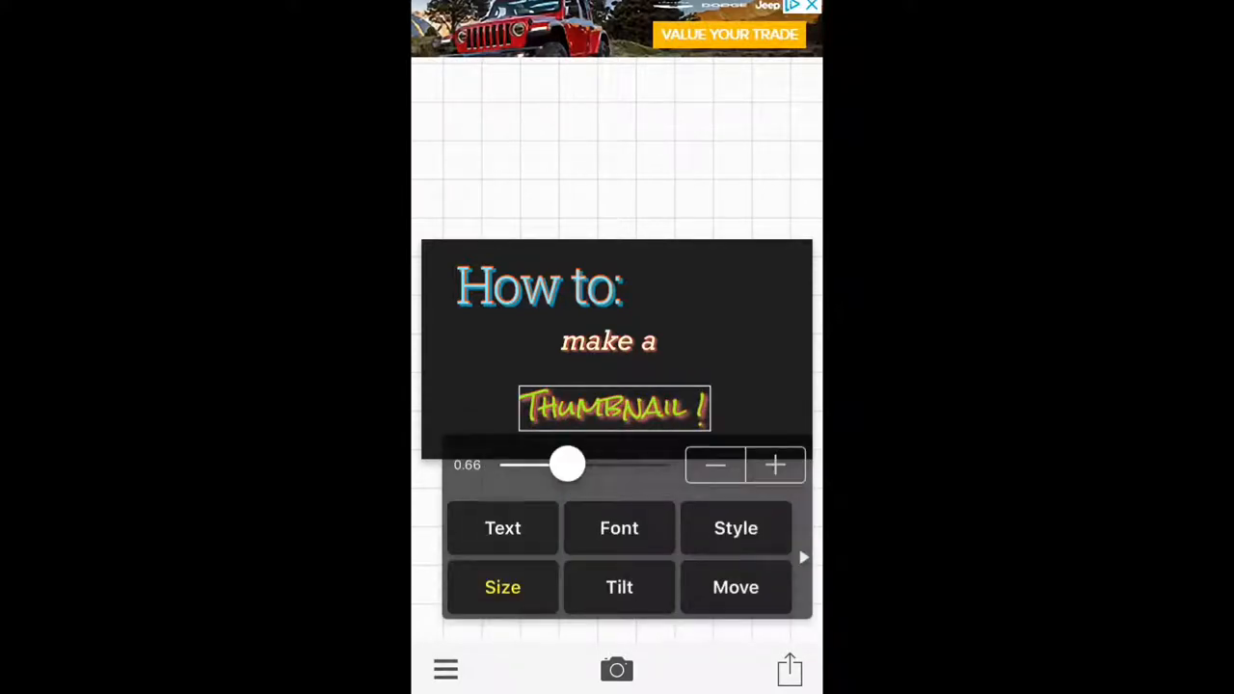
left_click_drag(567, 465, 601, 465)
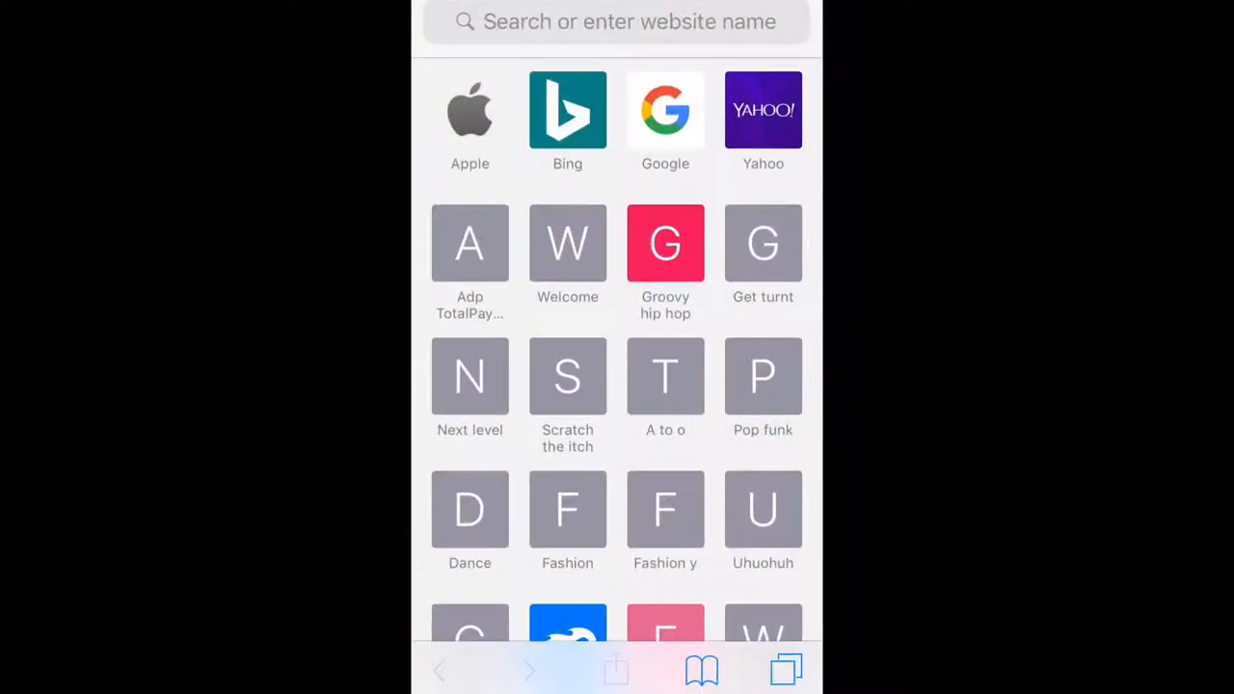
Search Google for 'youtube transparent logo' from the Safari address bar.
left_click(617, 22)
type("youtube transp")
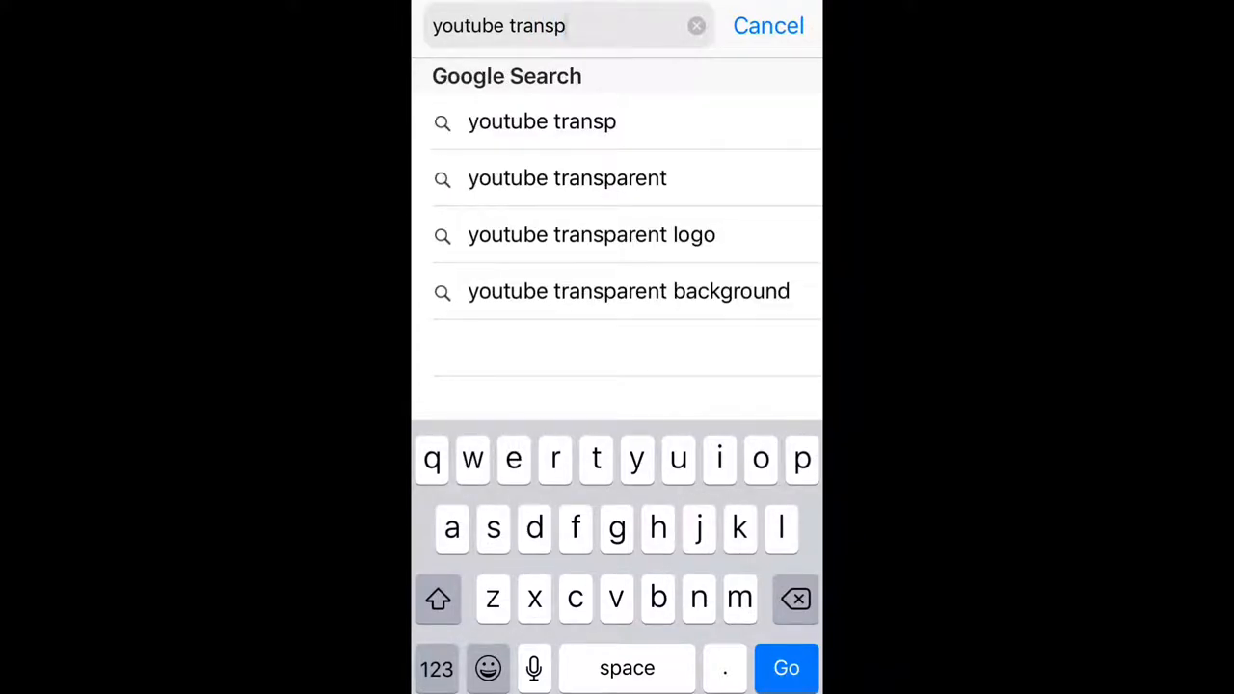
left_click(591, 234)
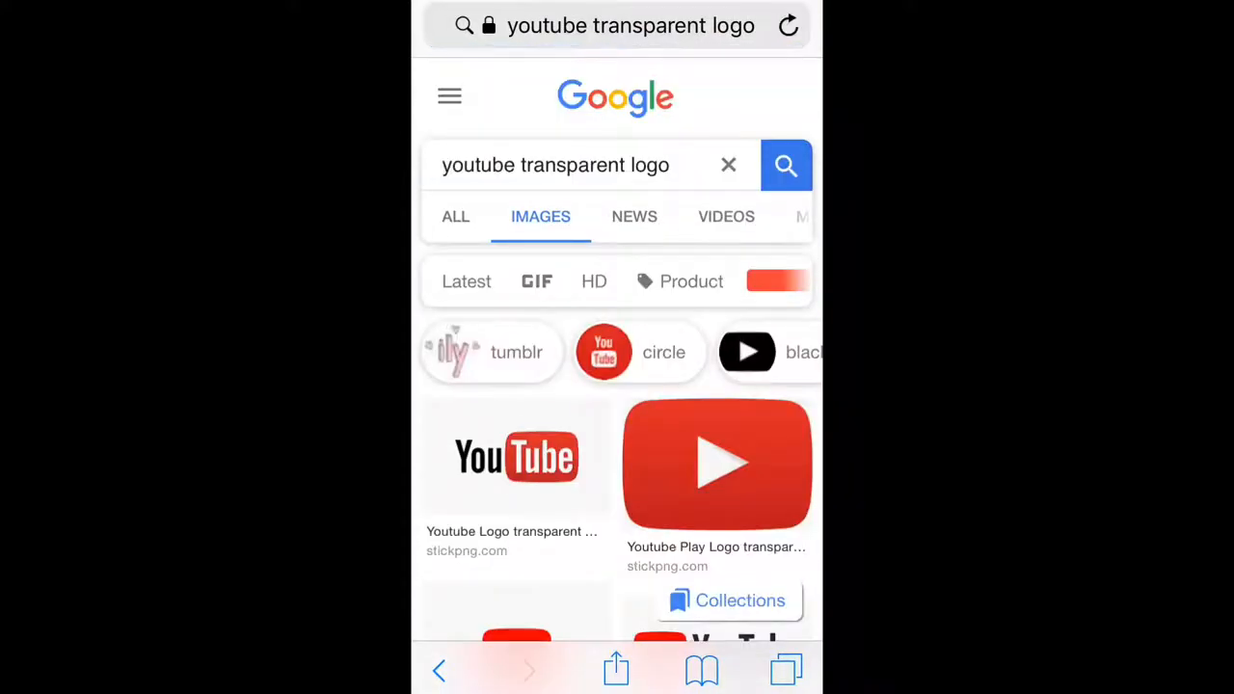
Scroll the image results and save the transparent red YouTube play logo.
scroll("down", 3)
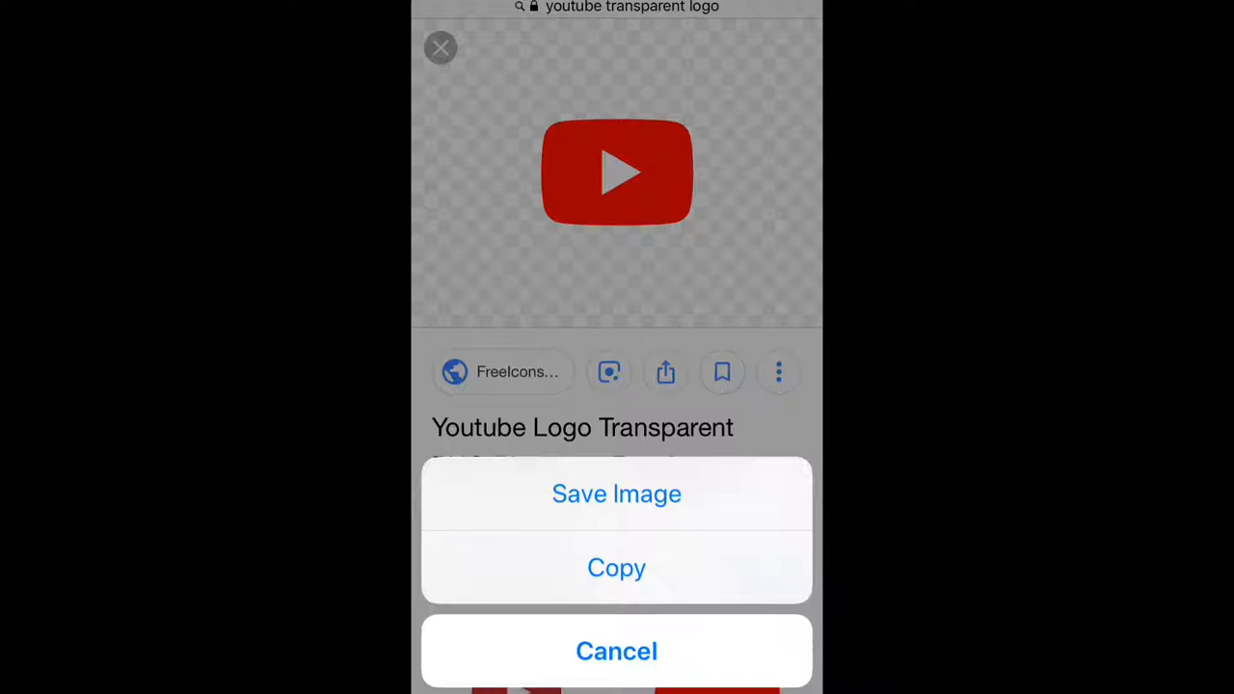
left_click(616, 651)
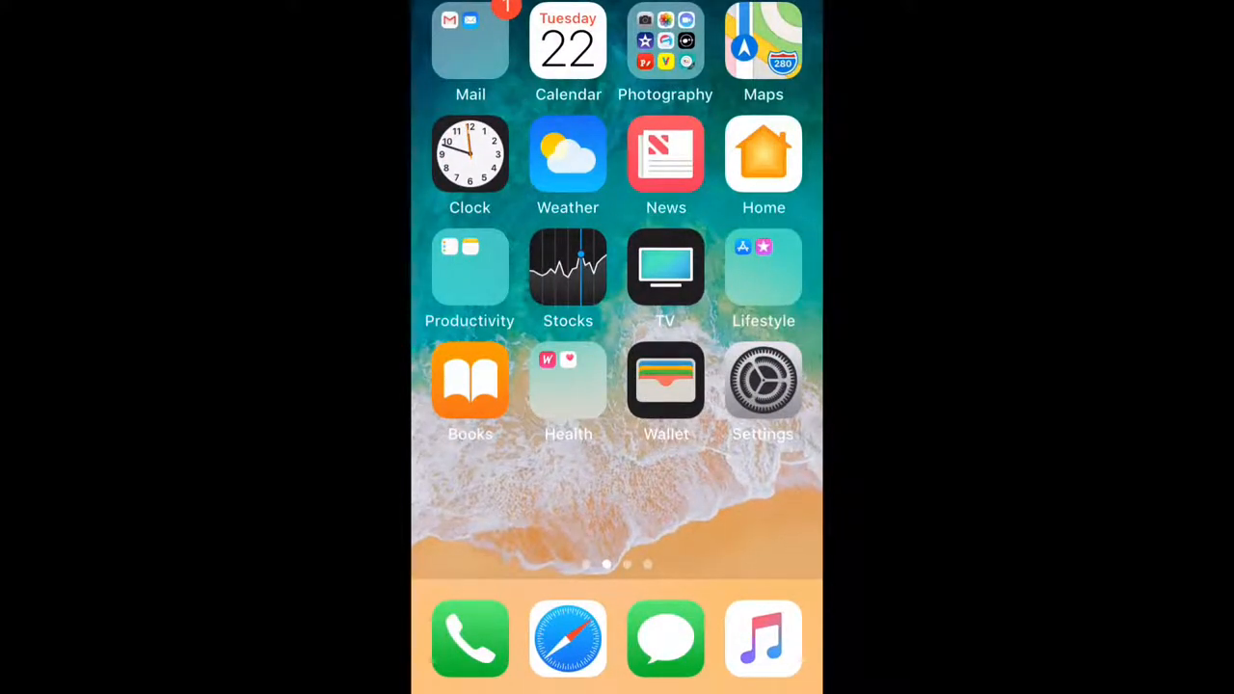
Back in Phonto, add the saved YouTube logo from Photo Albums to the thumbnail.
left_click(665, 40)
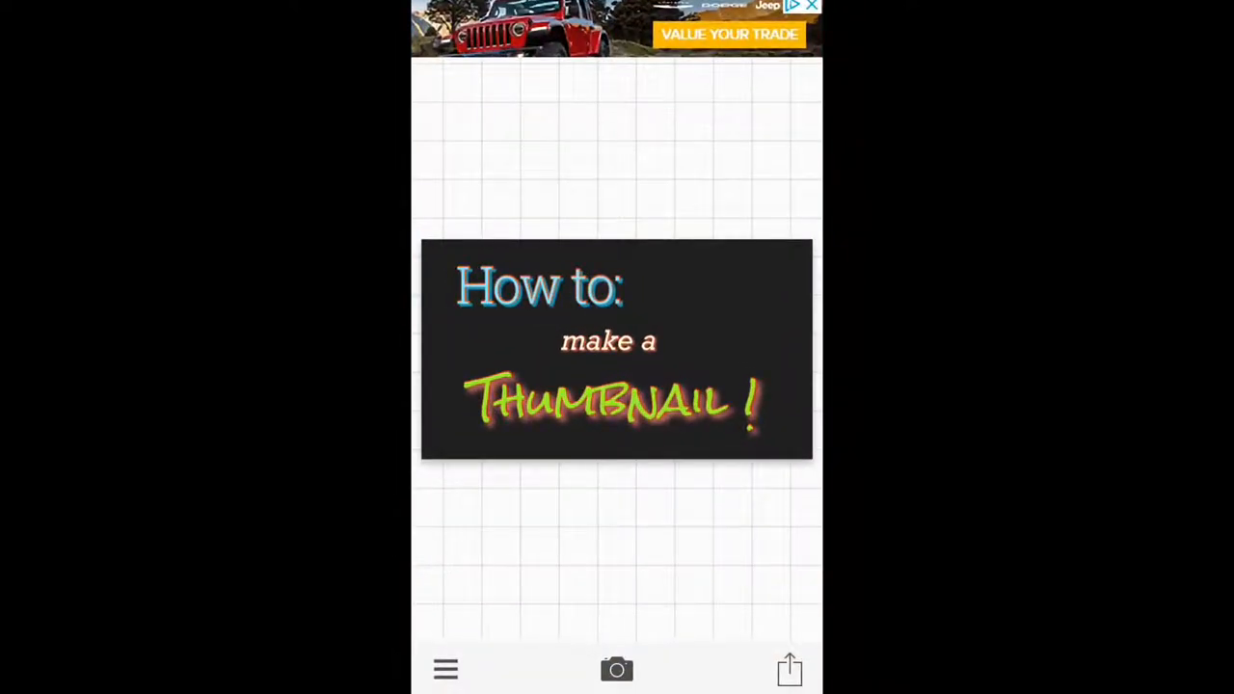
left_click(445, 669)
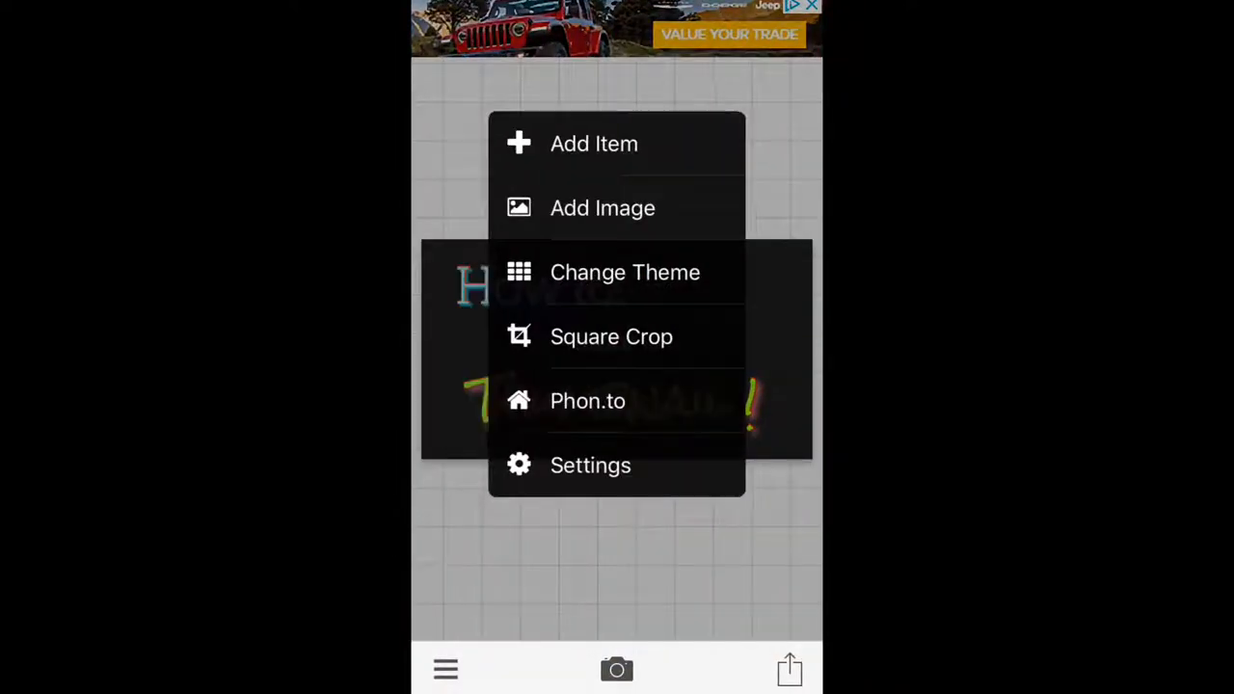
left_click(602, 208)
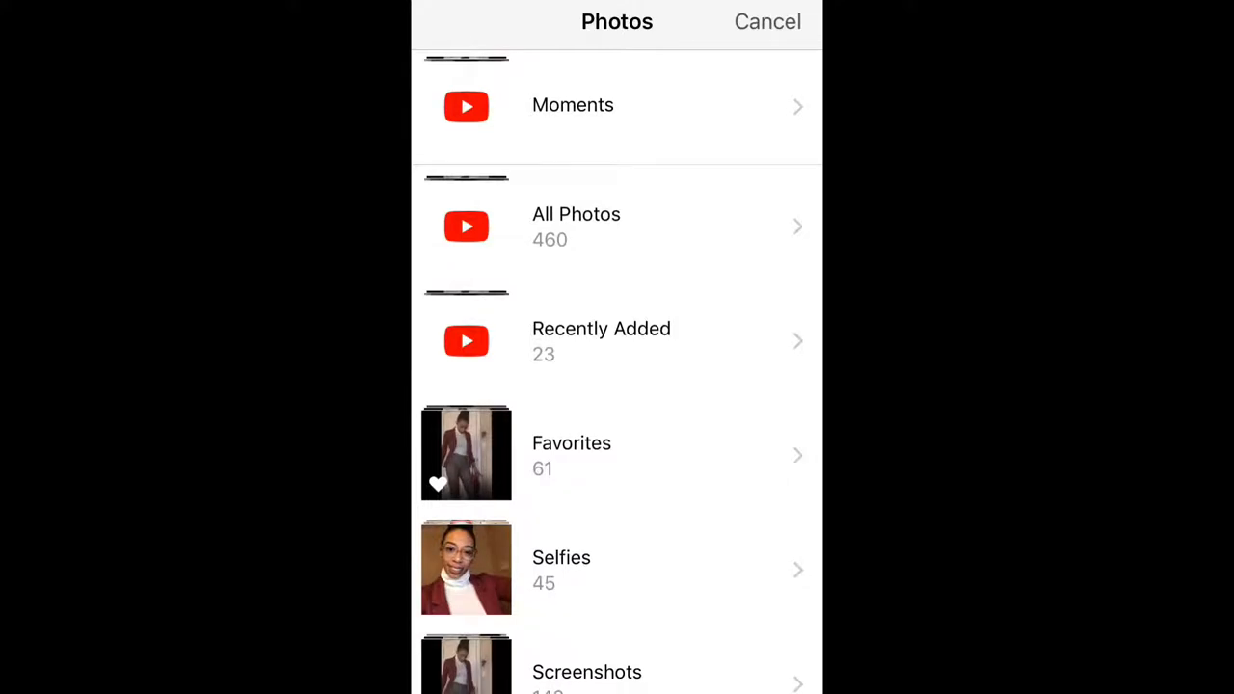
left_click(600, 340)
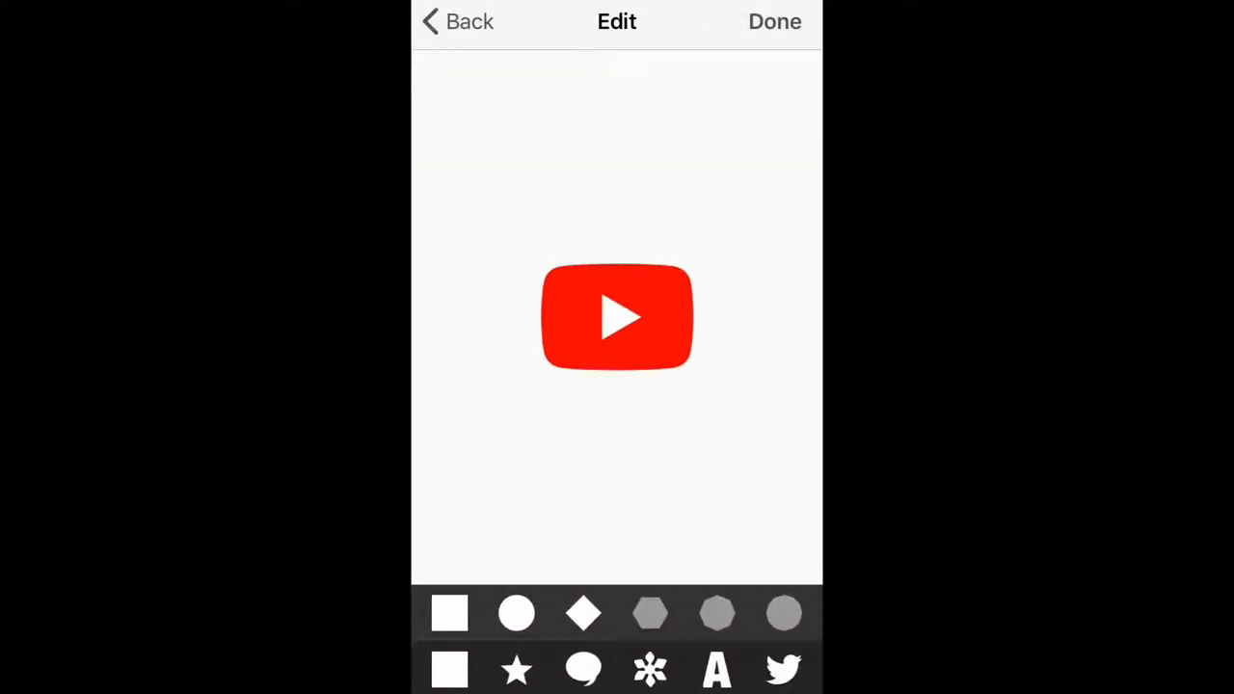
left_click(775, 21)
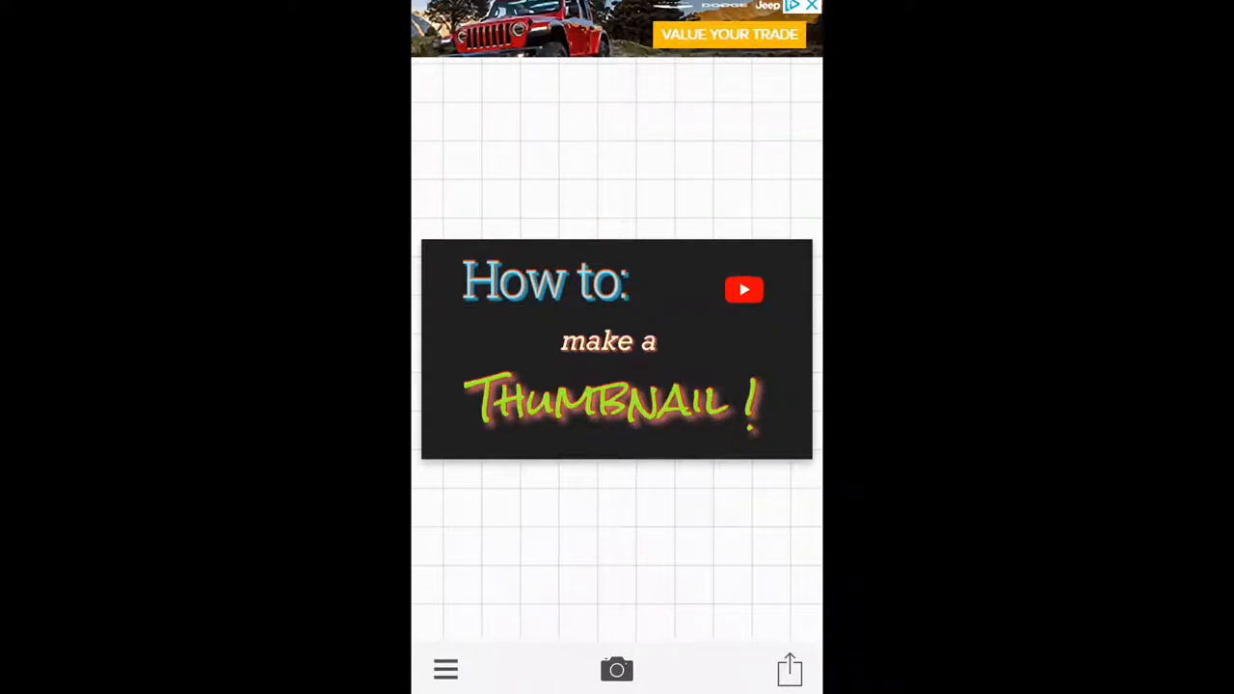
Add a small arrow shape, enlarge the YouTube logo, and move the arrow above the thumbnail.
left_click(445, 669)
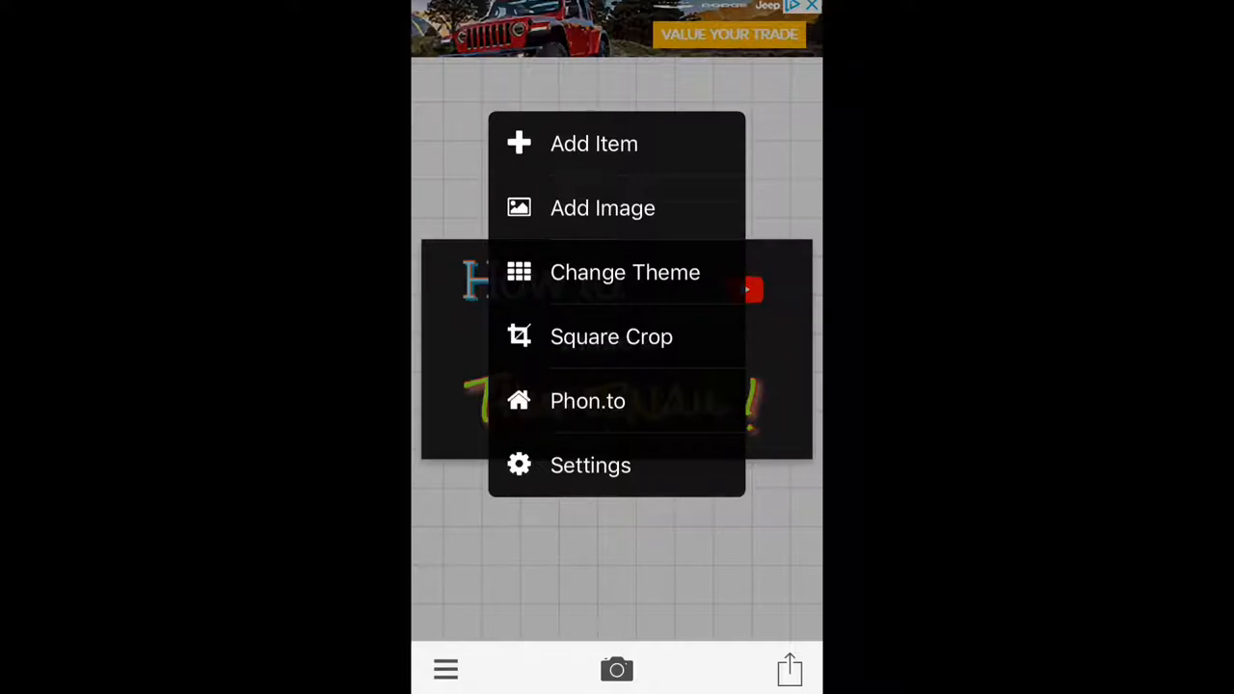
left_click(593, 144)
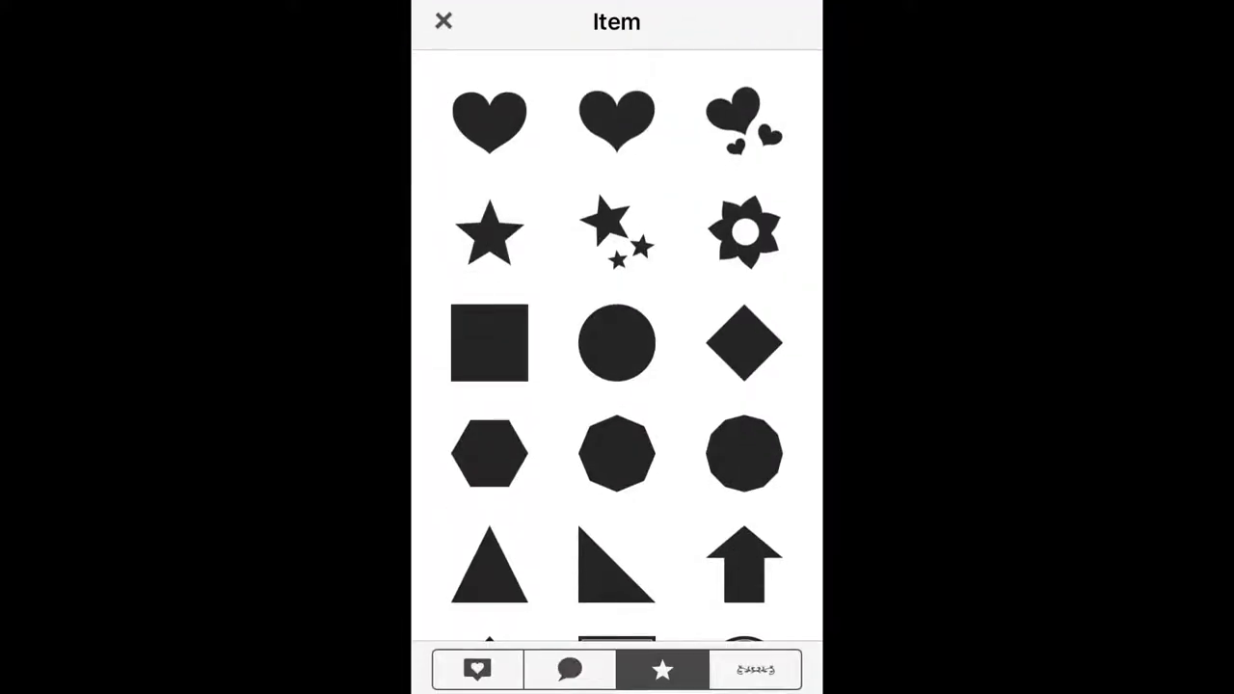
scroll("down", 3)
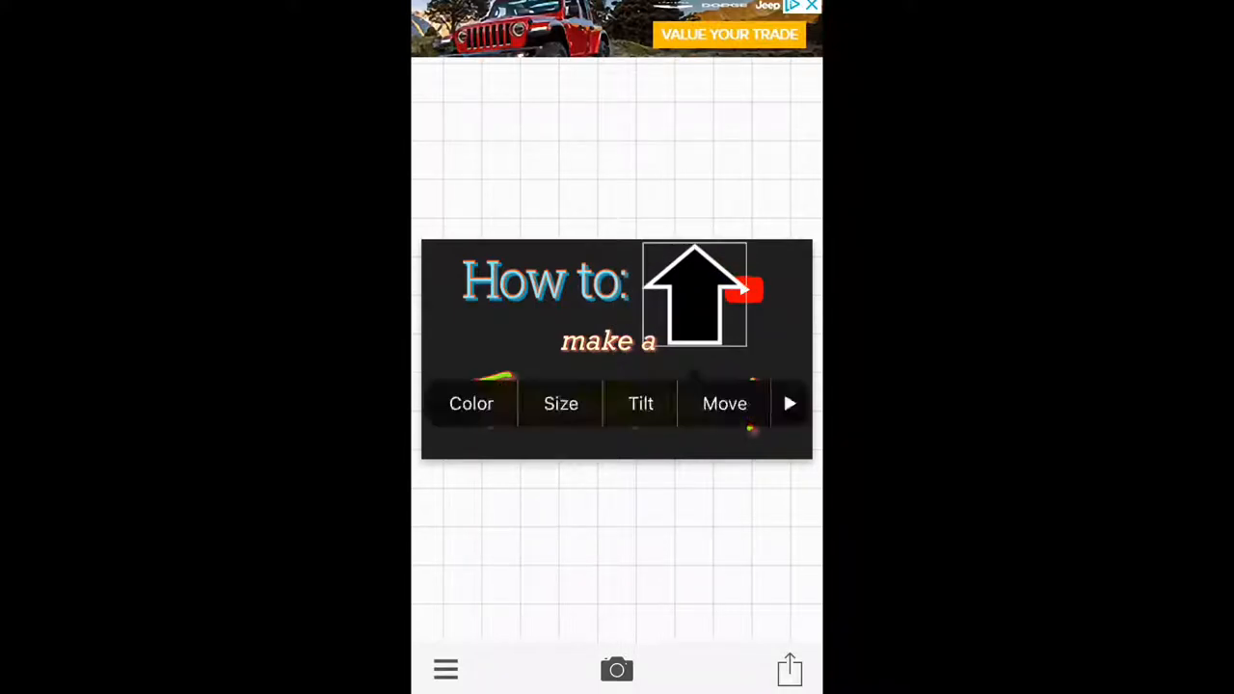
left_click(560, 403)
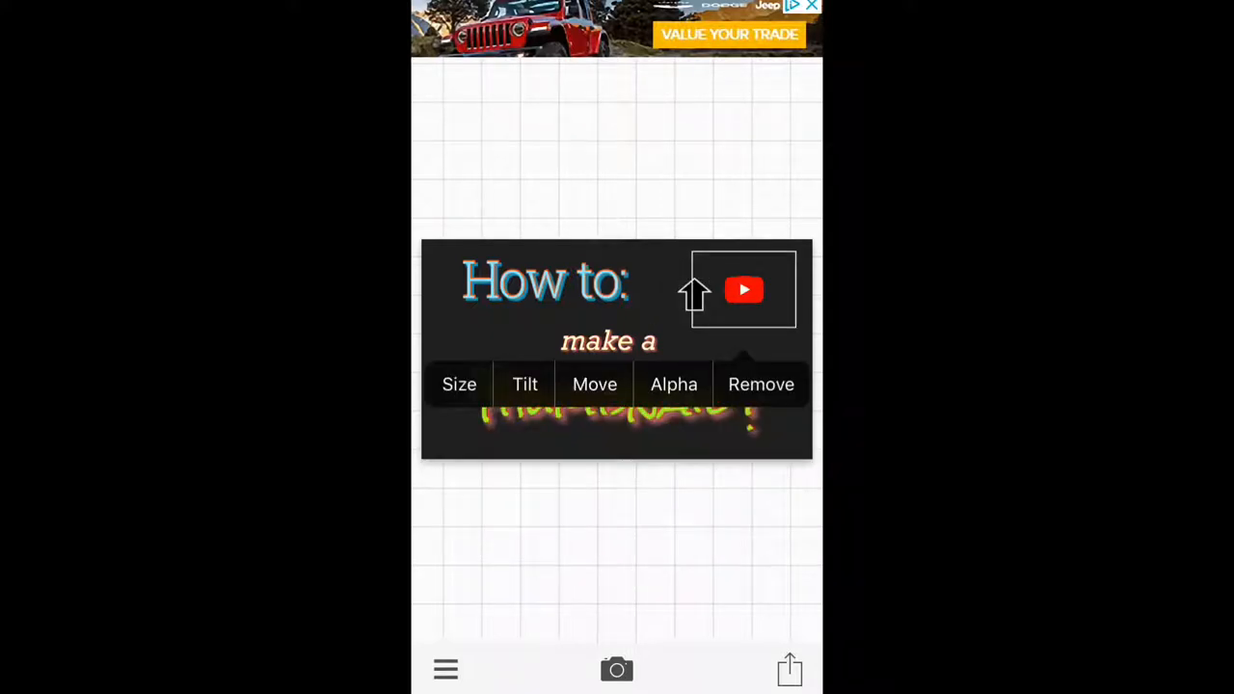
left_click(459, 383)
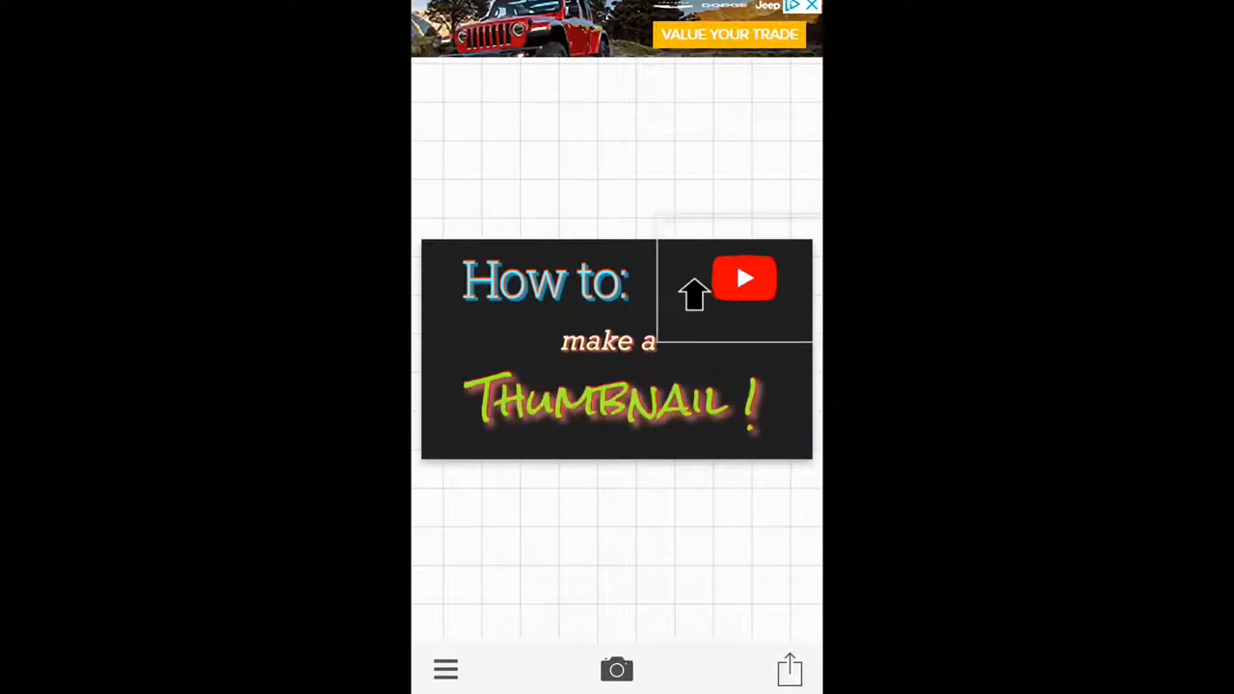
left_click(614, 400)
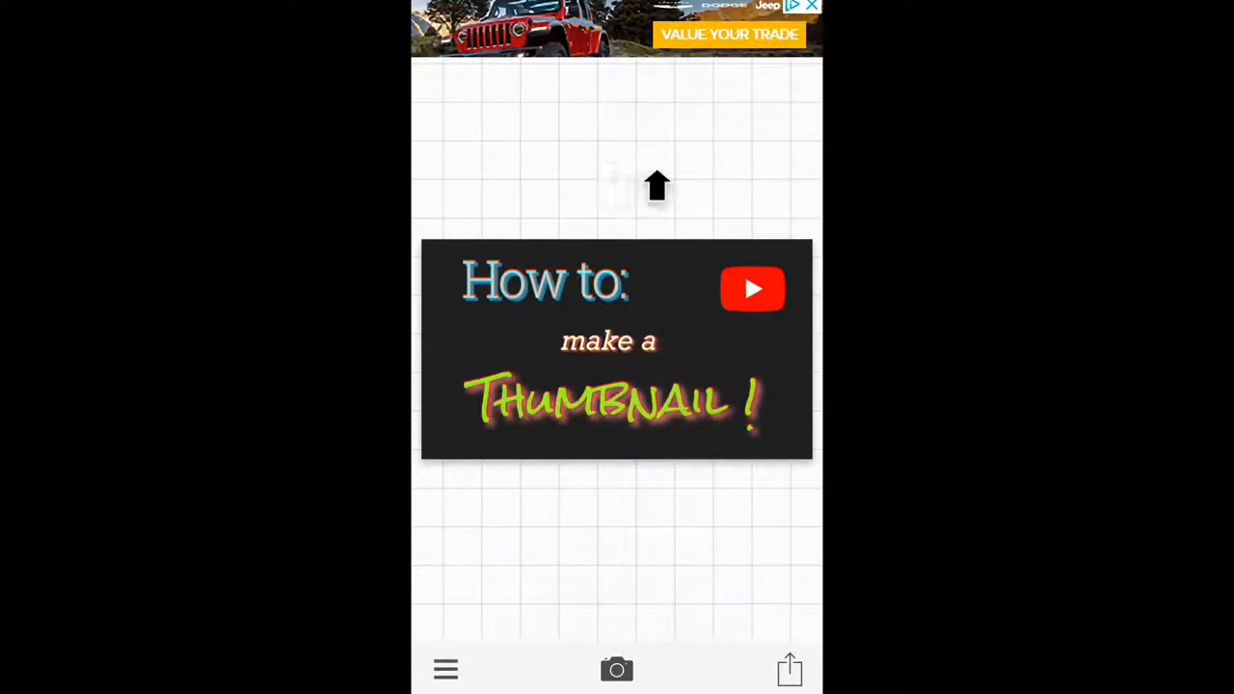
Tilt the arrow with the Tilt slider so it angles toward the YouTube logo.
left_click(656, 185)
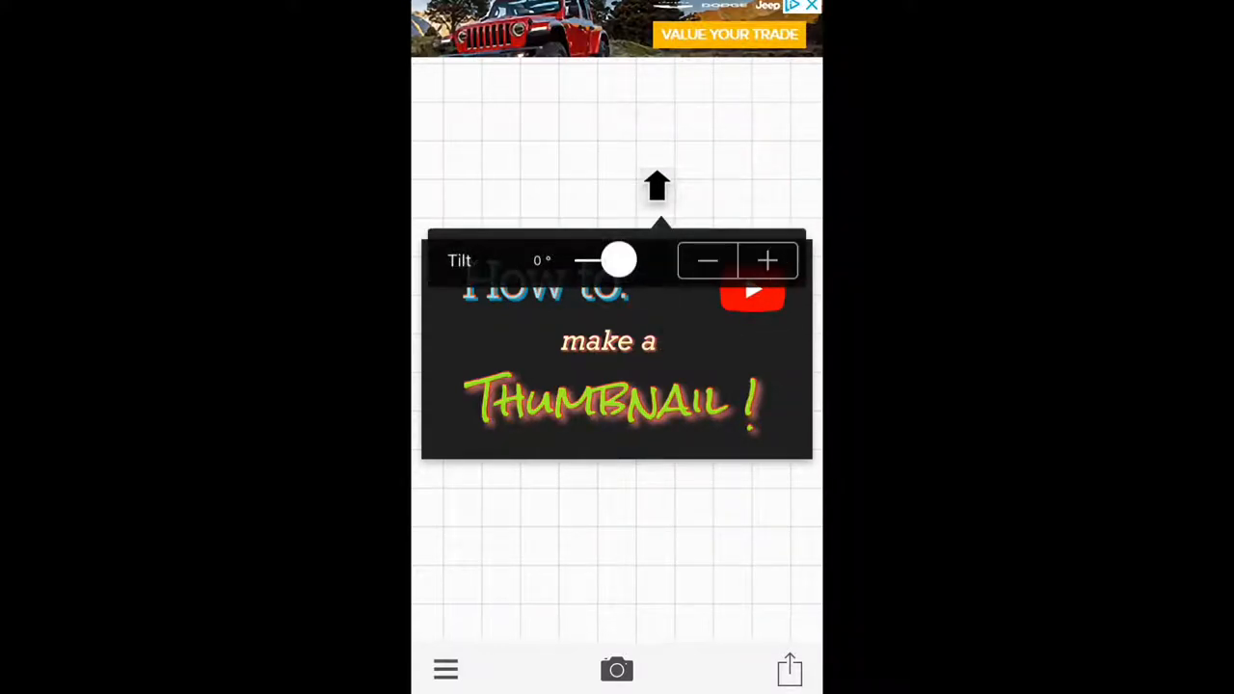
left_click_drag(617, 260, 629, 259)
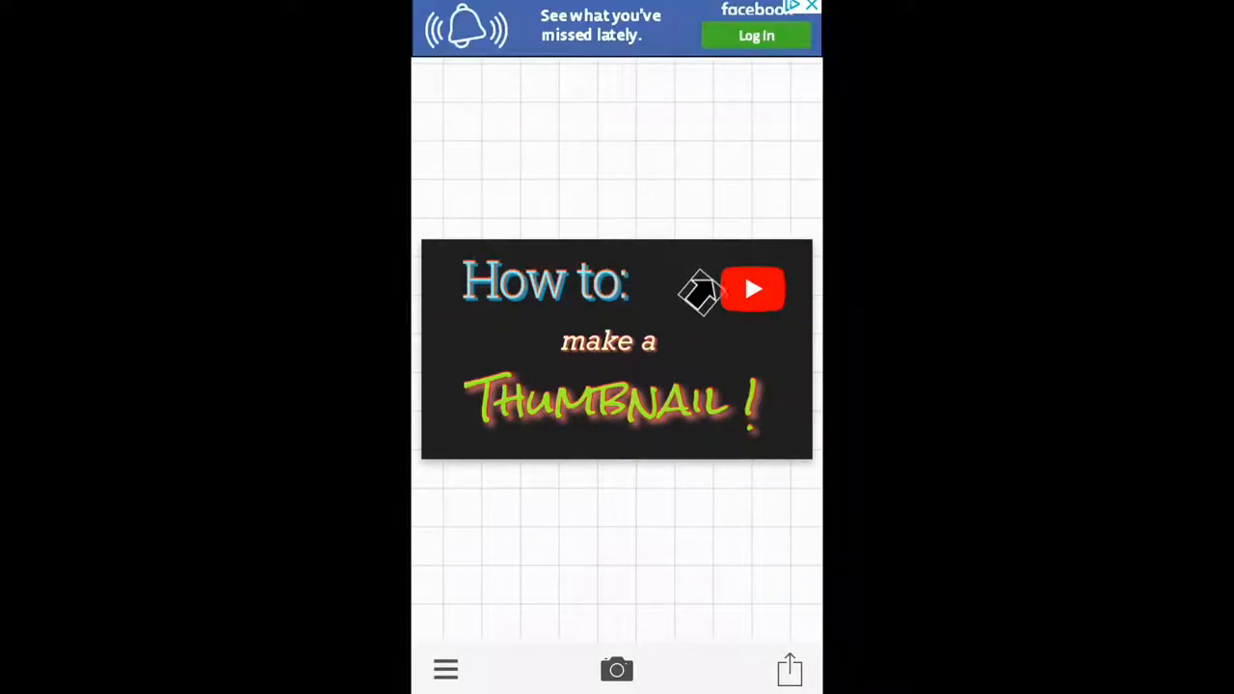
mouse_move(714, 318)
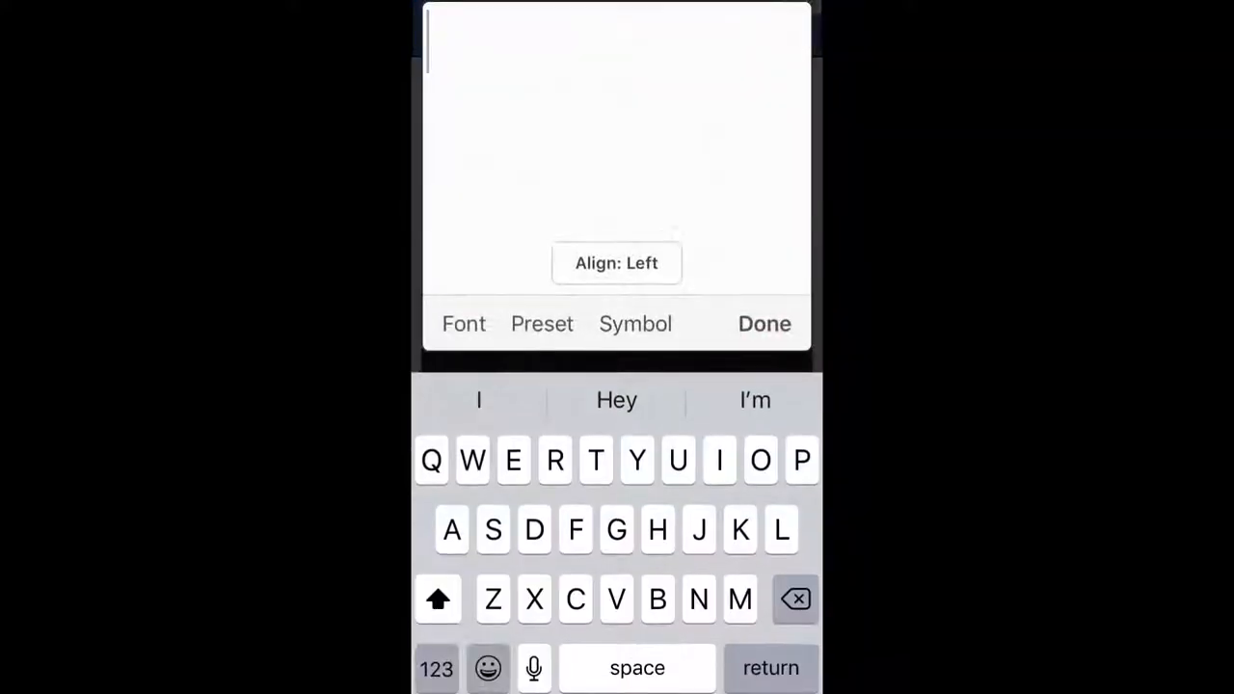
Add 'Subscribe' text in red with white outline and visible shadow, shrunk to half size.
type("Subscribe")
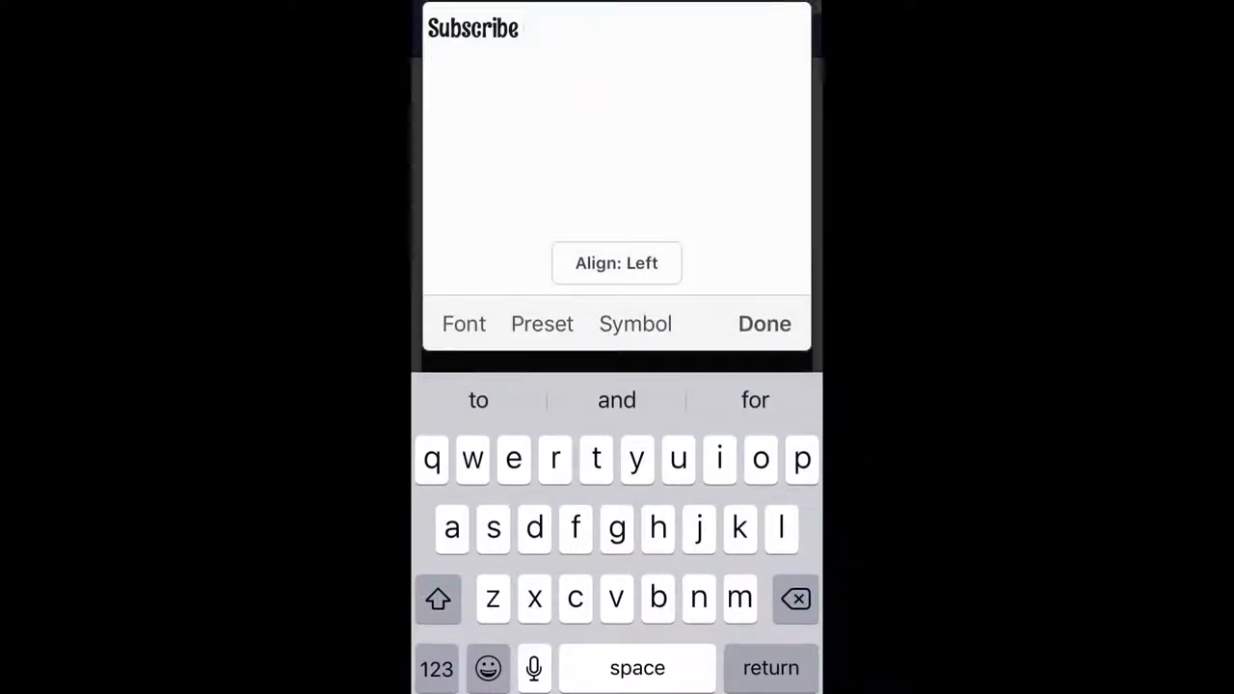
left_click(763, 323)
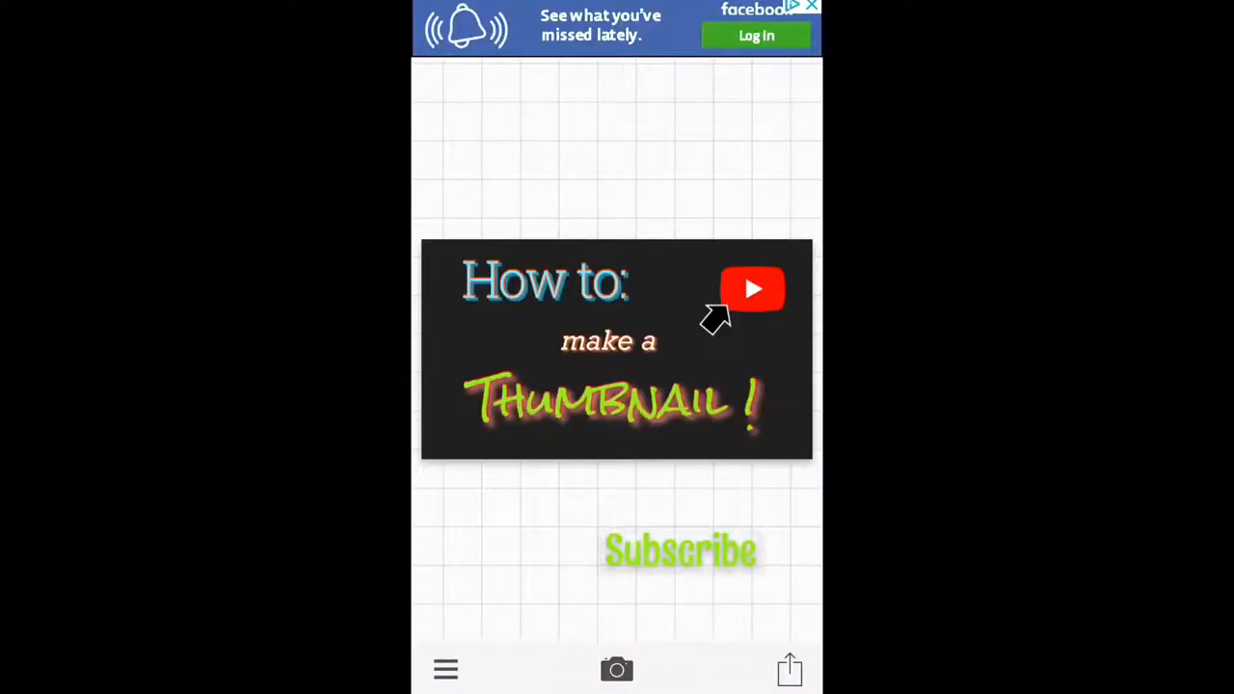
left_click(679, 550)
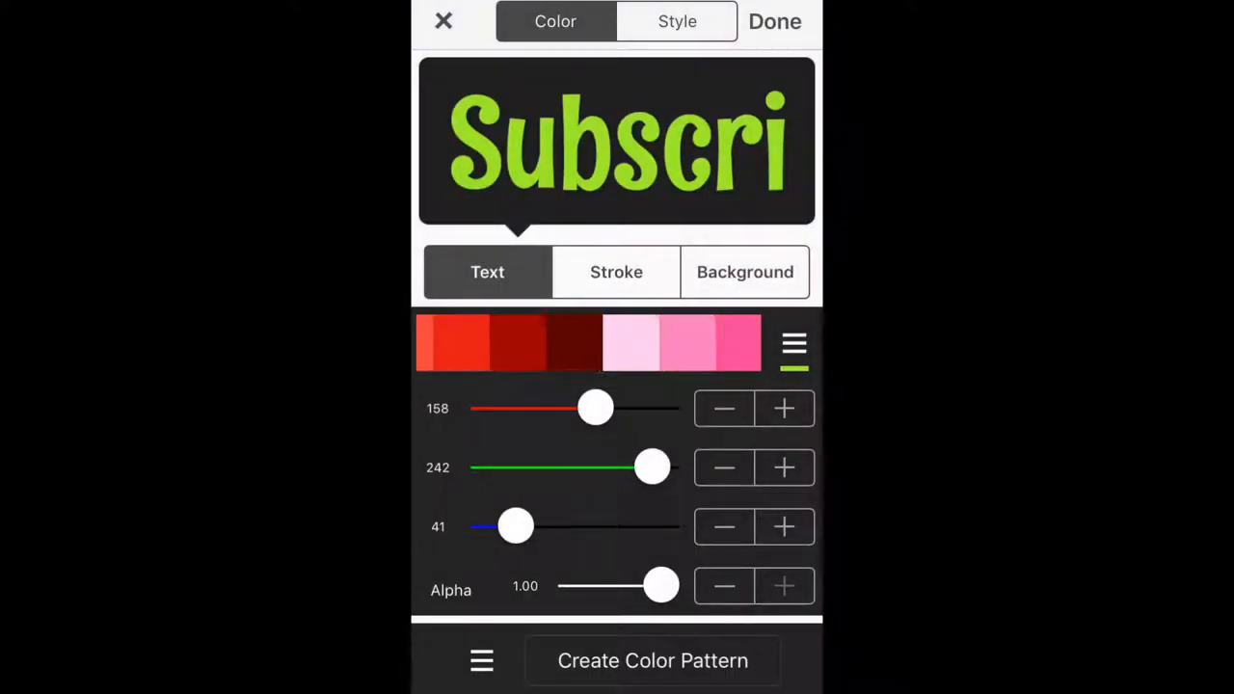
left_click(530, 342)
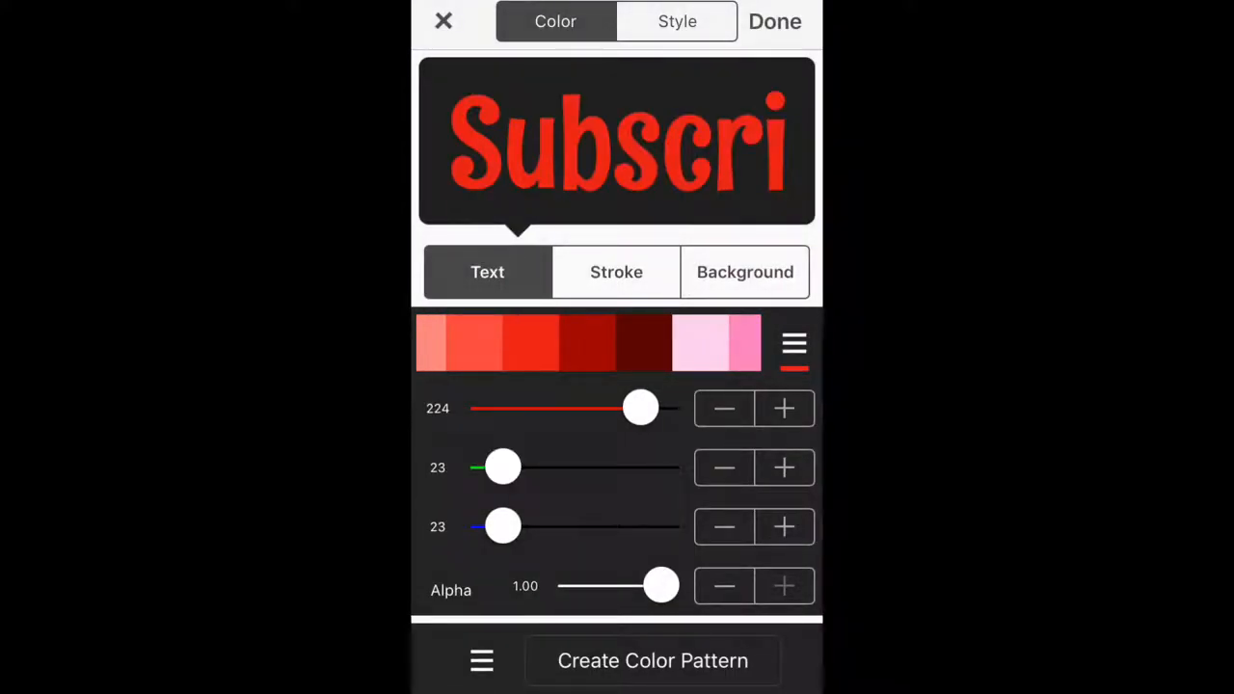
left_click(616, 272)
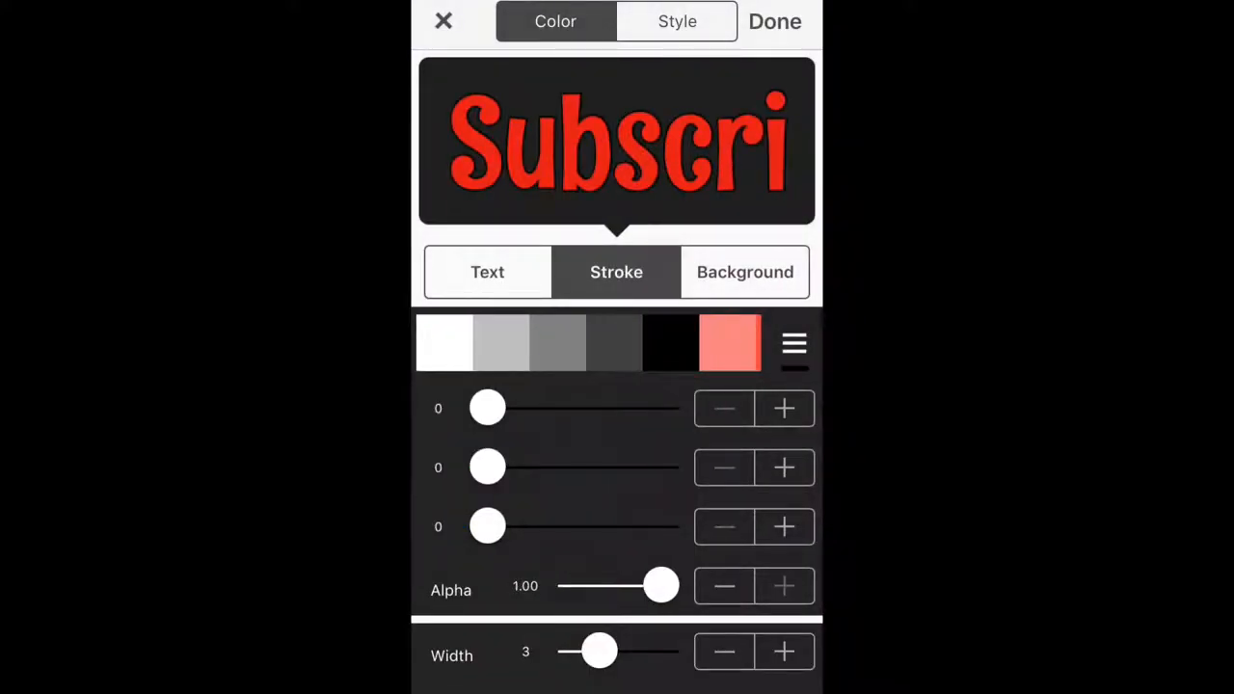
left_click(444, 343)
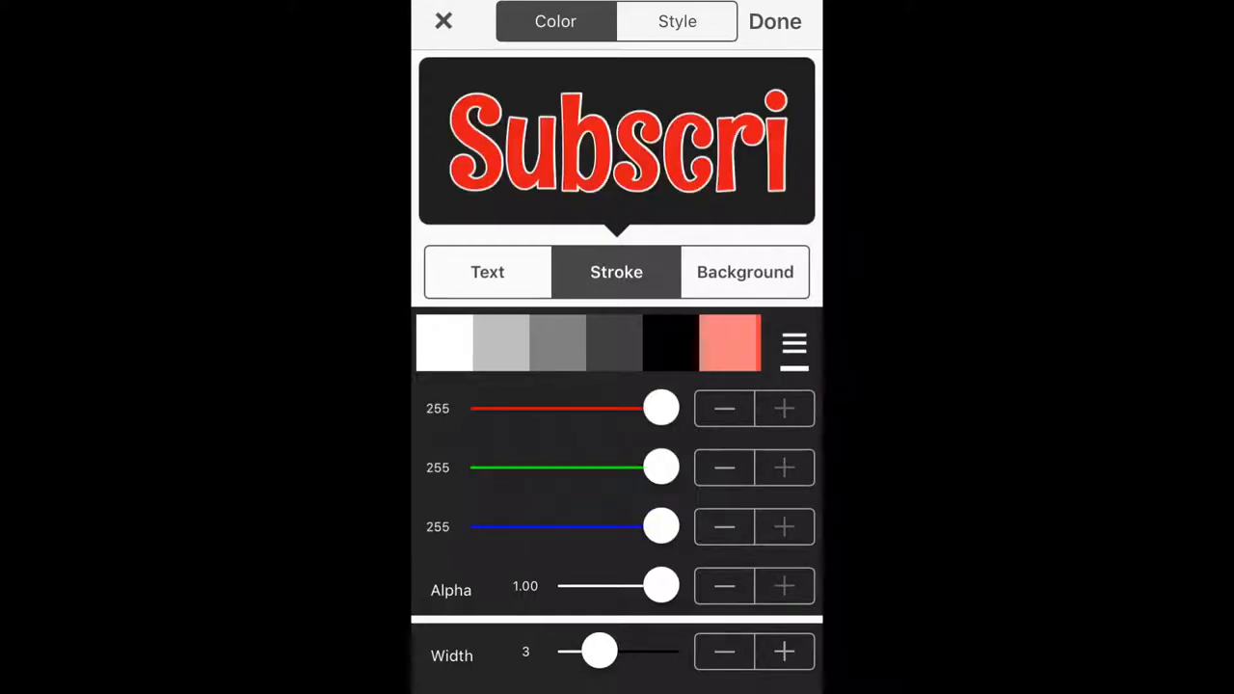
left_click(677, 22)
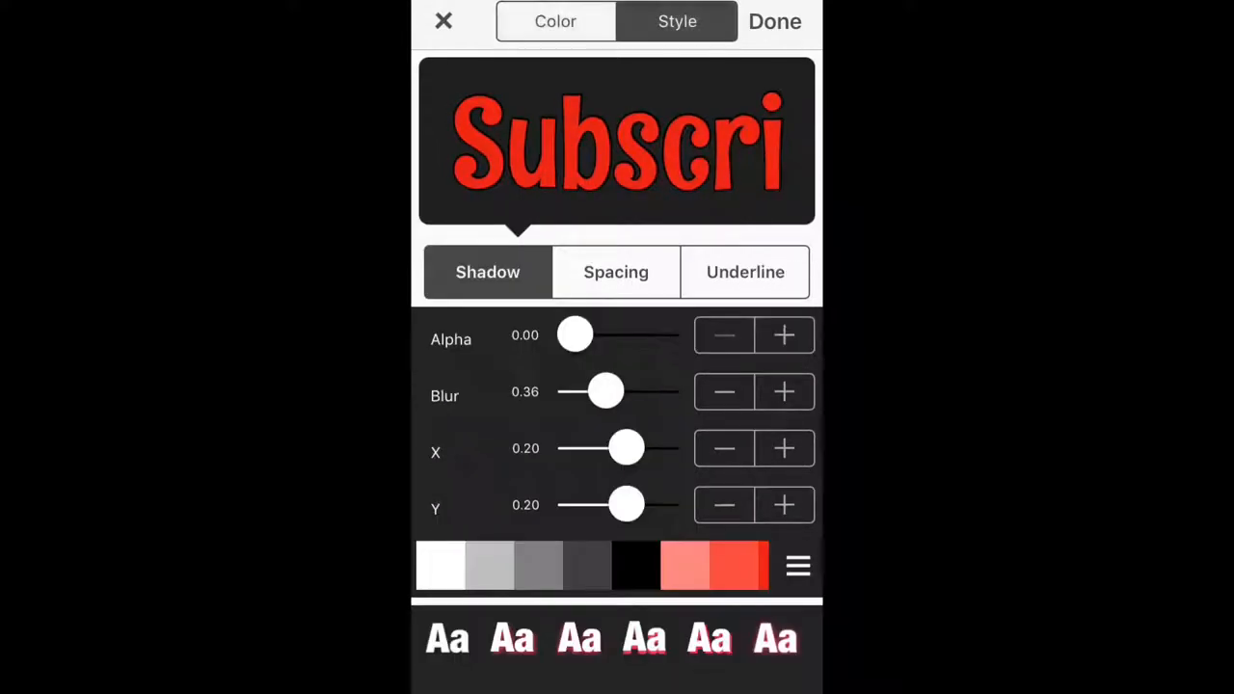
left_click_drag(574, 334, 645, 334)
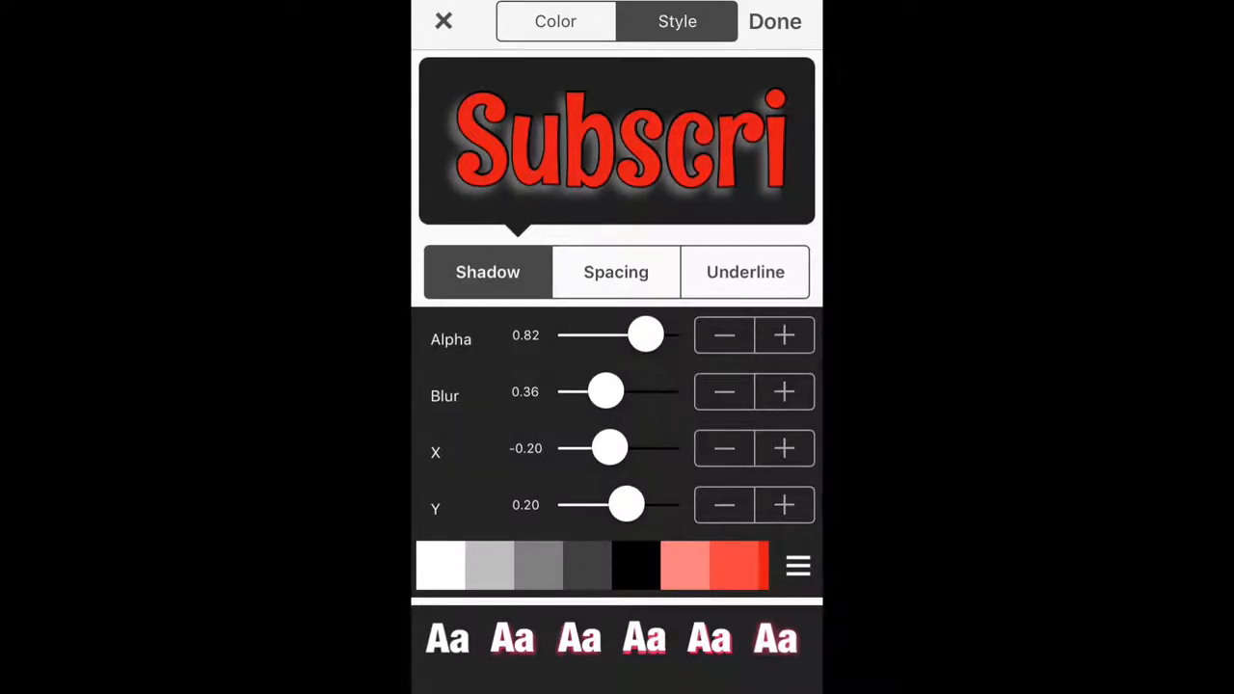
left_click(775, 22)
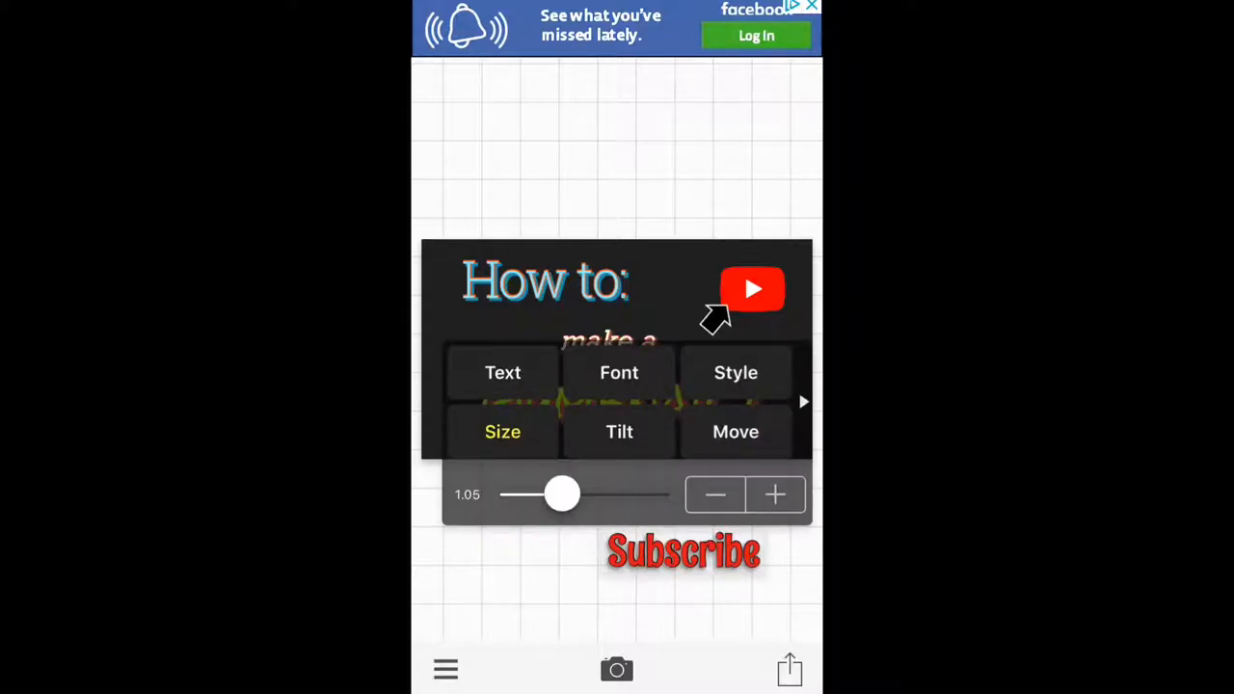
left_click_drag(562, 493, 537, 494)
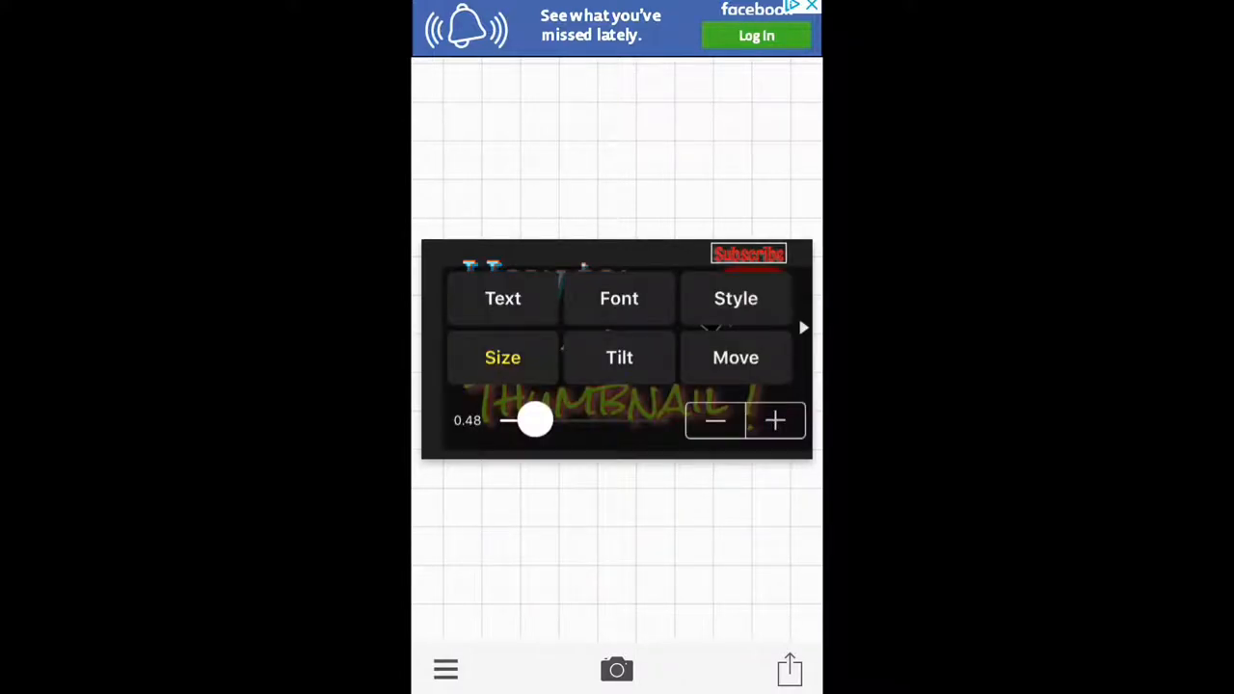
left_click(734, 357)
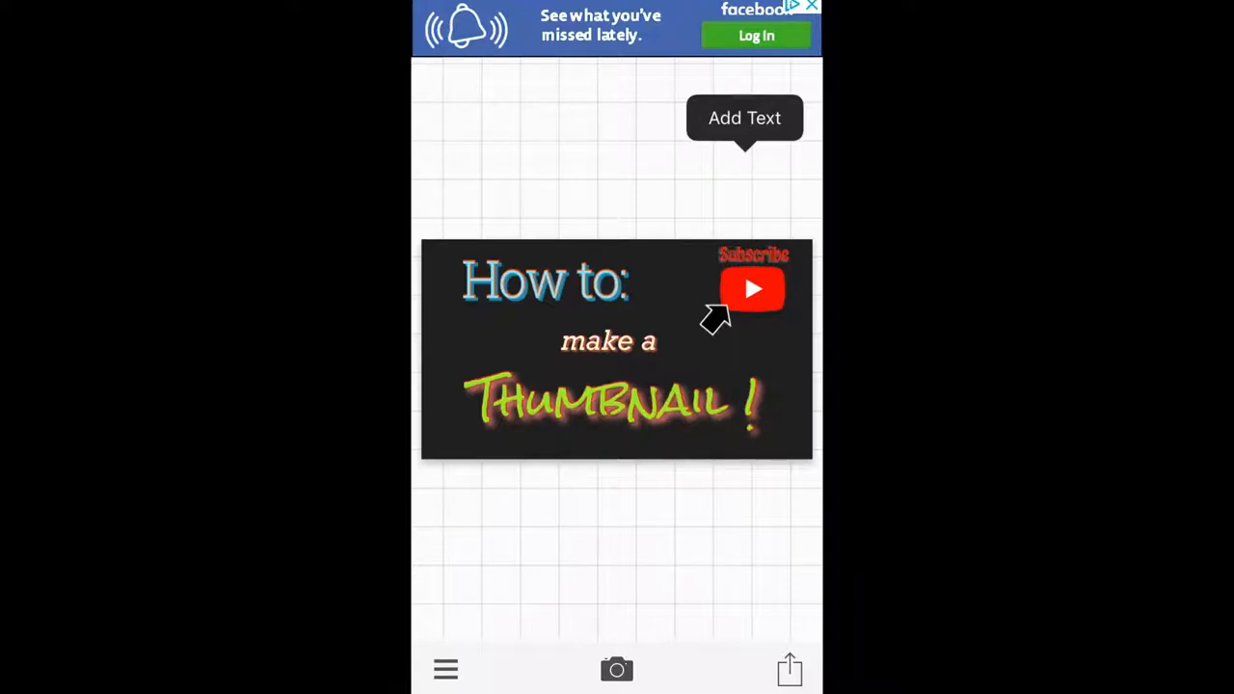
Save the finished thumbnail via Share > Save Image and dismiss the success alert.
left_click(788, 669)
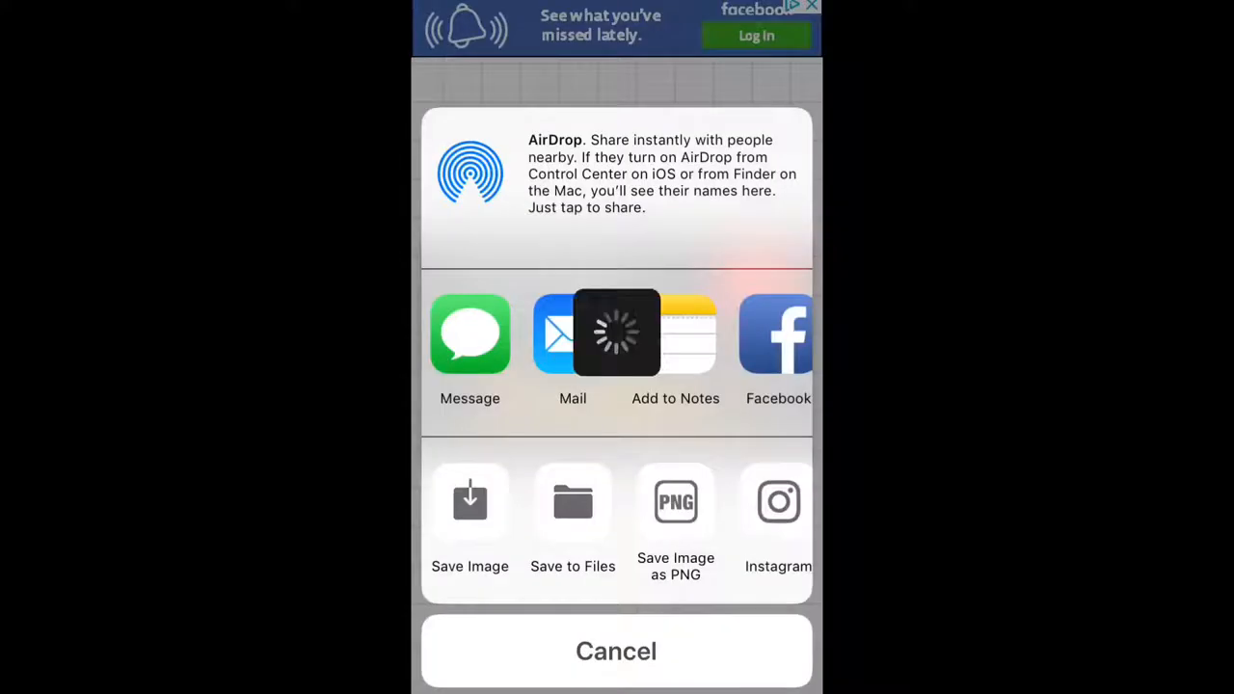
left_click(470, 501)
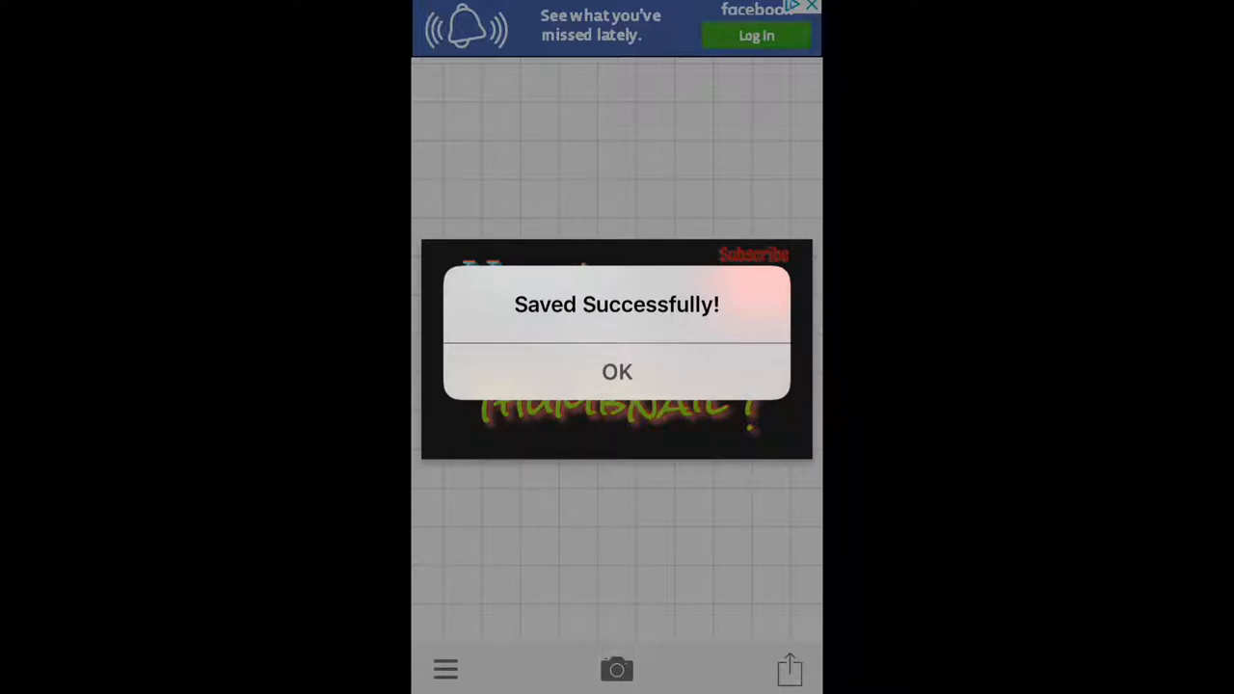
left_click(616, 372)
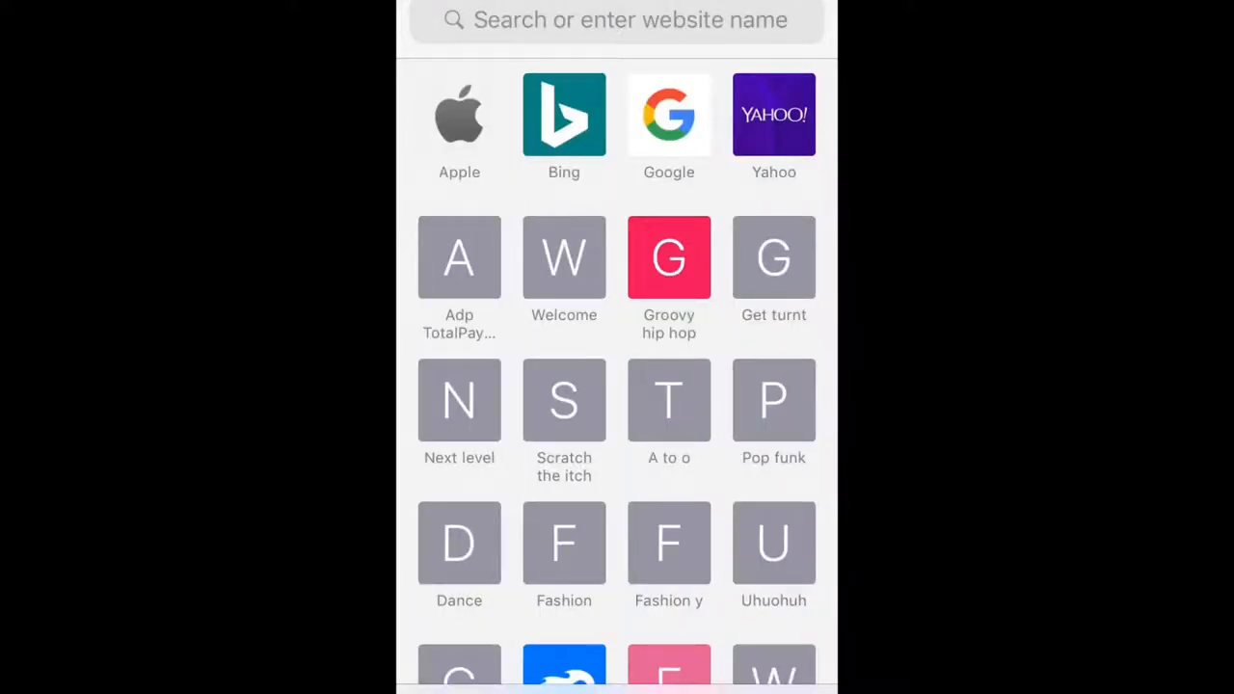
Search images for 'hand holding iphone transparent' and open the black iPhone in hand.
left_click(617, 20)
type("hand holding iphone tra")
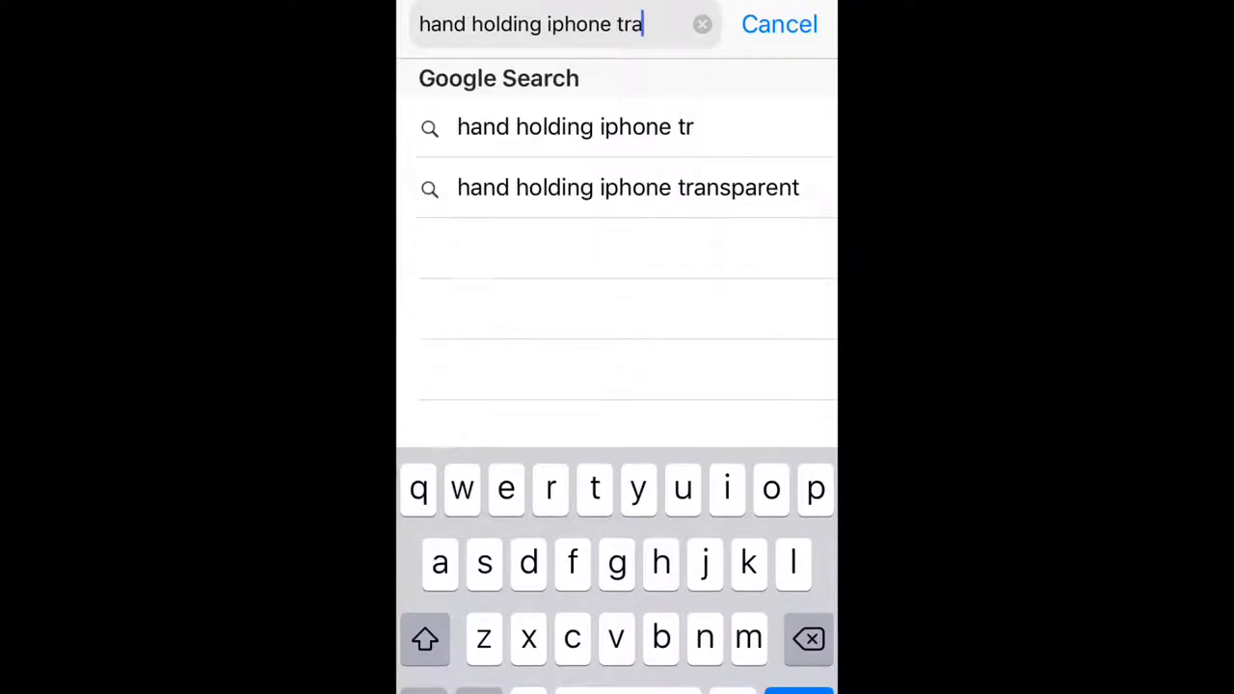
left_click(628, 187)
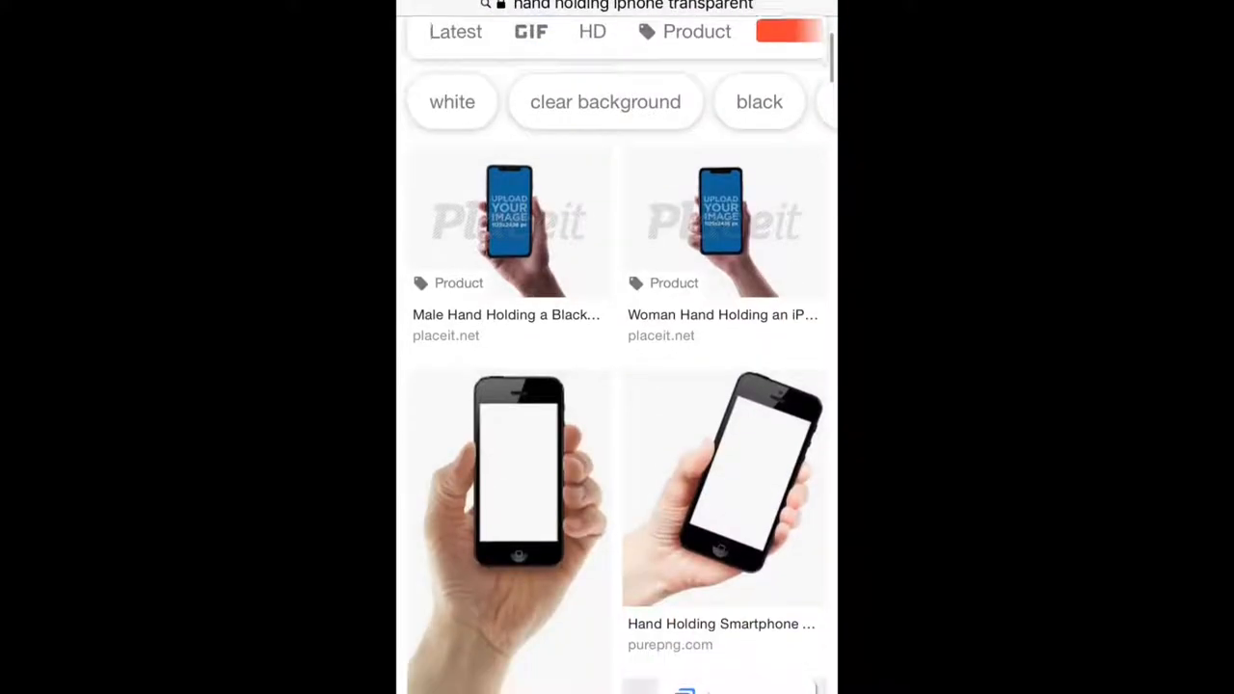
scroll("down", 3)
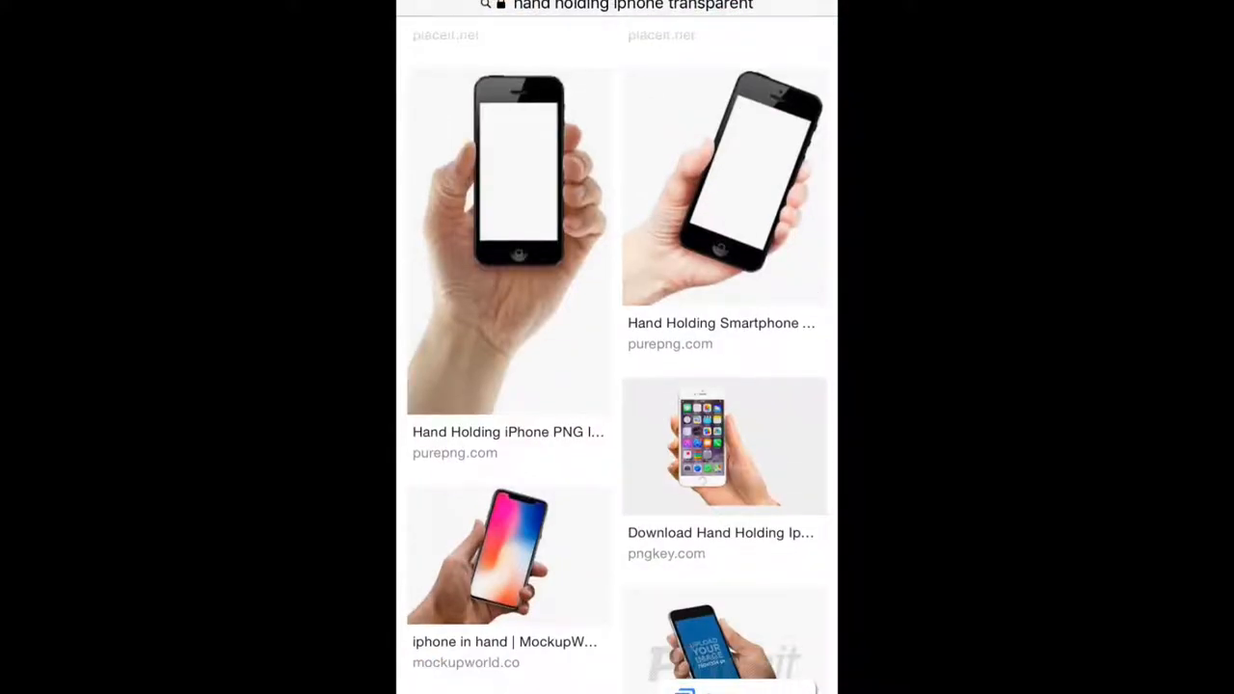
scroll("down", 3)
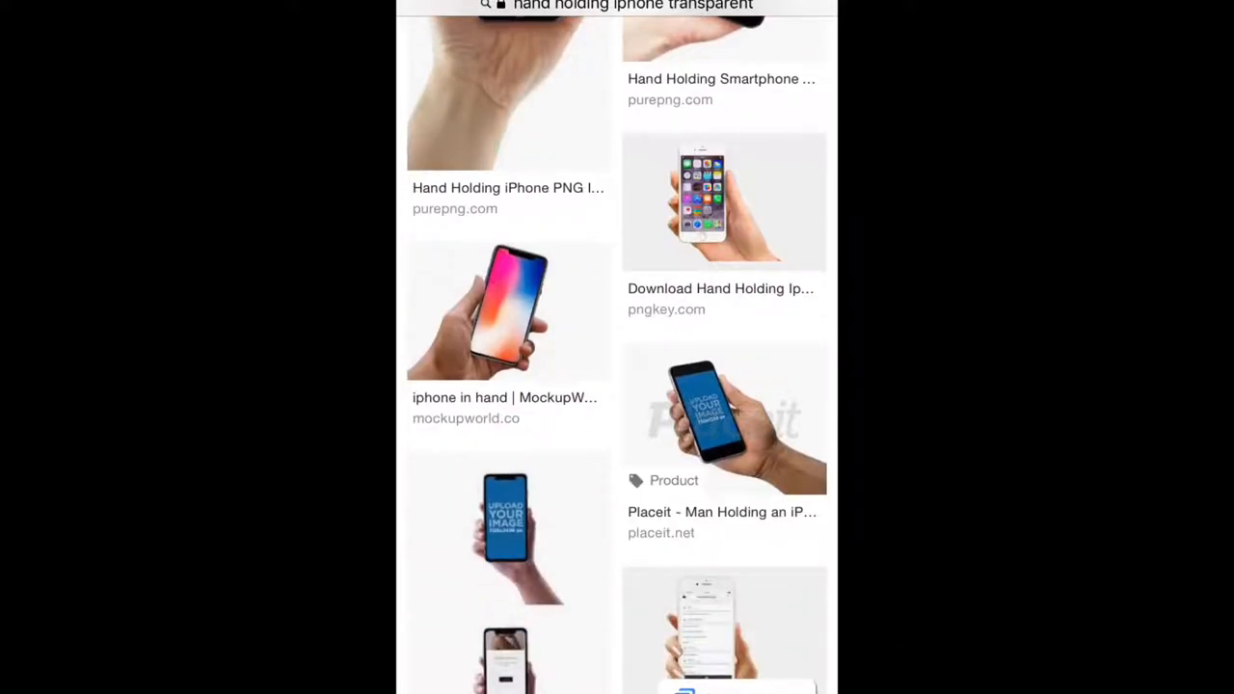
scroll("down", 3)
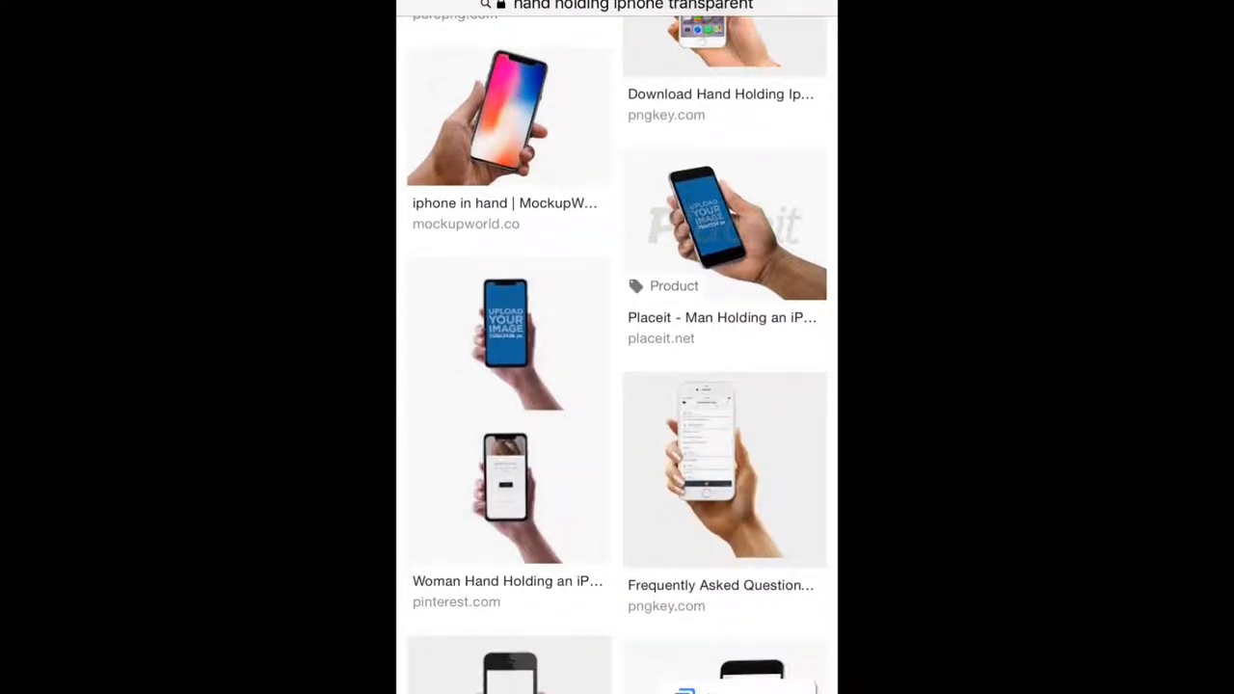
scroll("down", 3)
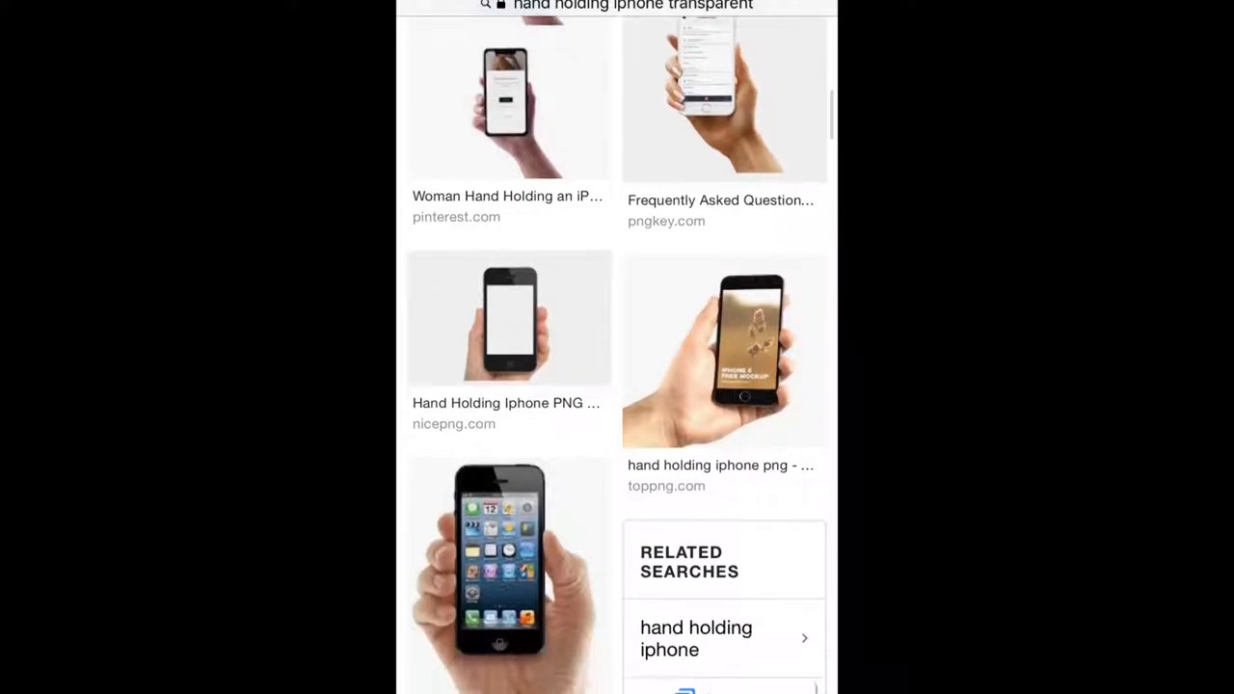
left_click(499, 573)
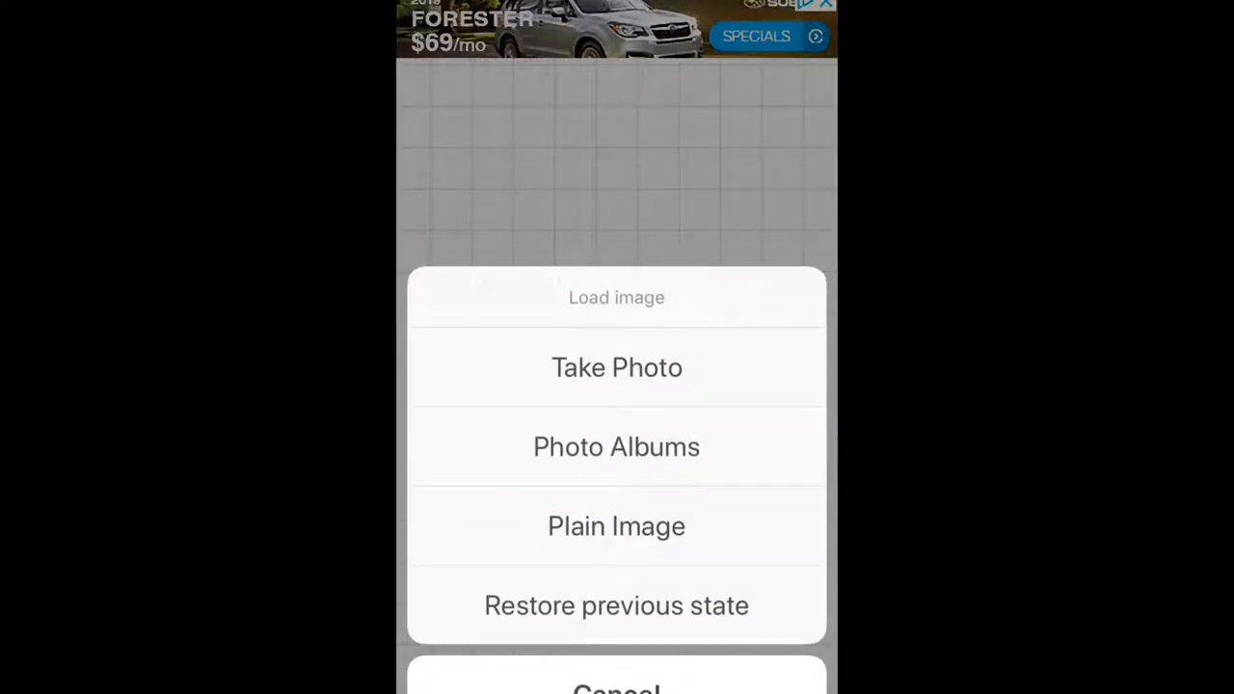
Restore Phonto's previous thumbnail state, then choose Add Image and open Photo Albums.
left_click(616, 526)
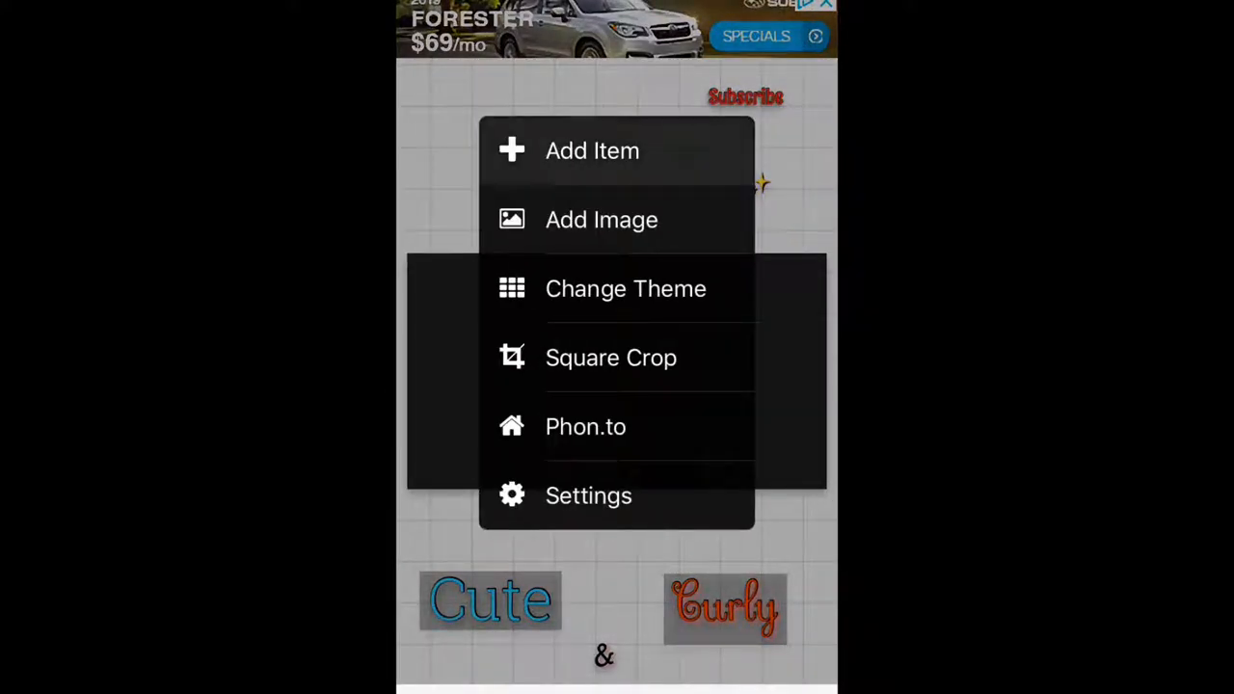
left_click(592, 151)
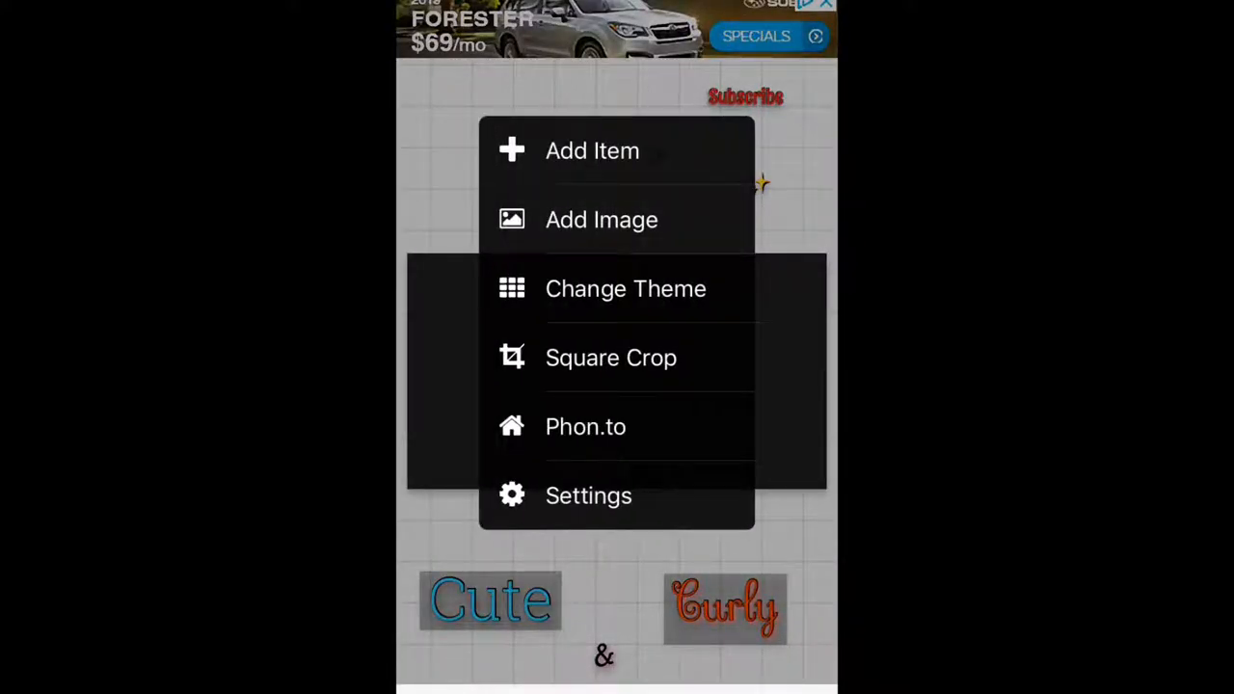
left_click(602, 219)
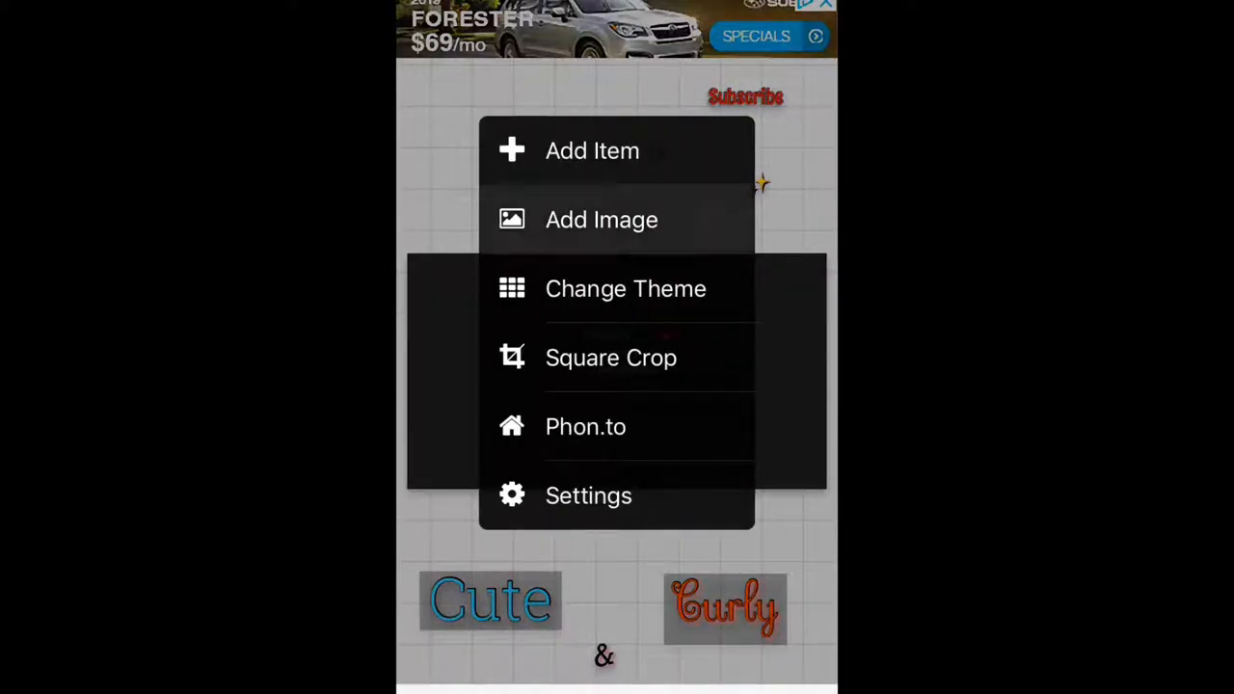
left_click(602, 218)
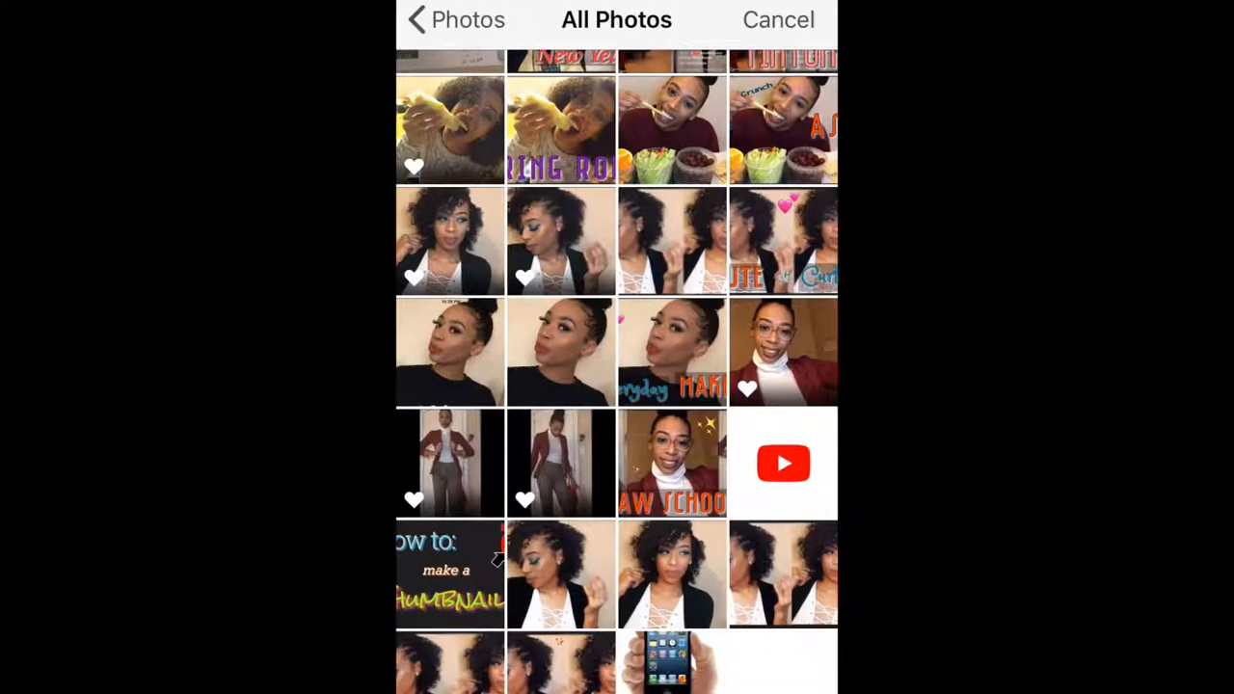
Place the hand-holding-iPhone photo from All Photos on the thumbnail's left side.
left_click(672, 662)
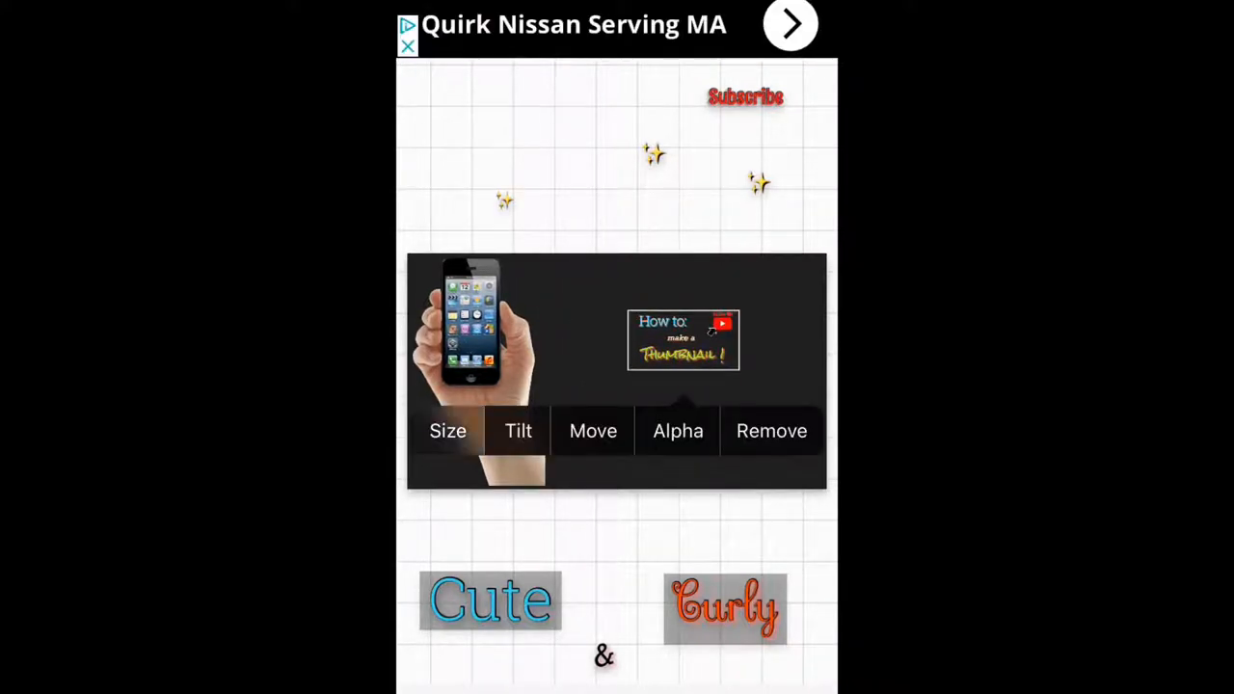
Add a new text item on the canvas and type 'Using'.
left_click(447, 431)
type("Using")
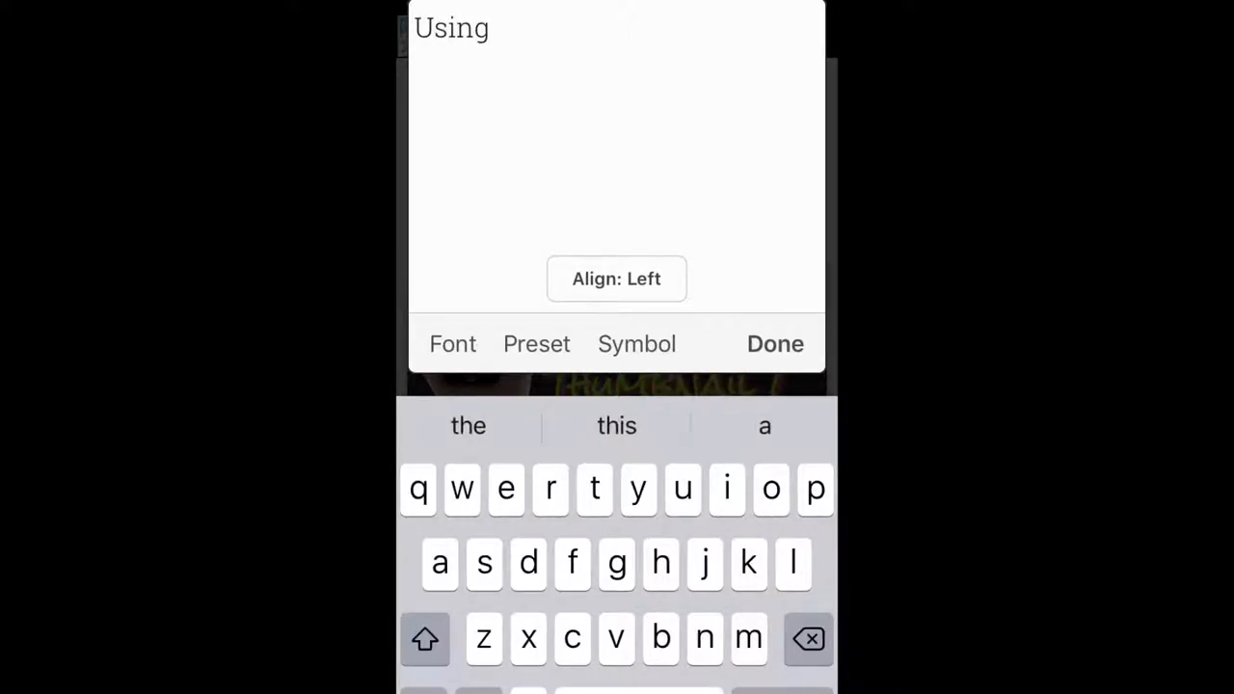
Complete the text as 'Using iPhone', pick a different font, and place it.
type("iPhone")
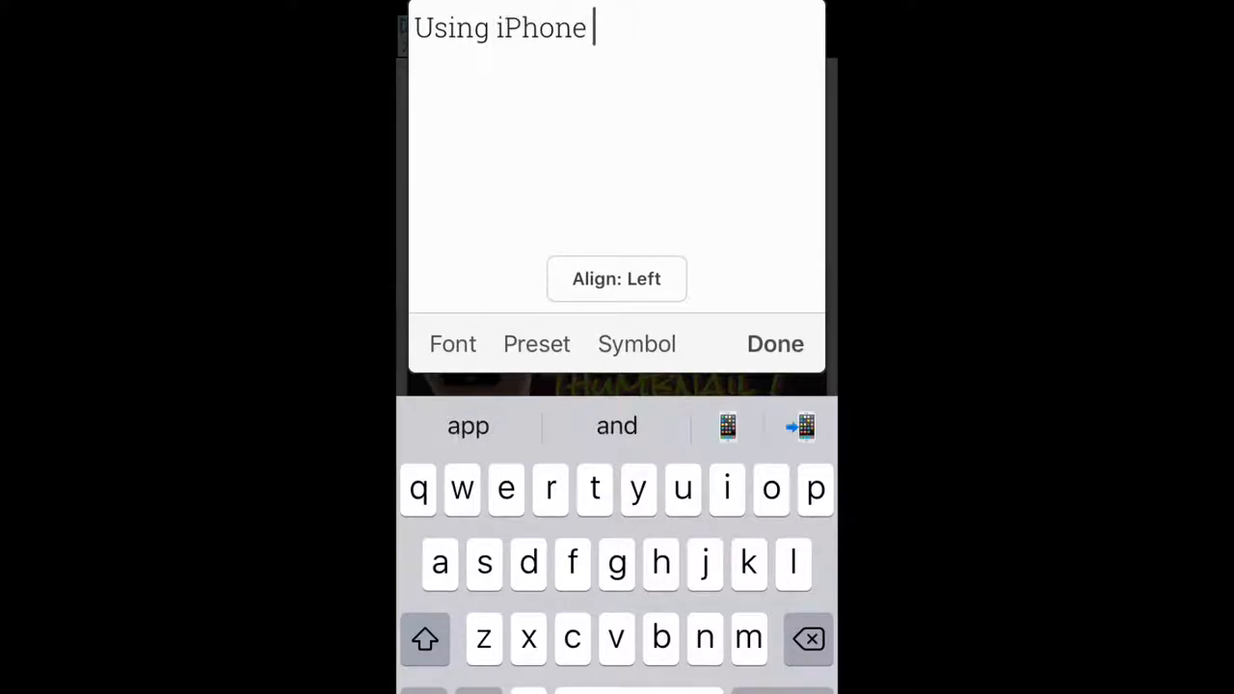
left_click(452, 344)
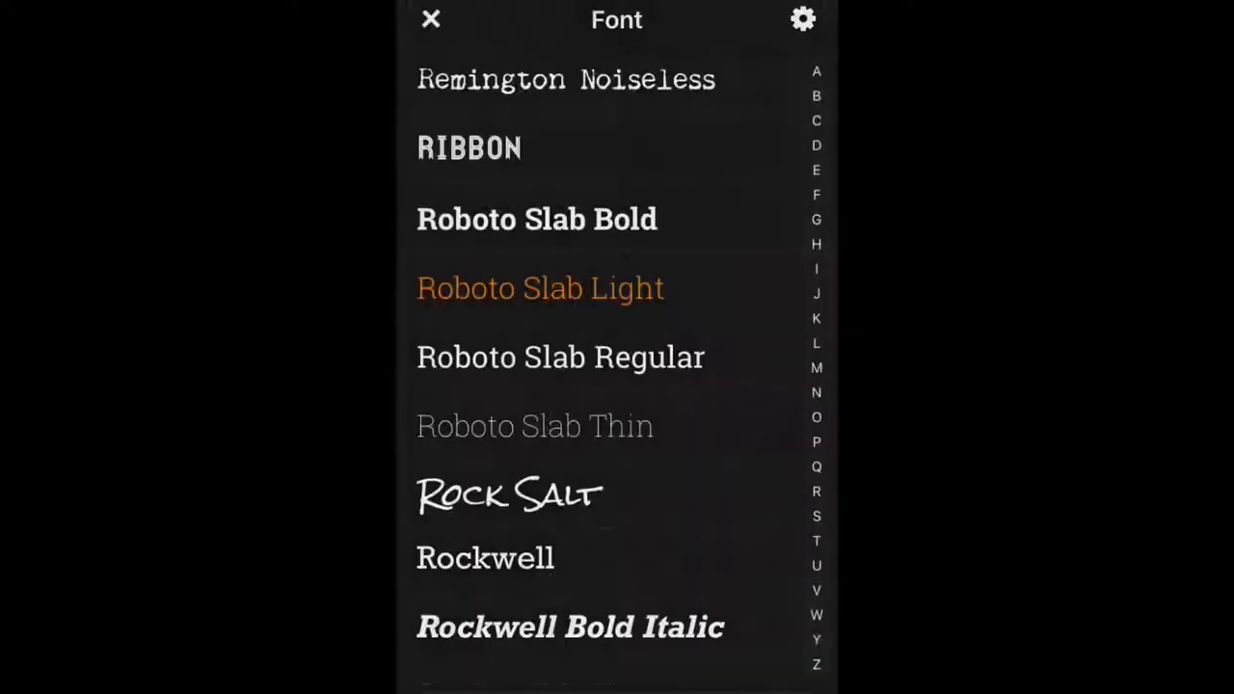
scroll("down", 3)
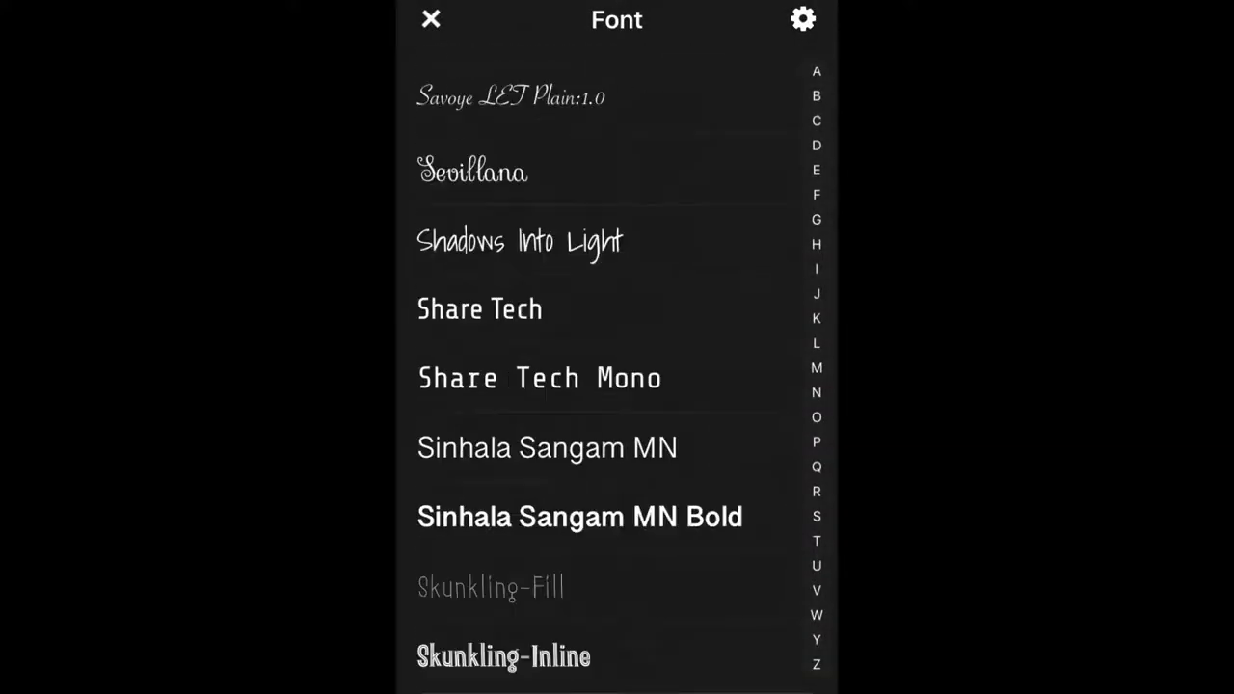
scroll("down", 3)
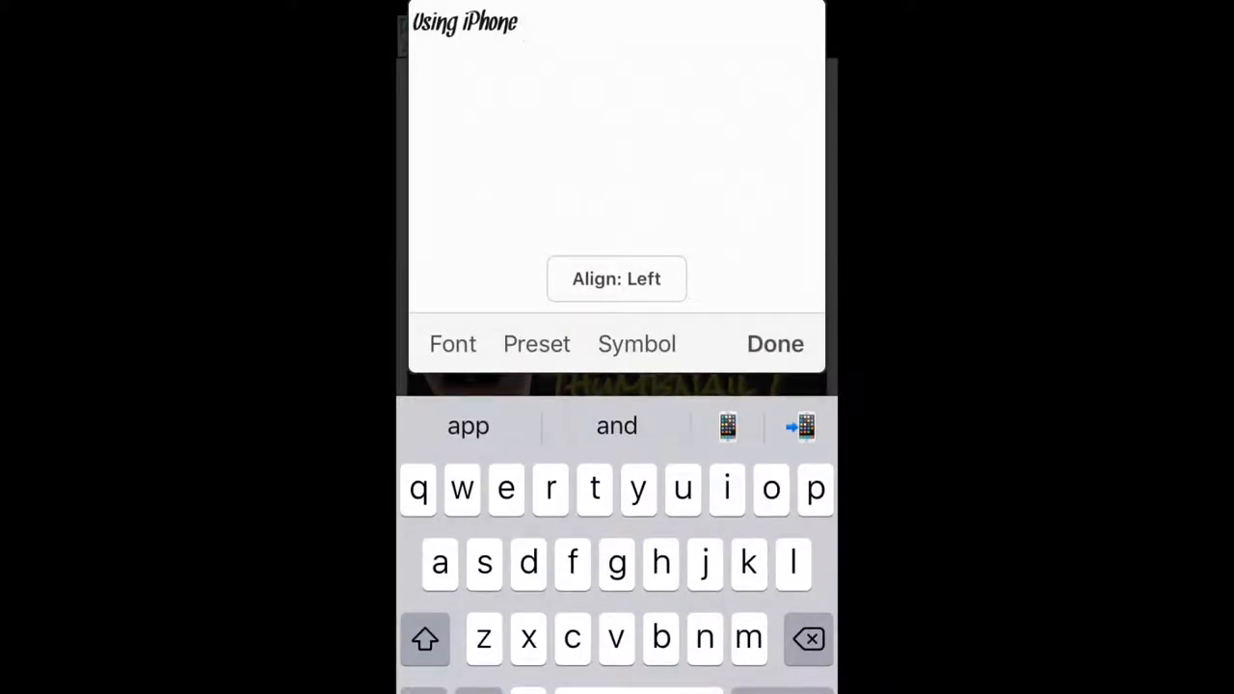
left_click(452, 344)
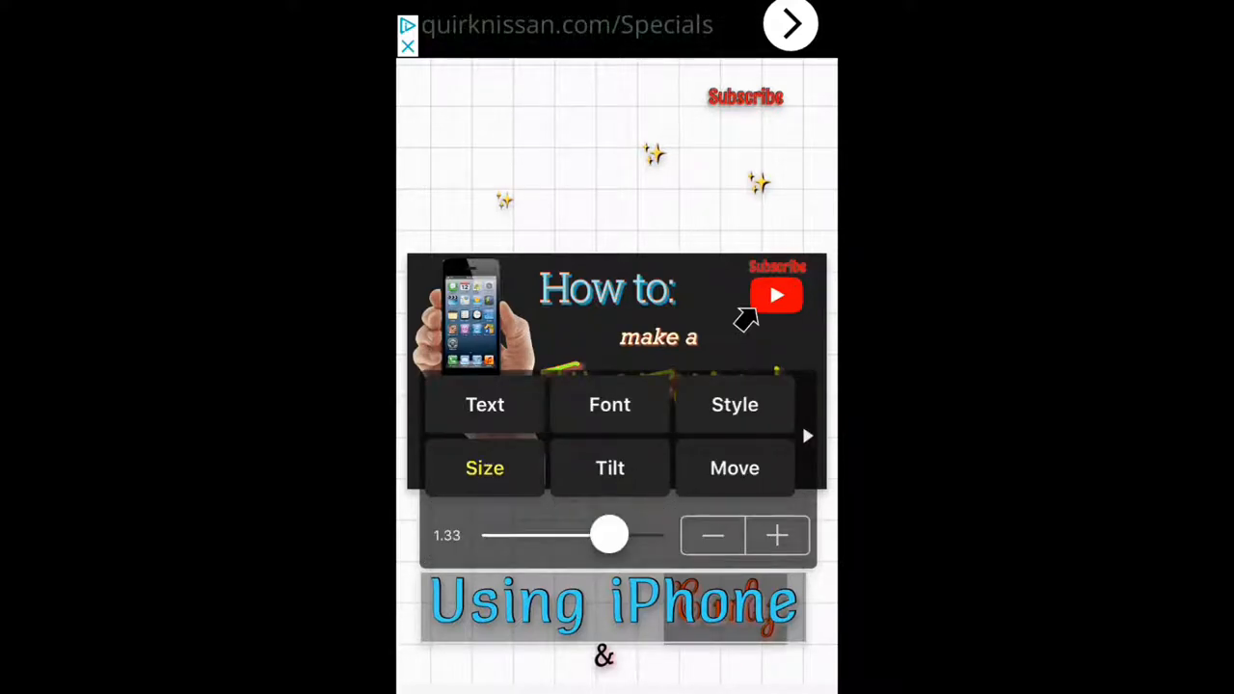
Shrink 'Using iPhone' under the title and style it red with green outline and shadow.
left_click_drag(609, 535, 557, 535)
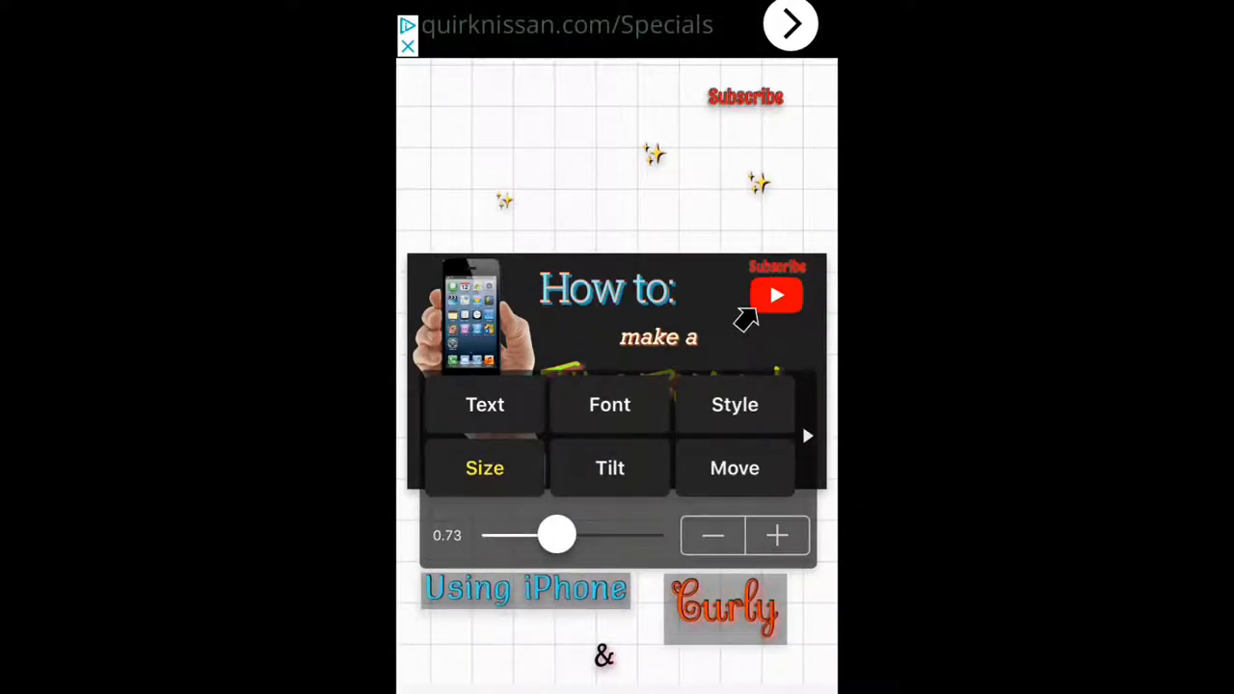
left_click_drag(557, 535, 541, 535)
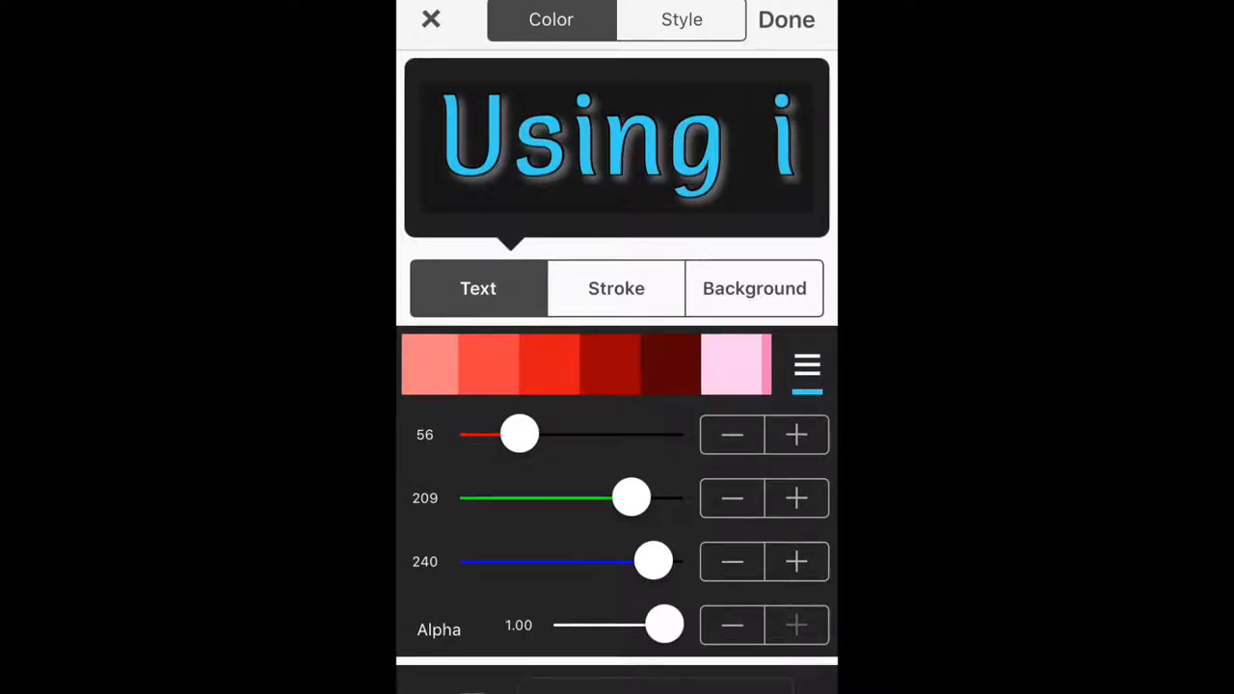
left_click(616, 288)
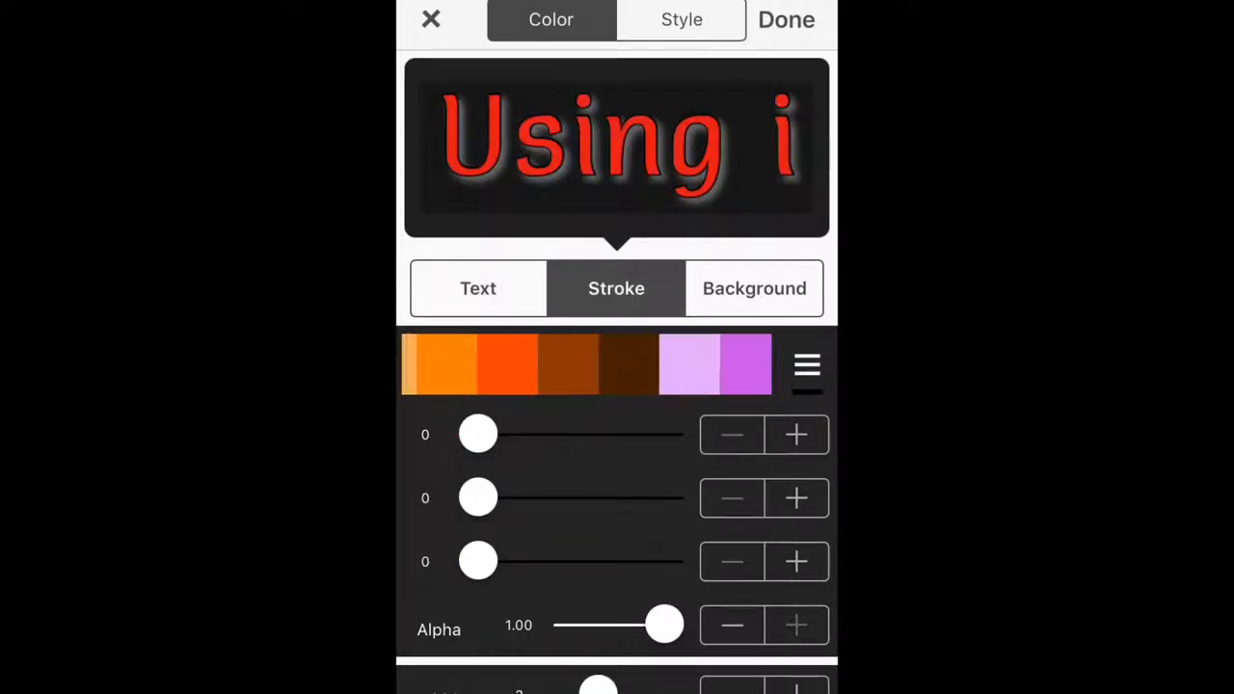
left_click_drag(479, 499, 538, 498)
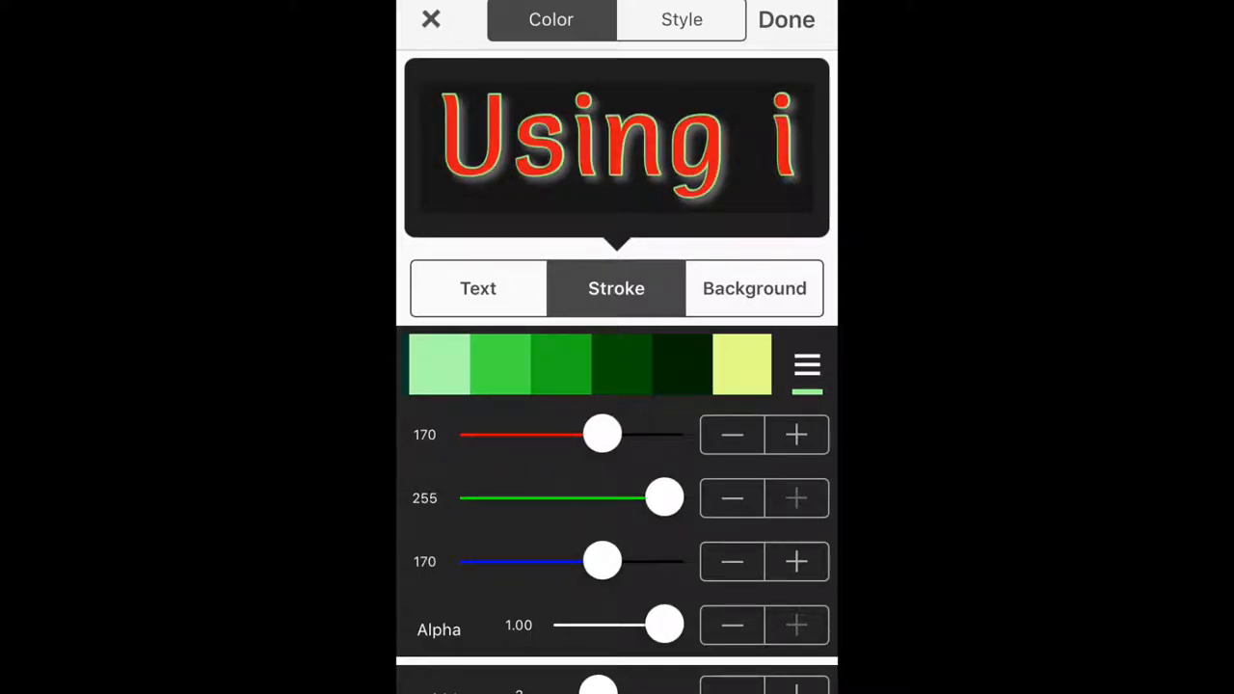
left_click(680, 19)
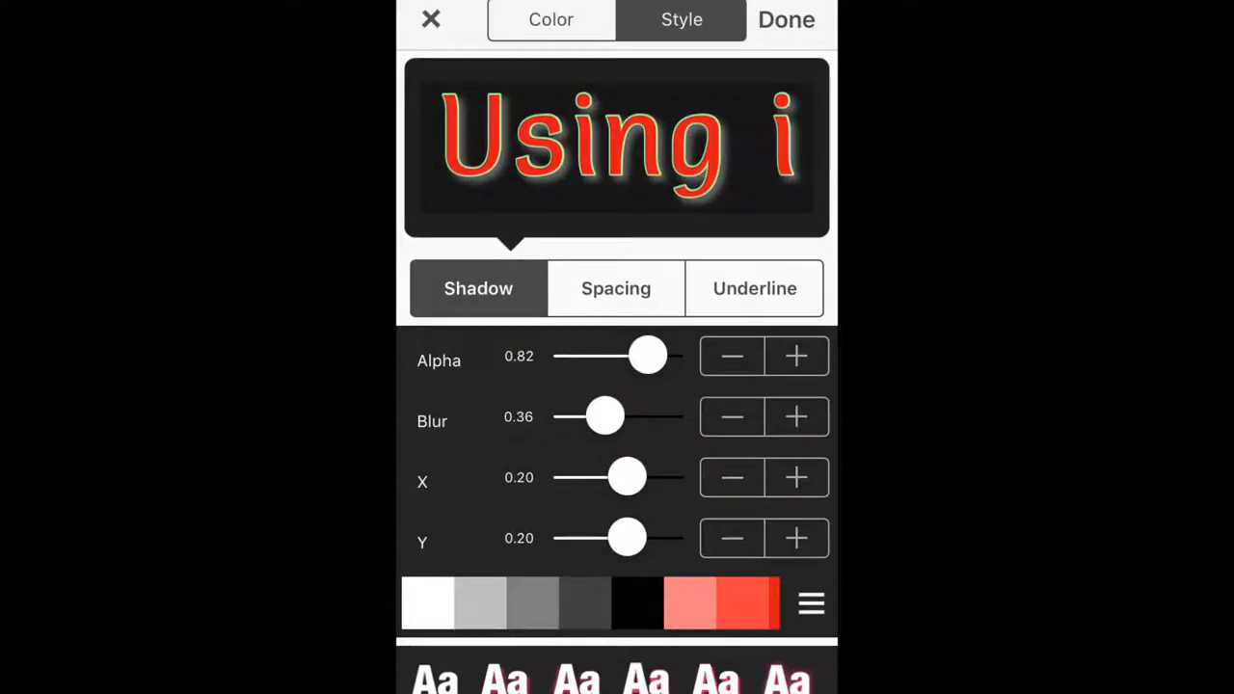
left_click(551, 19)
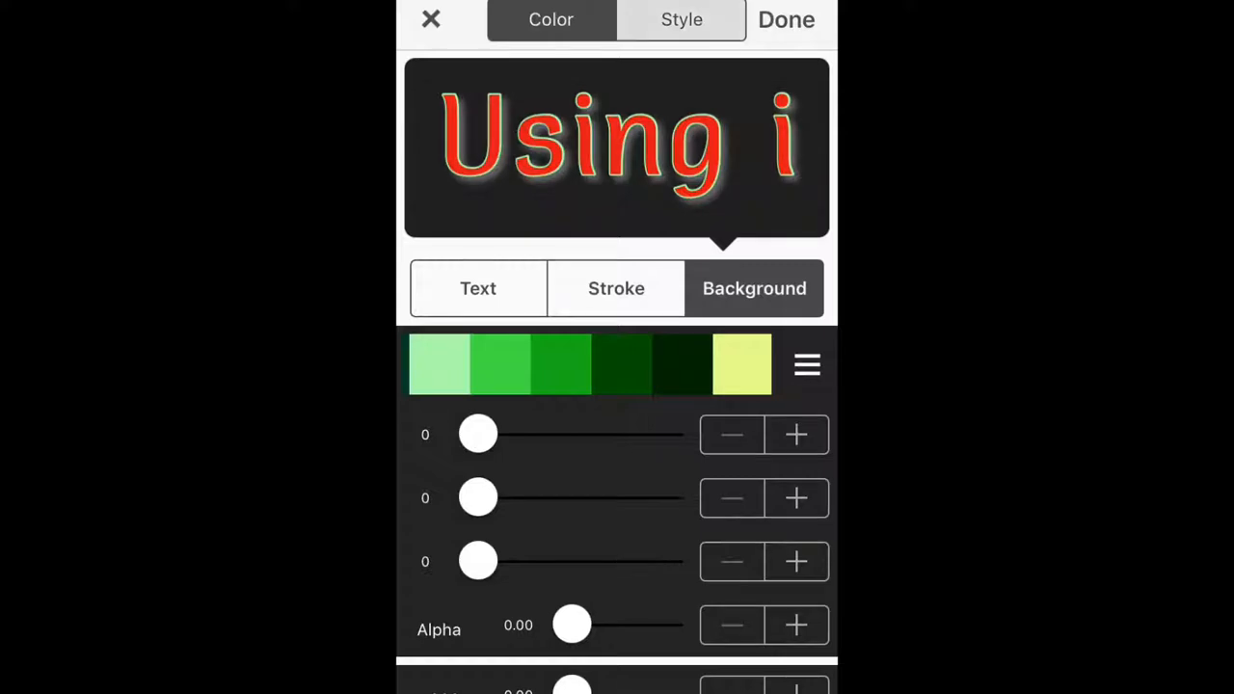
left_click(682, 20)
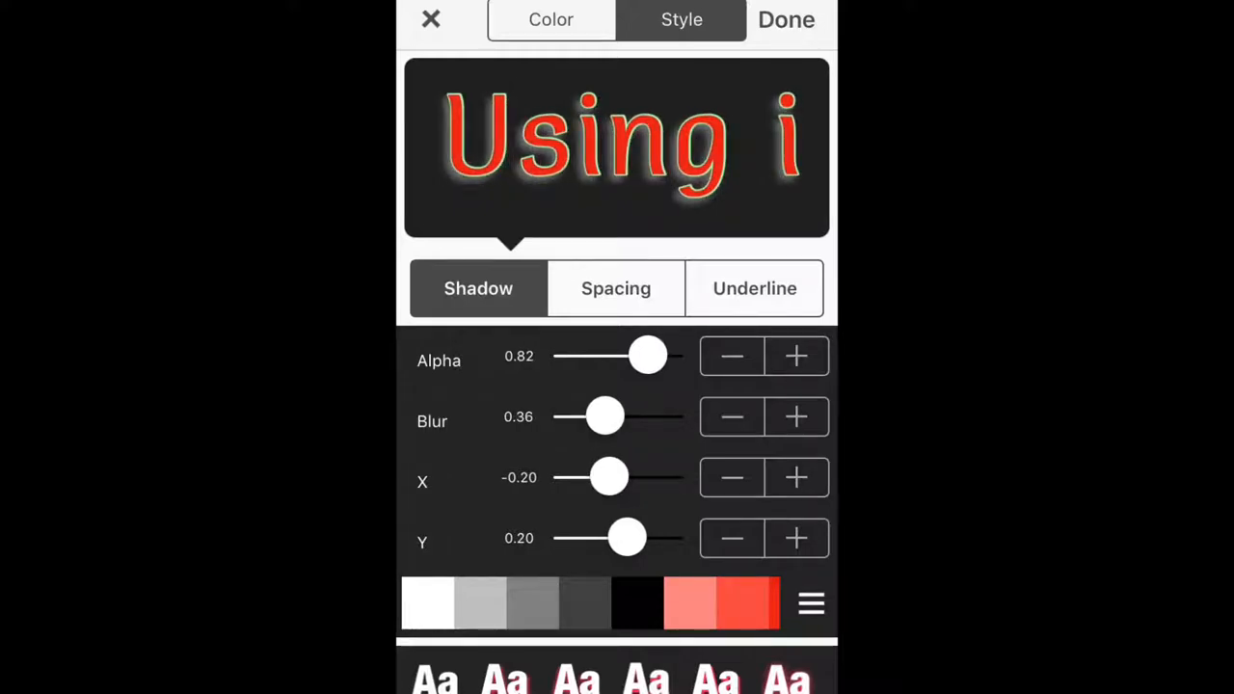
left_click(786, 19)
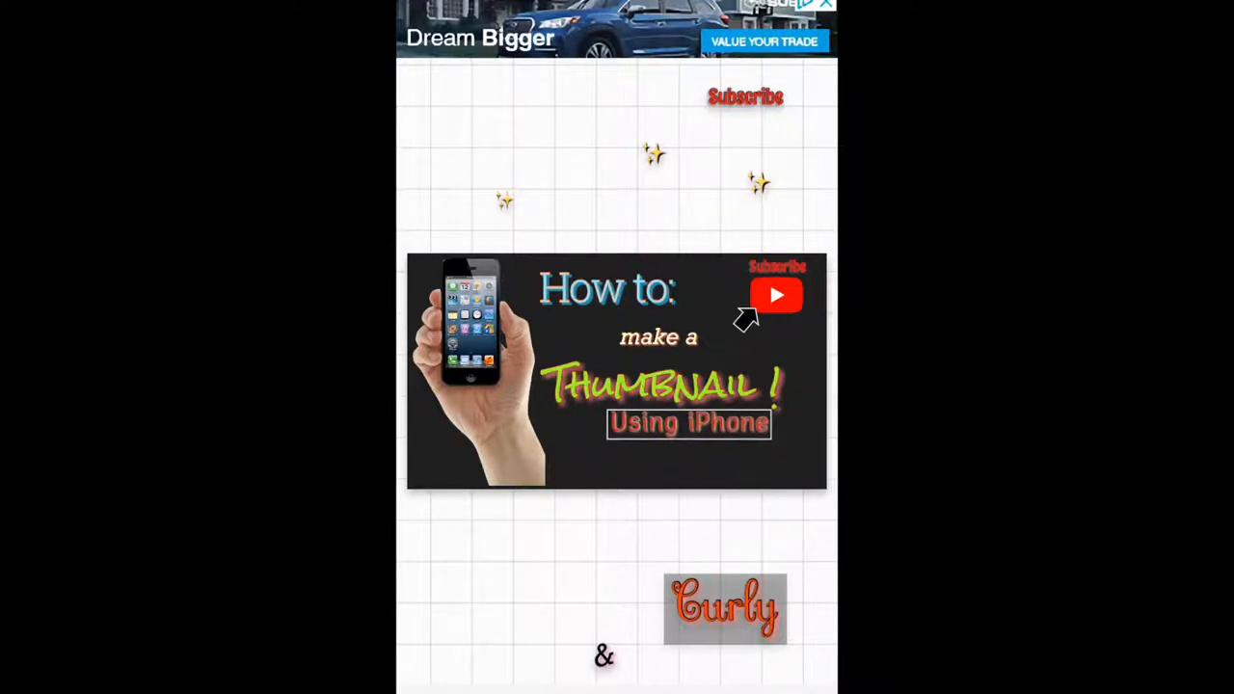
Resize 'Using iPhone' to 0.48 and move it to the lower right.
left_click(712, 424)
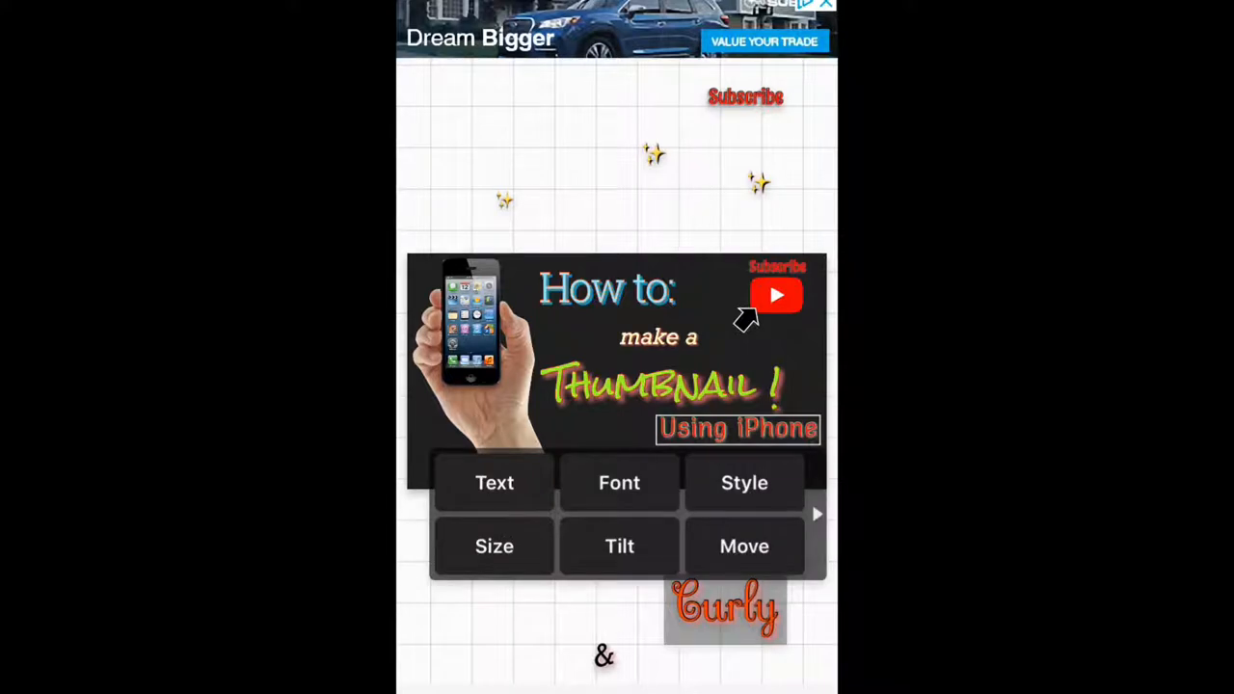
left_click(494, 545)
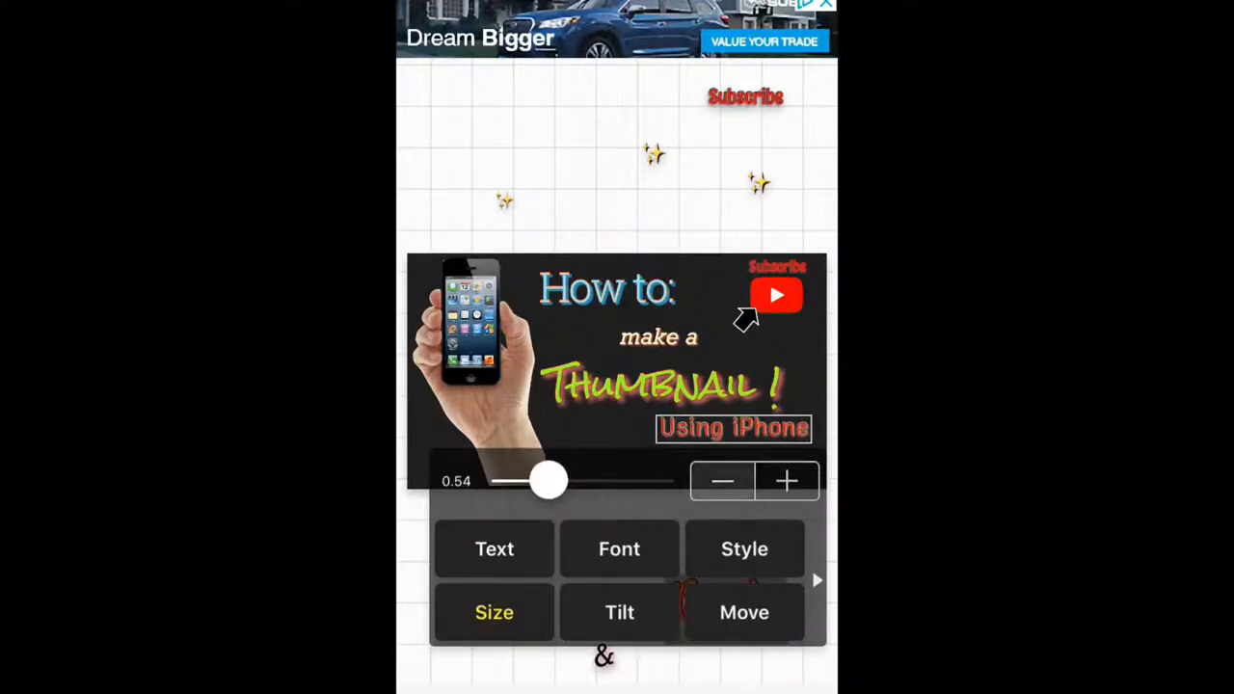
left_click_drag(550, 482, 542, 481)
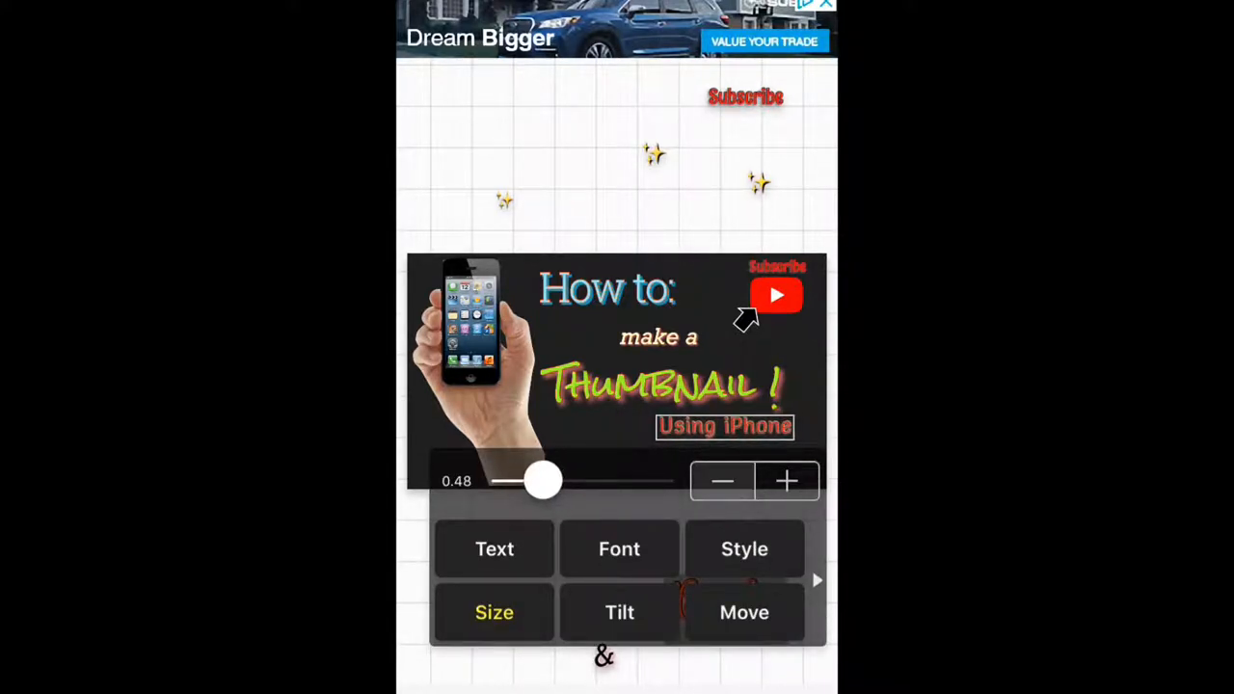
left_click_drag(545, 481, 535, 481)
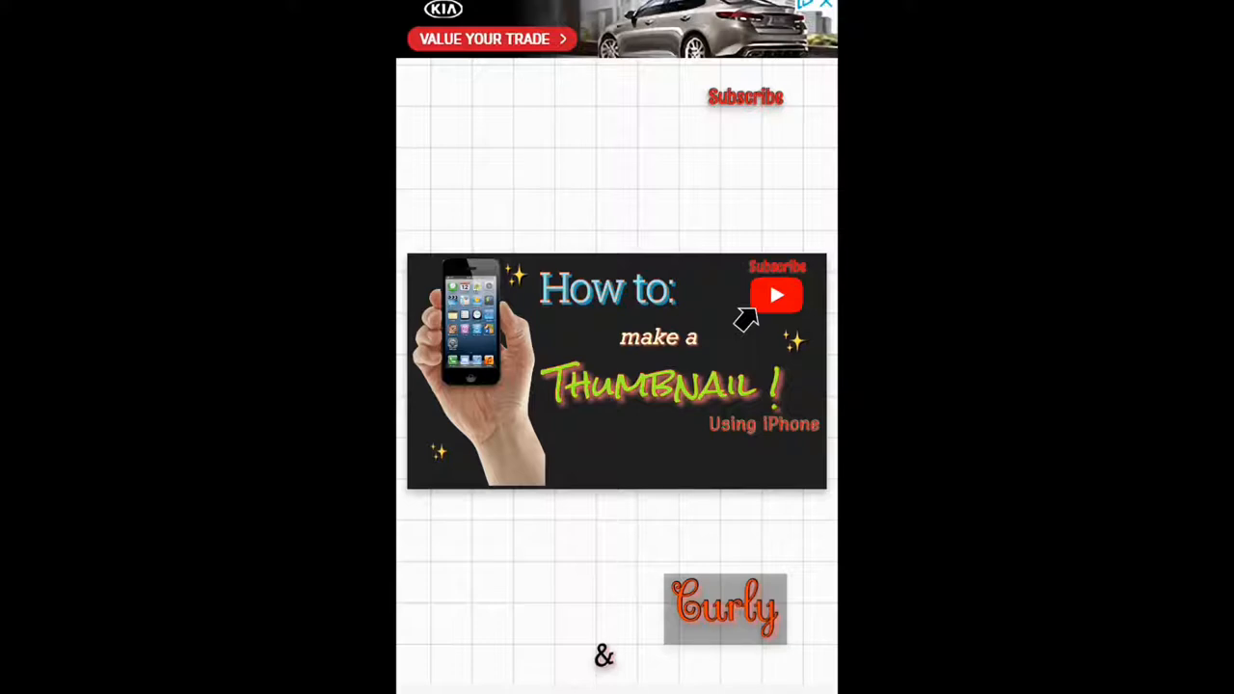
Save the thumbnail image, acknowledge the success message, and view it in All Photos.
left_click(617, 372)
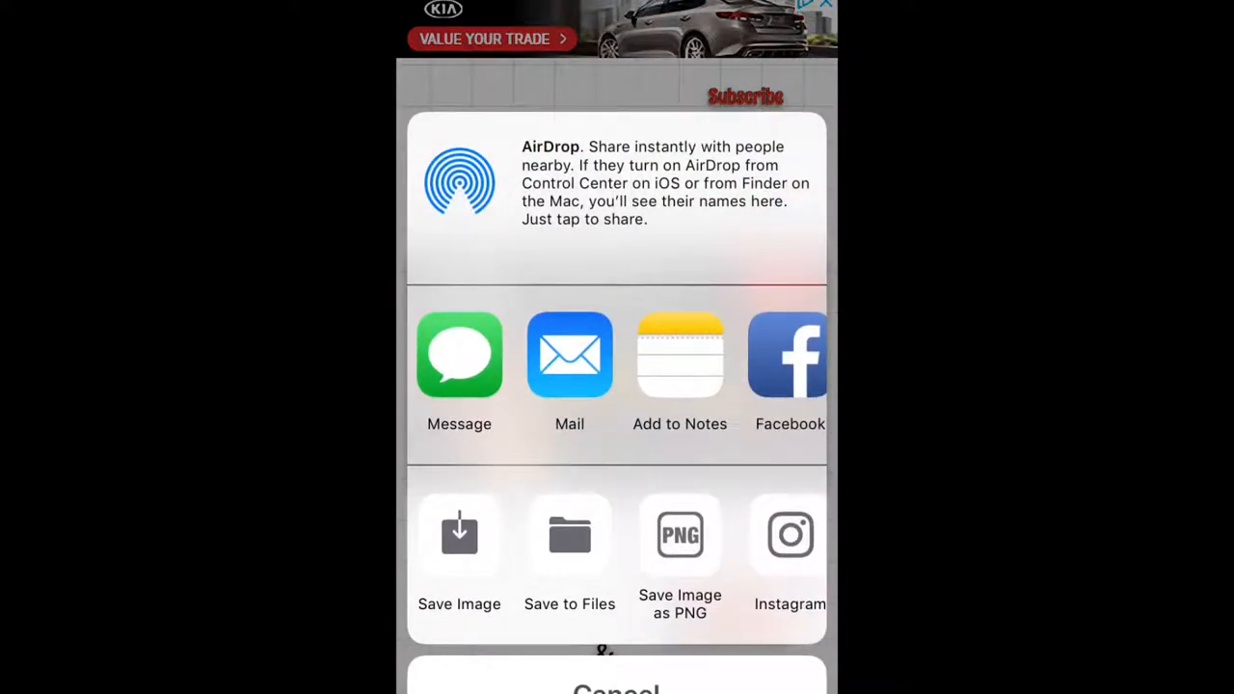
left_click(459, 535)
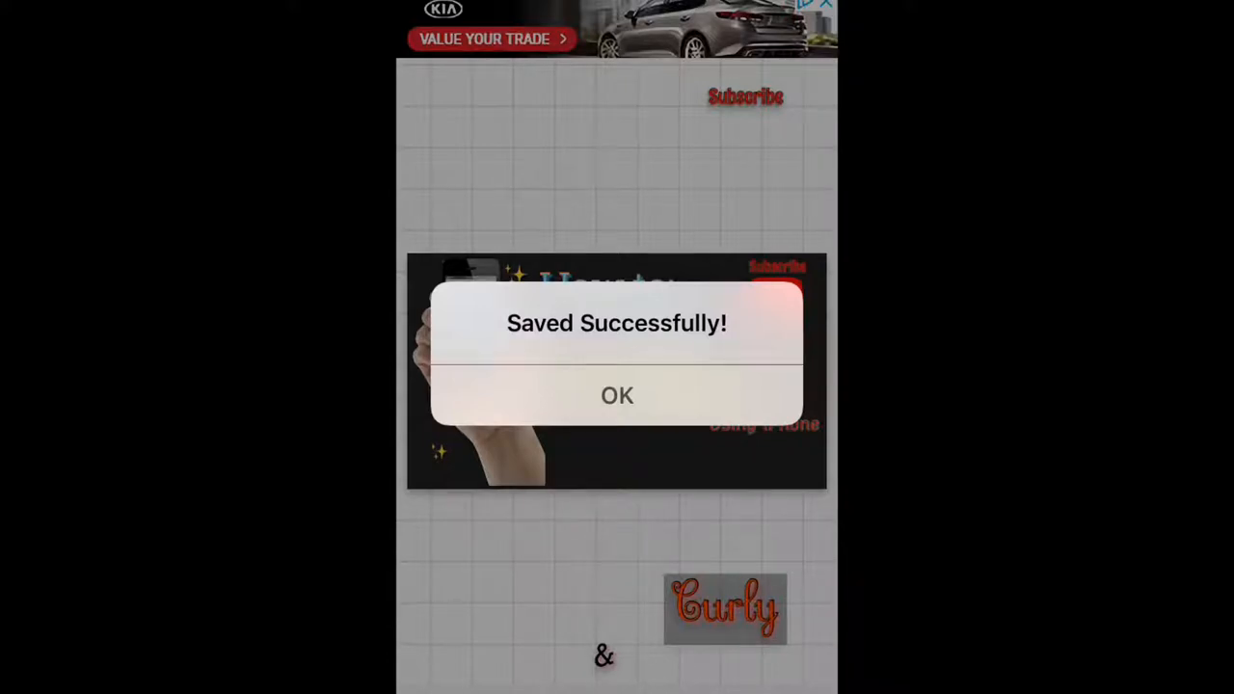
left_click(617, 395)
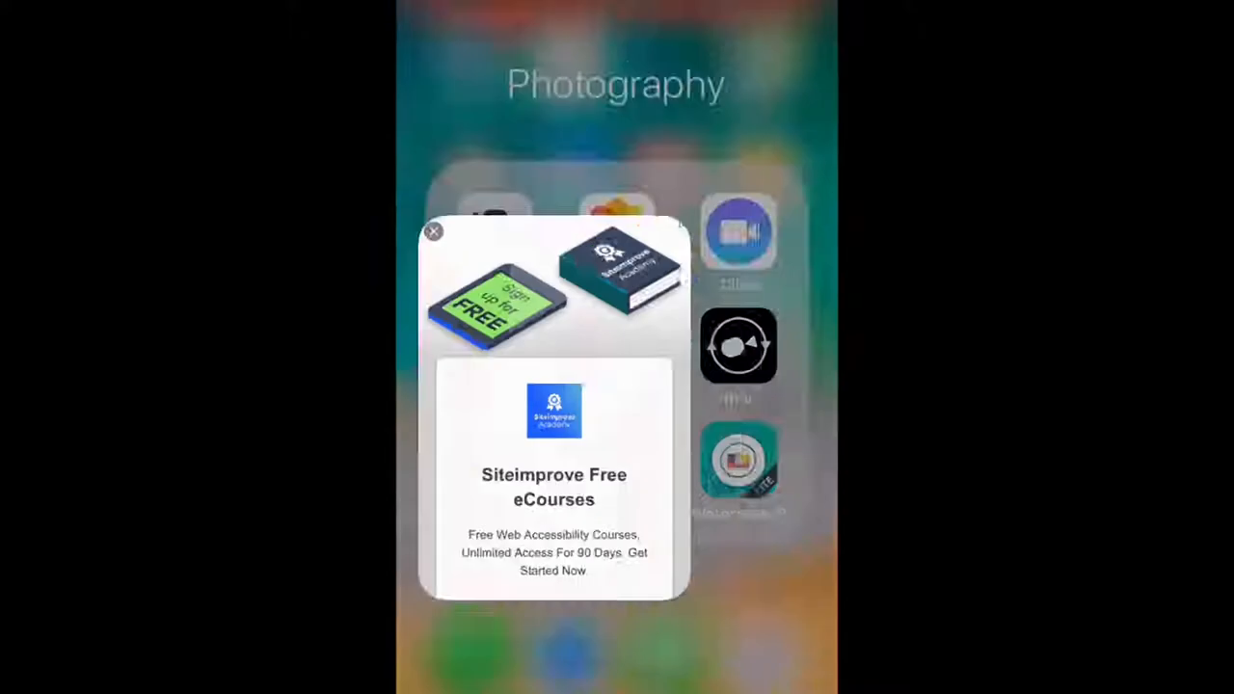
left_click(433, 231)
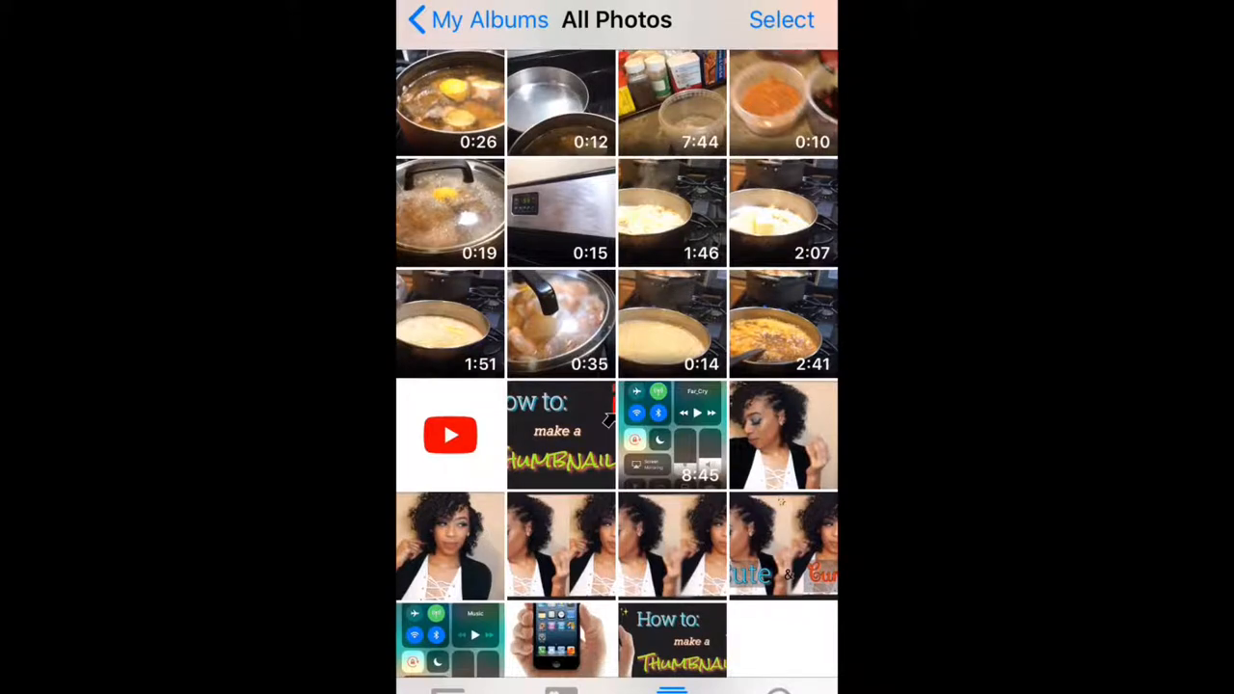